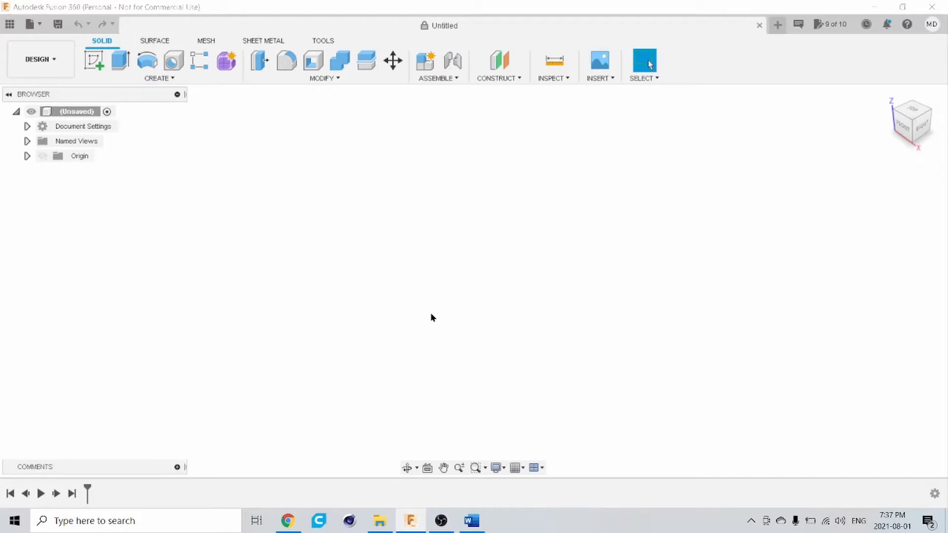
pyautogui.moveTo(380, 364)
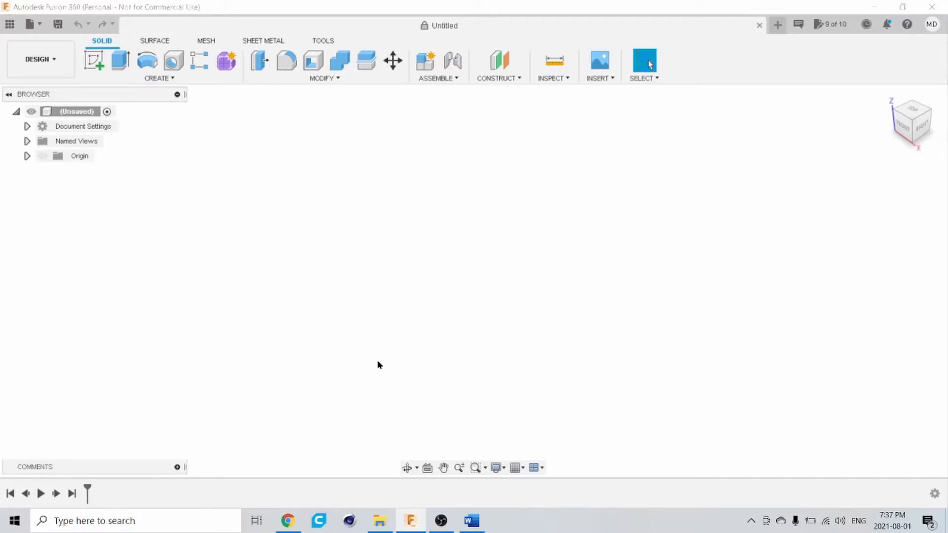
pyautogui.moveTo(575, 213)
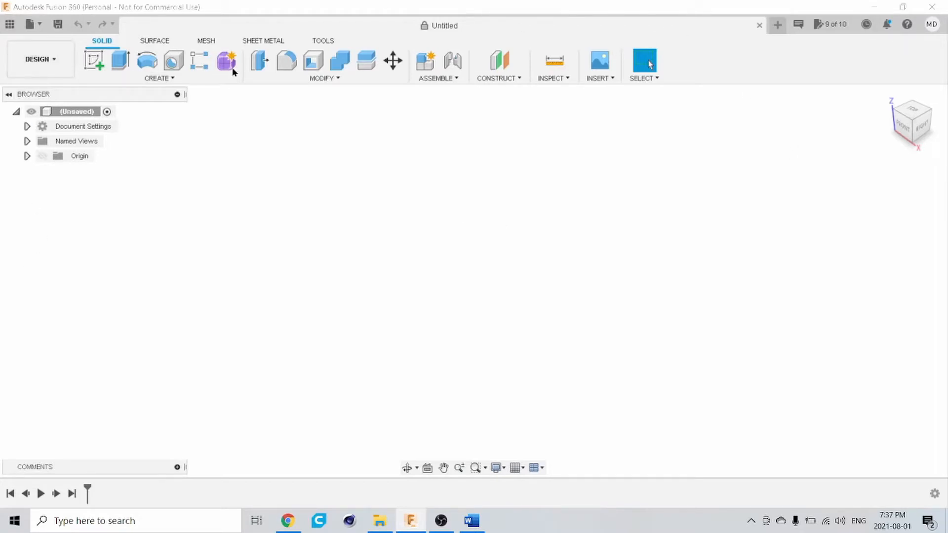
pyautogui.moveTo(451, 220)
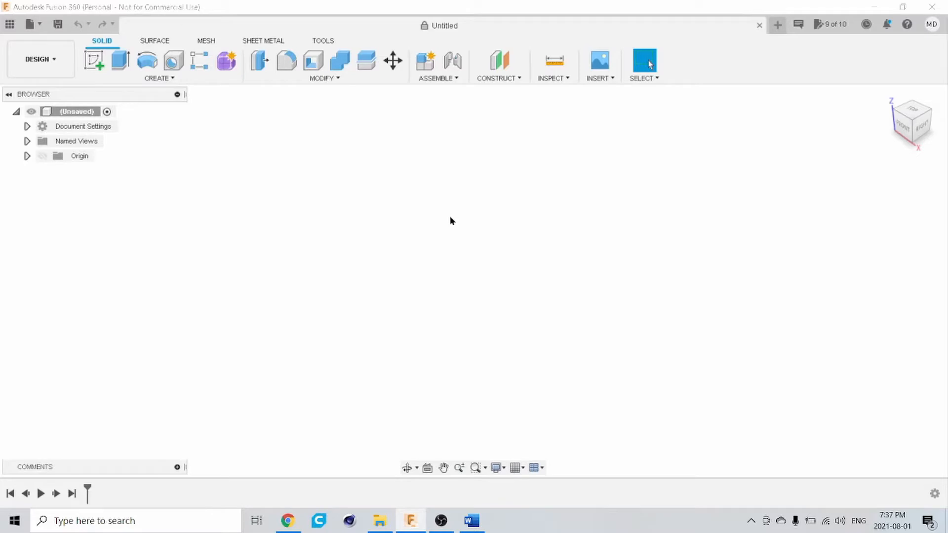
pyautogui.moveTo(491, 183)
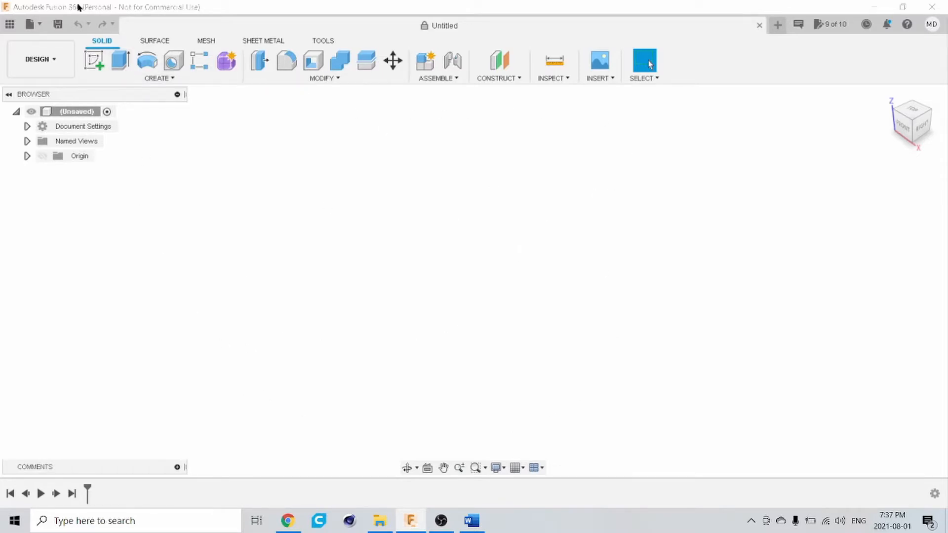
pyautogui.moveTo(337, 86)
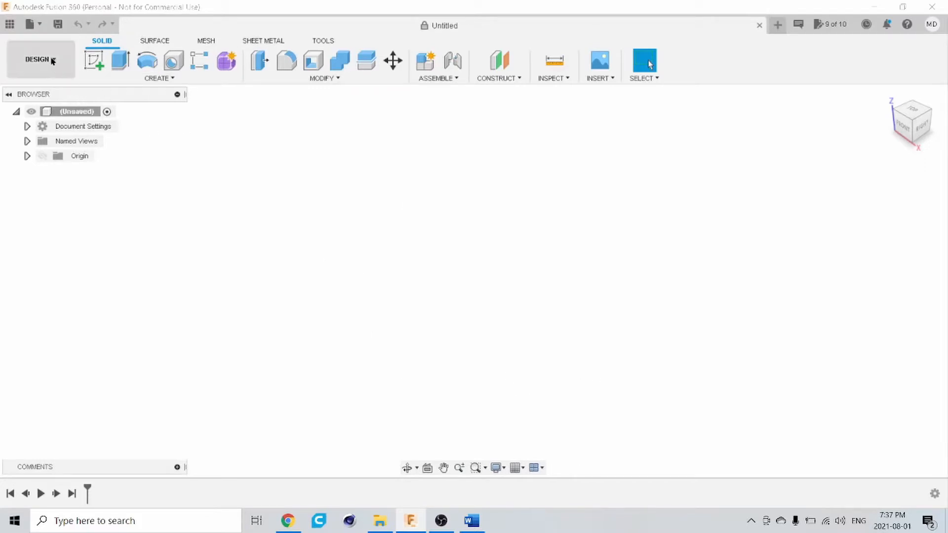
pyautogui.moveTo(28, 23)
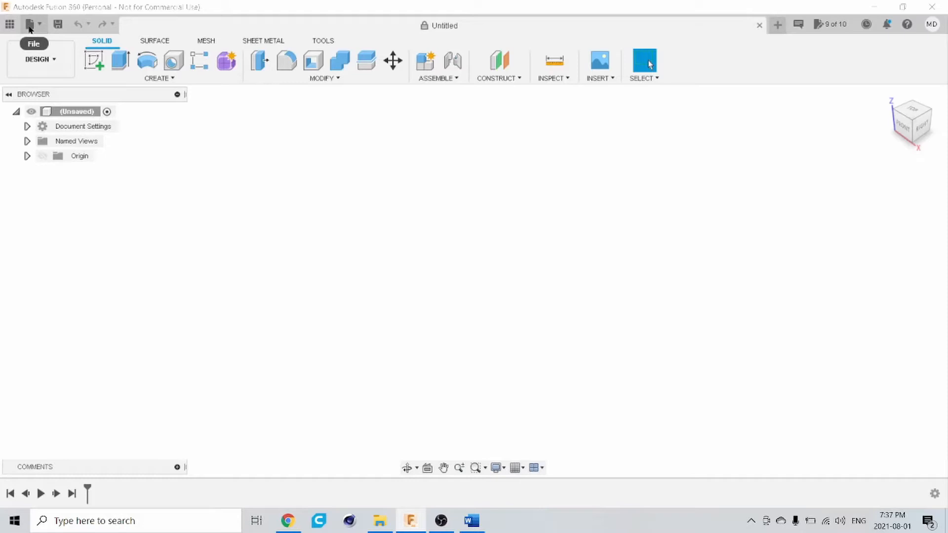
# - Stay in the Design workspace and set the viewport environment to Dark Sky
pyautogui.click(30, 24)
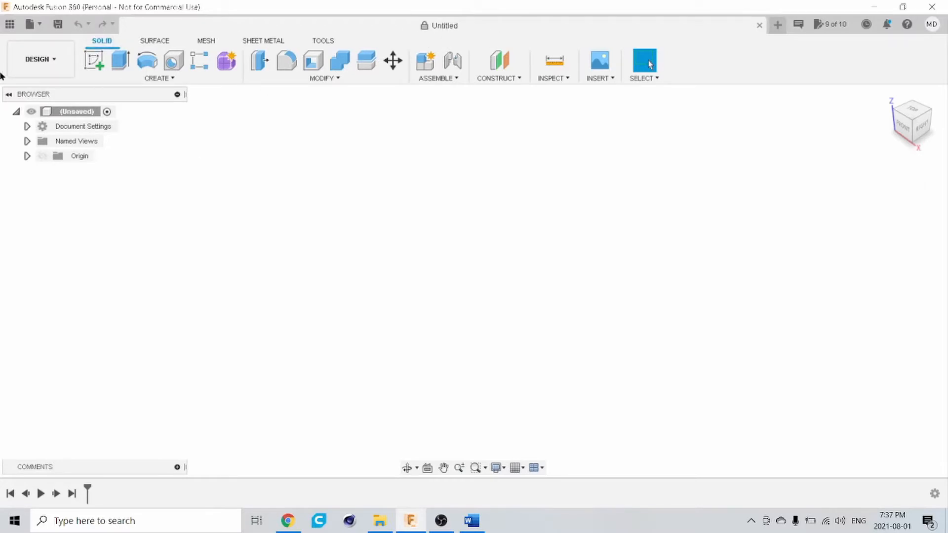
pyautogui.click(39, 58)
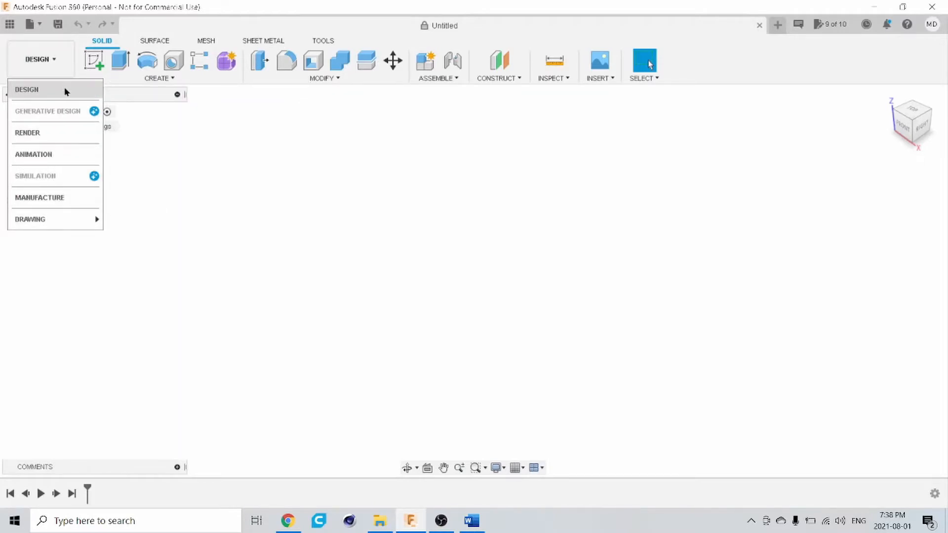
pyautogui.moveTo(30, 89)
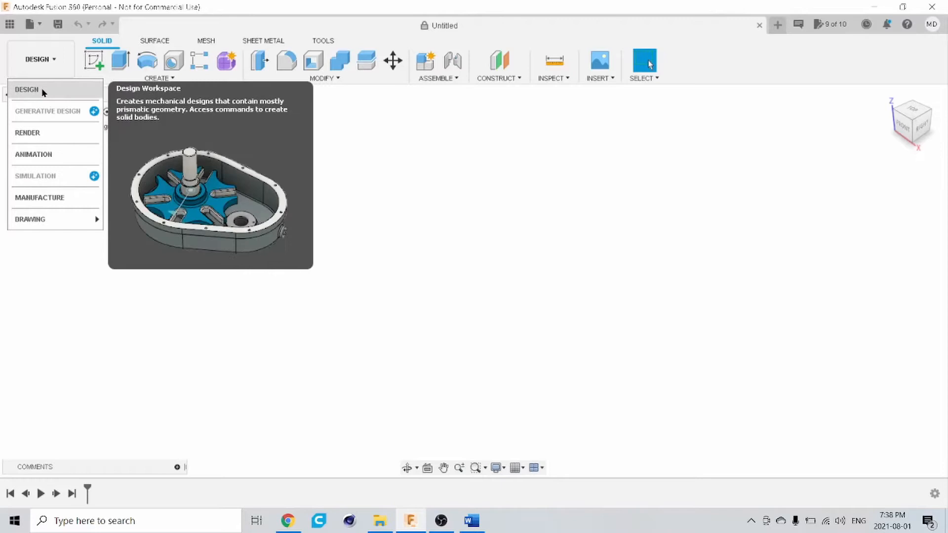
pyautogui.click(26, 90)
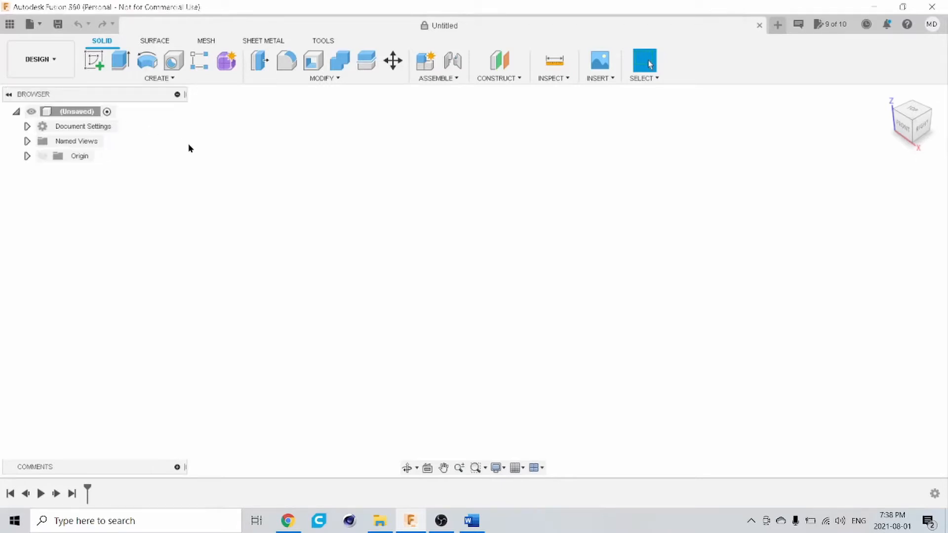
pyautogui.moveTo(473, 250)
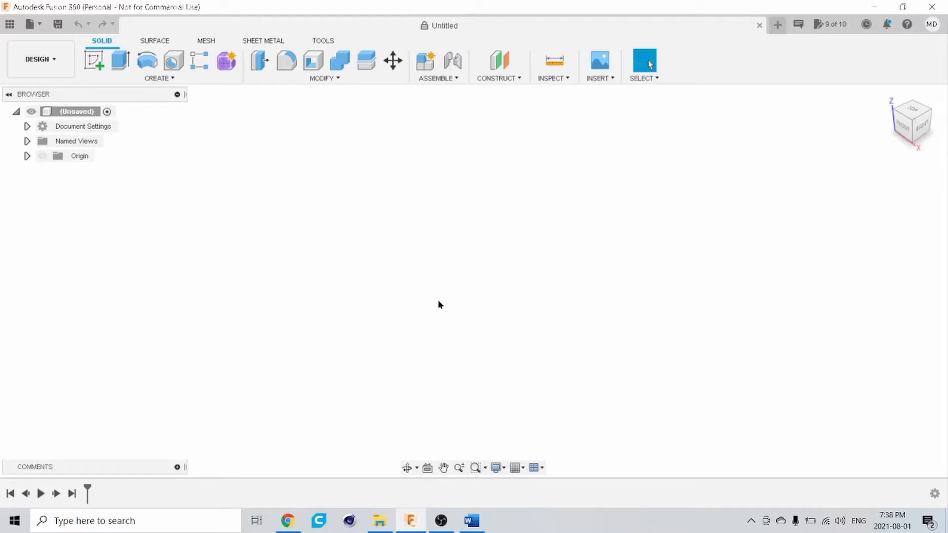
pyautogui.moveTo(495, 265)
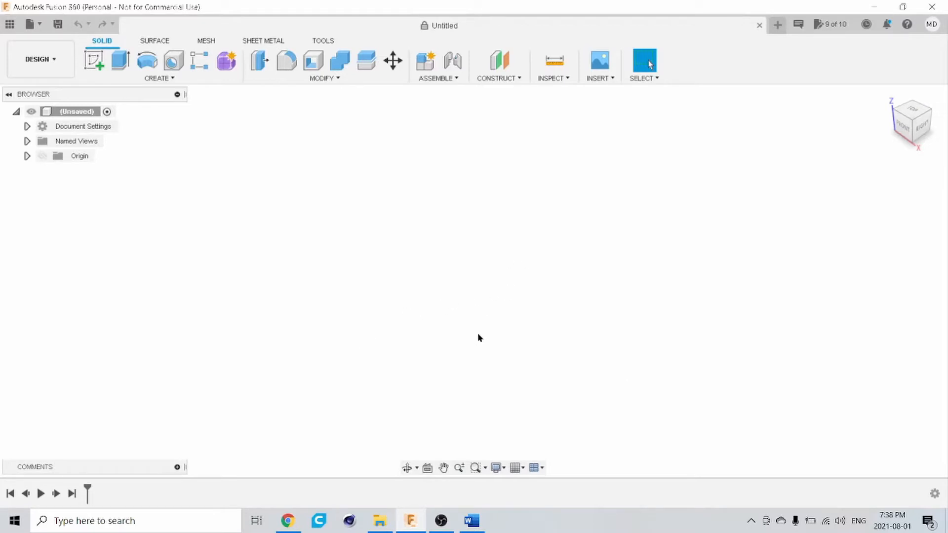
pyautogui.moveTo(497, 467)
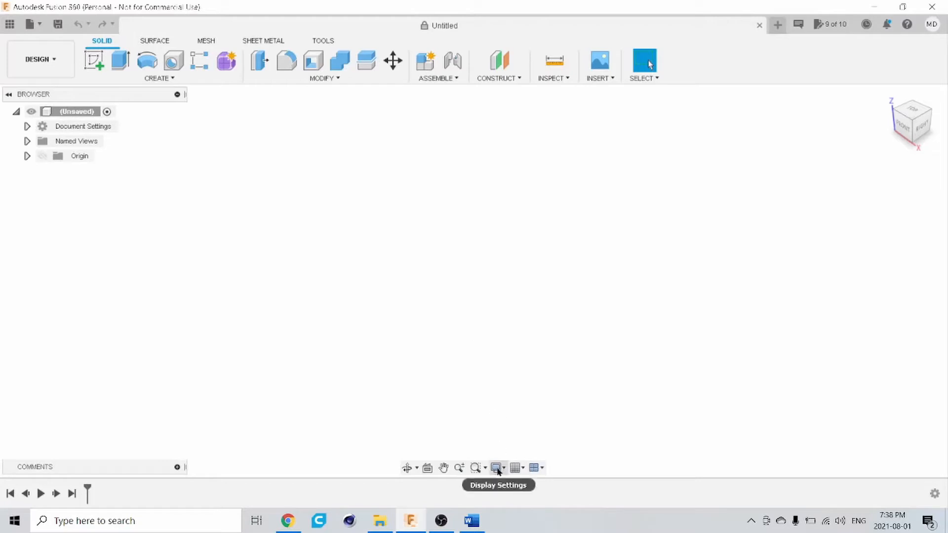
pyautogui.click(496, 467)
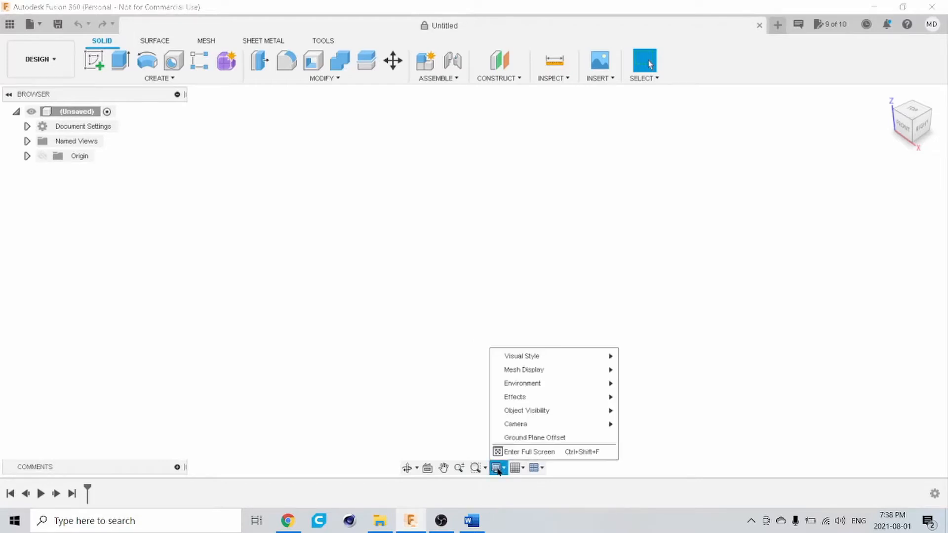
pyautogui.moveTo(521, 383)
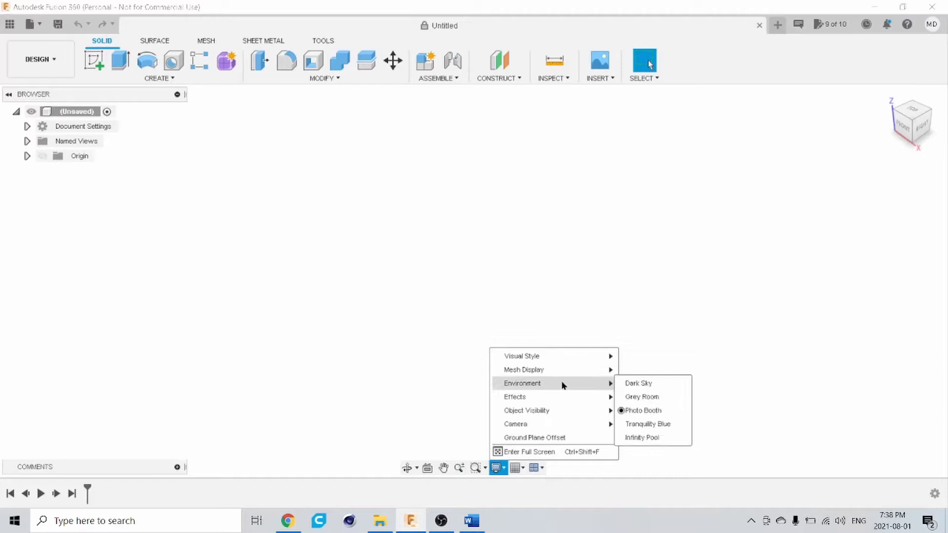
pyautogui.moveTo(653, 383)
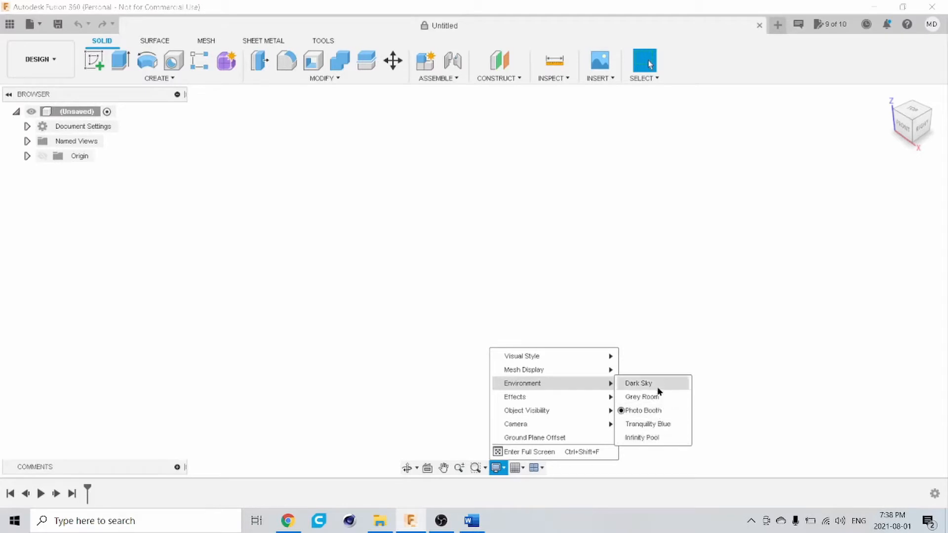
pyautogui.click(639, 383)
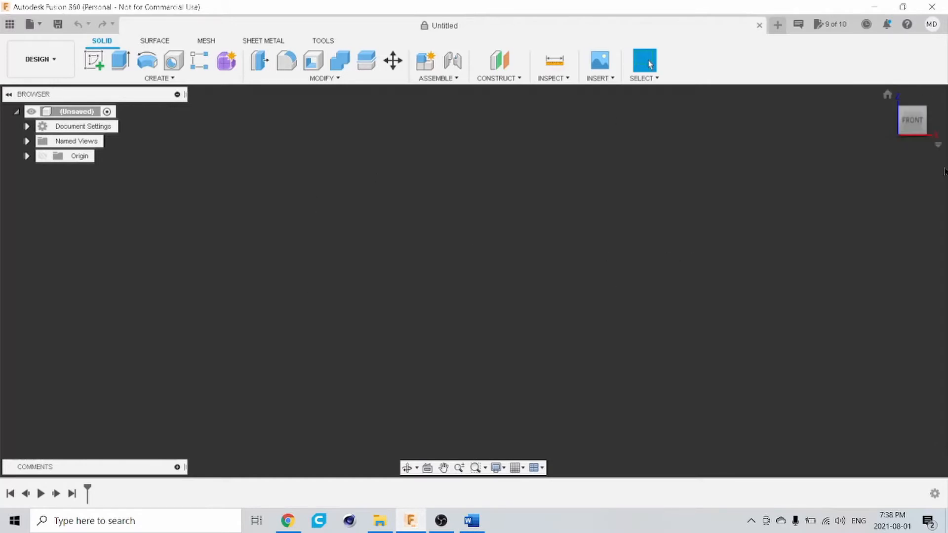
# - Look at the scene from the Right via the ViewCube, then return to the Front view
pyautogui.click(915, 120)
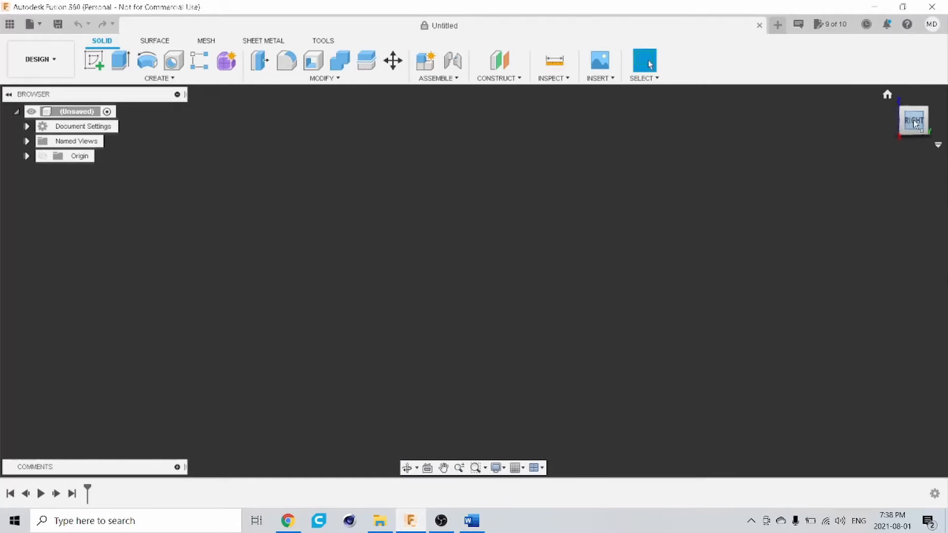
pyautogui.moveTo(761, 137)
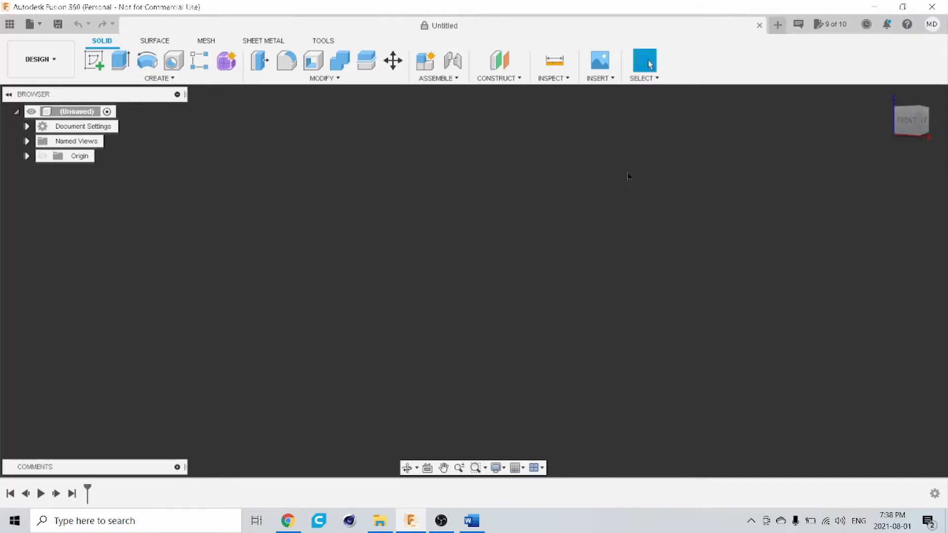
pyautogui.moveTo(721, 182)
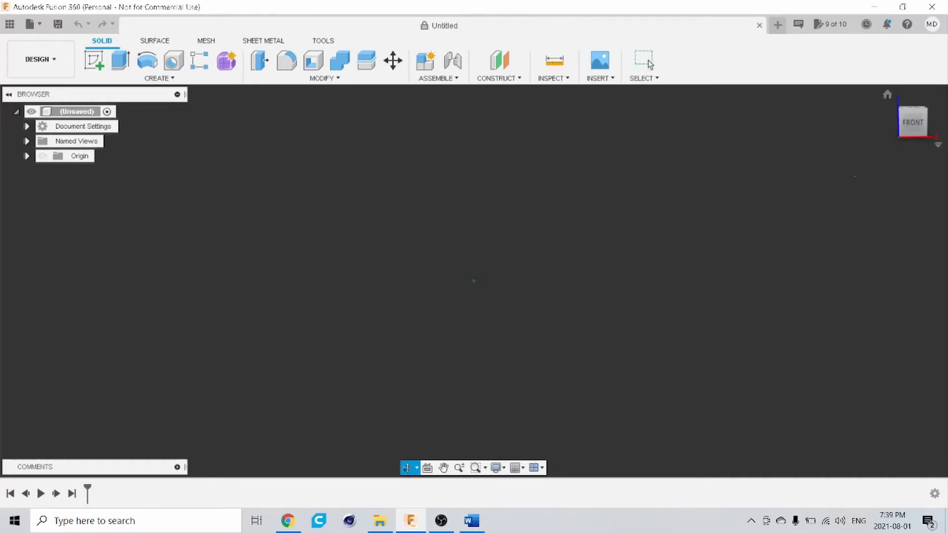
pyautogui.click(645, 61)
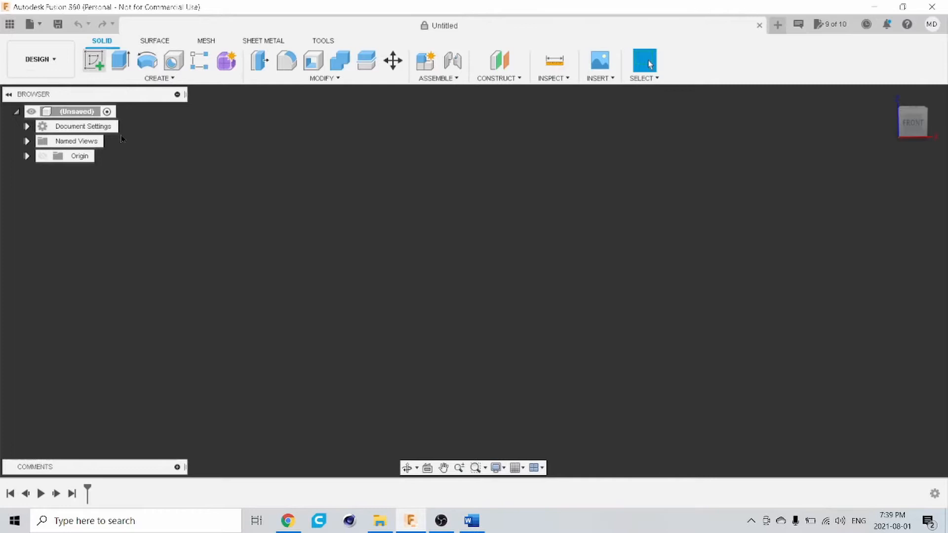
pyautogui.moveTo(93, 61)
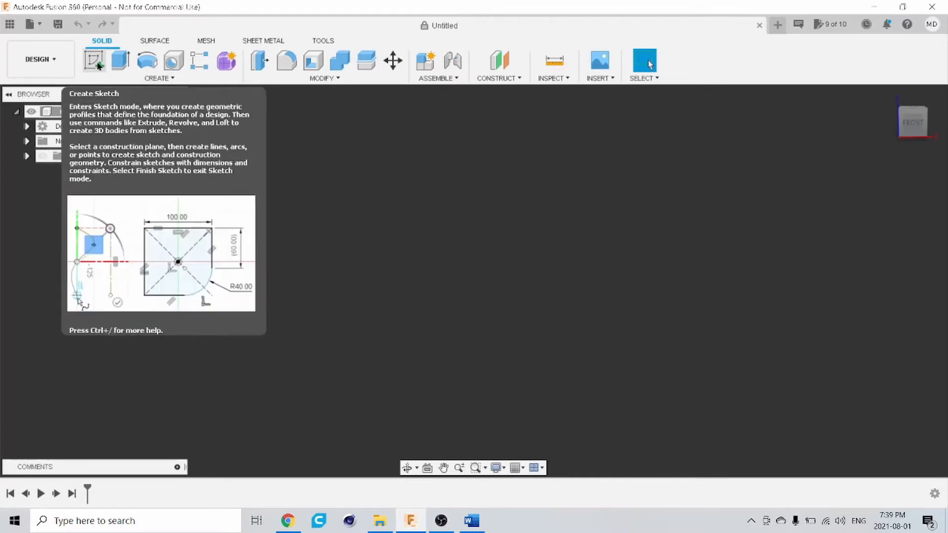
# - Start a new sketch on a front-facing plane
pyautogui.click(94, 60)
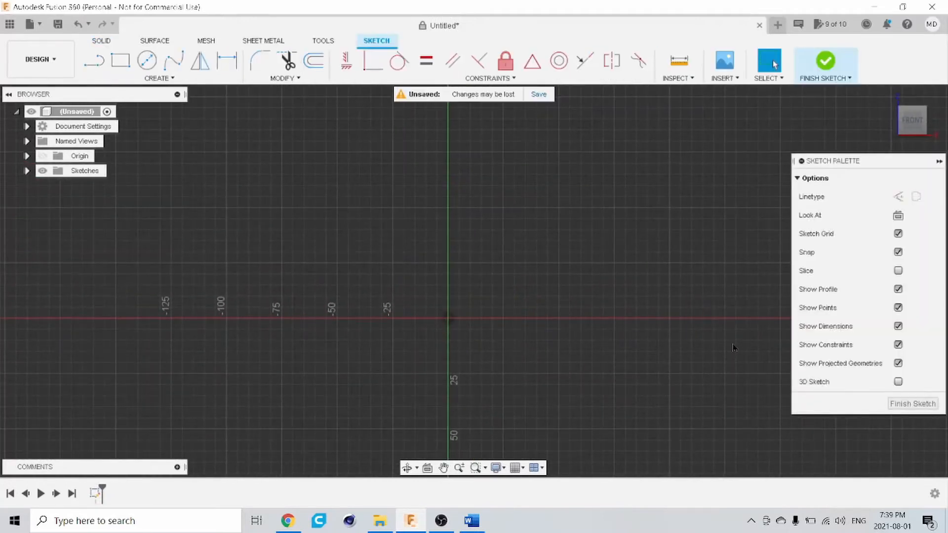
pyautogui.moveTo(833, 168)
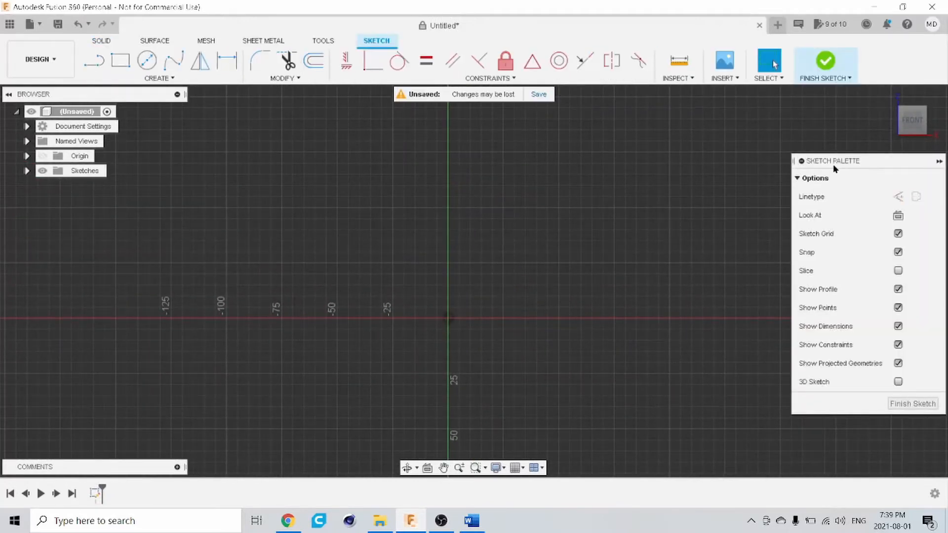
pyautogui.moveTo(859, 322)
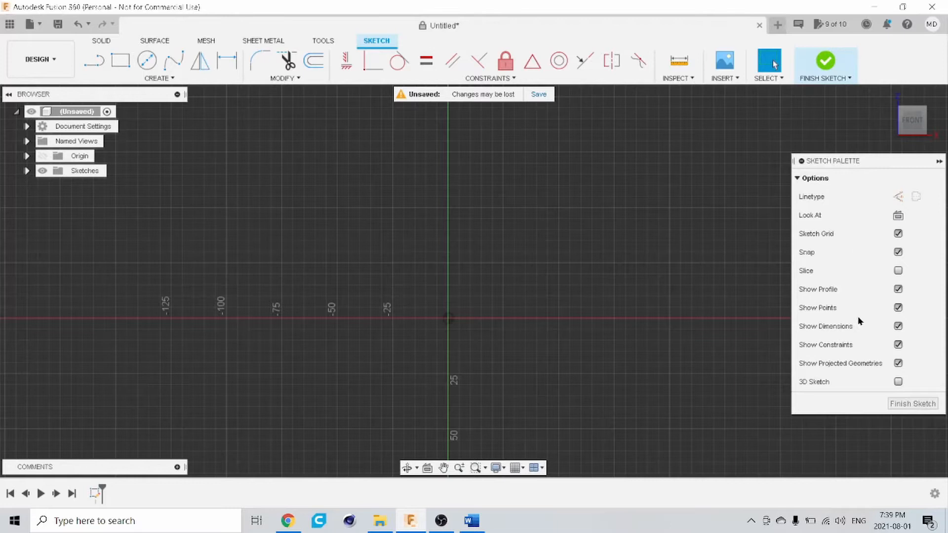
pyautogui.moveTo(830, 356)
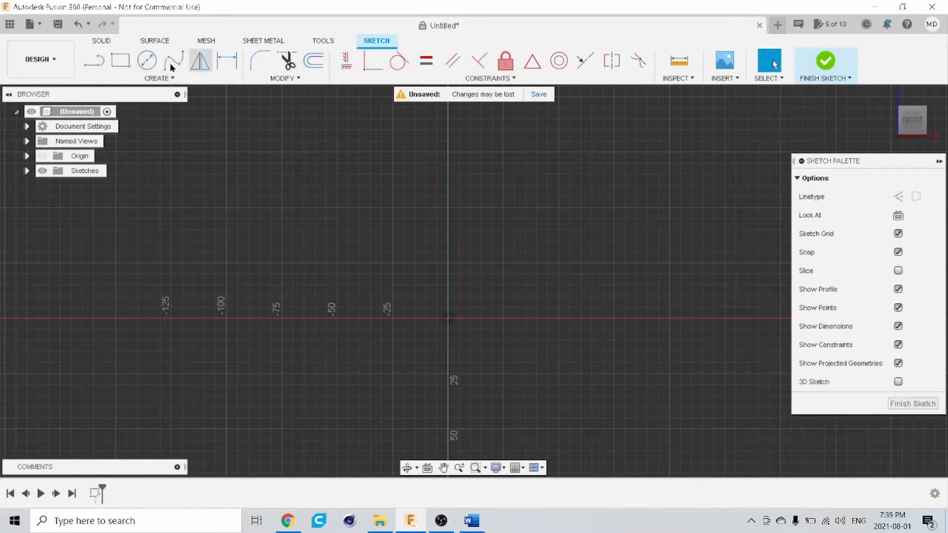
pyautogui.moveTo(94, 60)
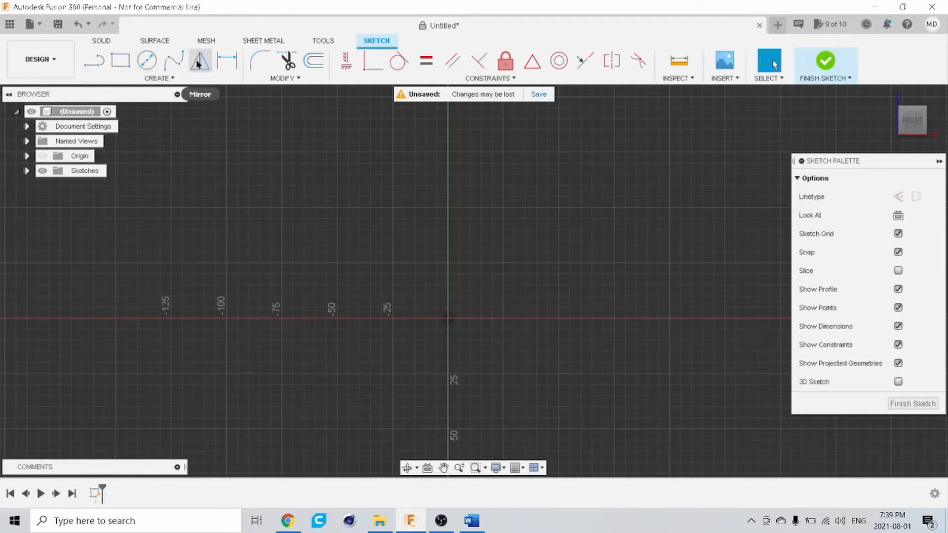
pyautogui.moveTo(259, 60)
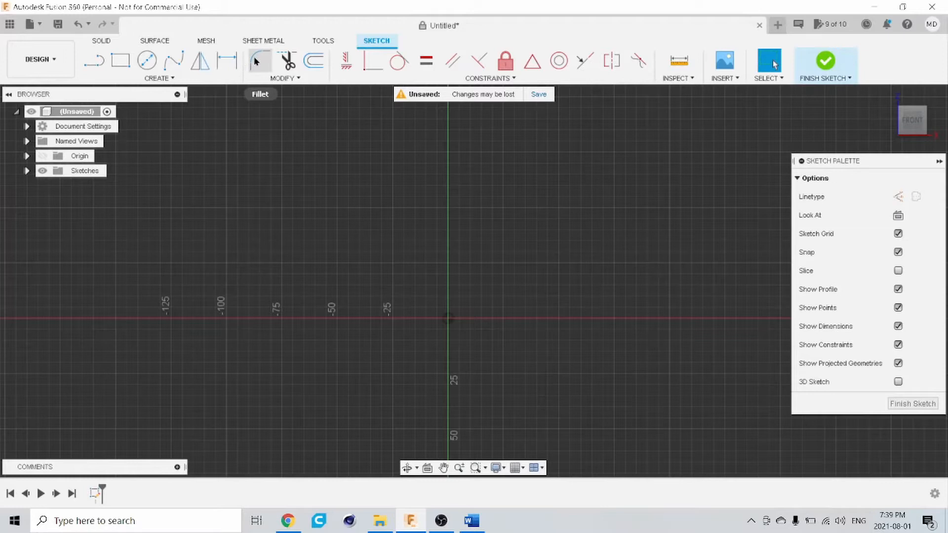
pyautogui.moveTo(314, 62)
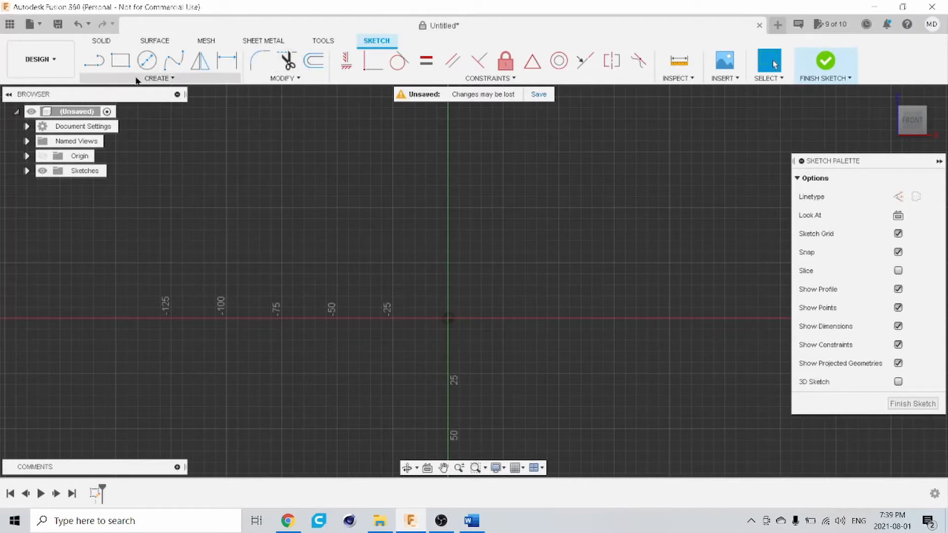
# - Sketch a 40 x 40 mm centre rectangle on the origin and finish the sketch
pyautogui.click(158, 78)
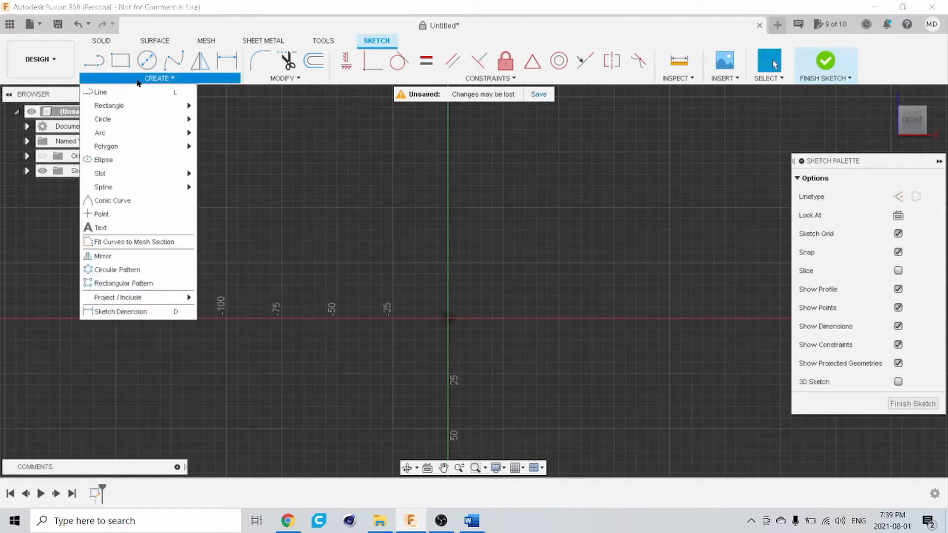
pyautogui.moveTo(109, 106)
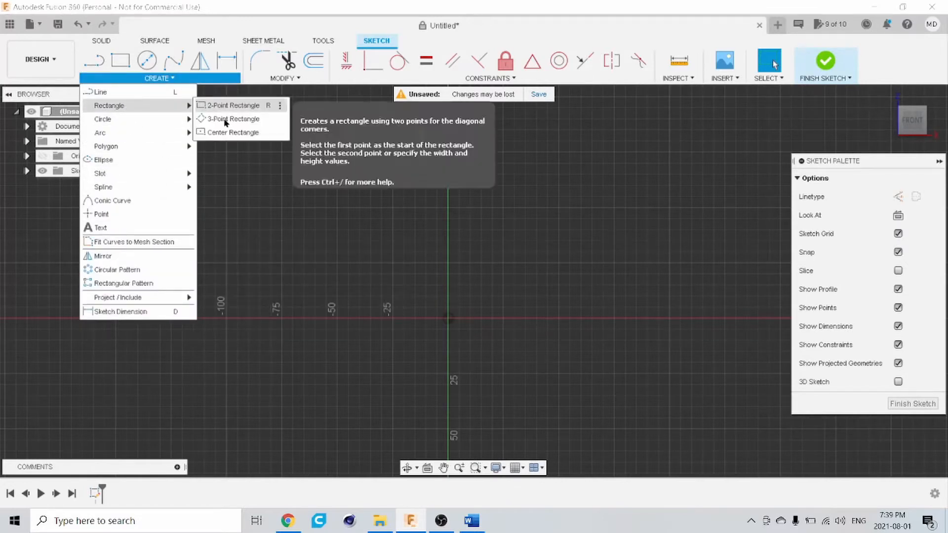
pyautogui.click(233, 106)
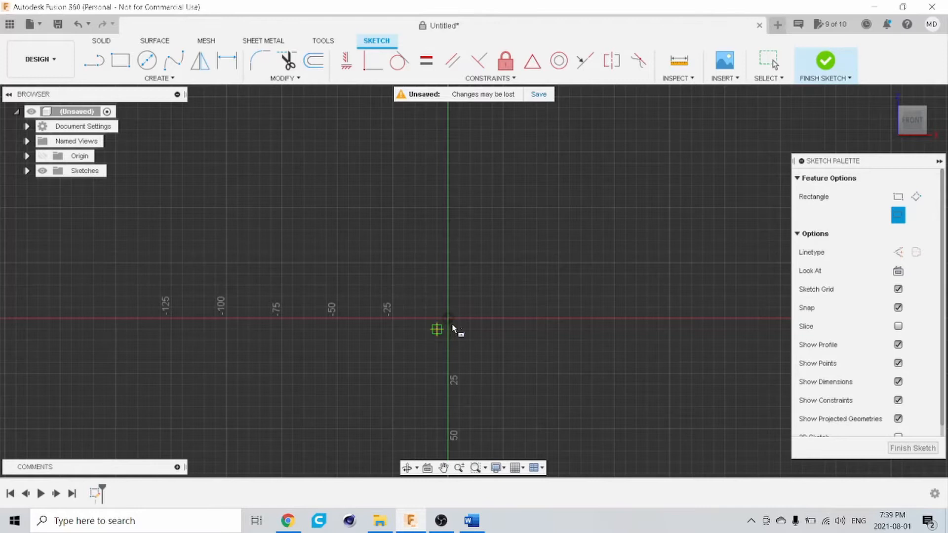
pyautogui.click(437, 330)
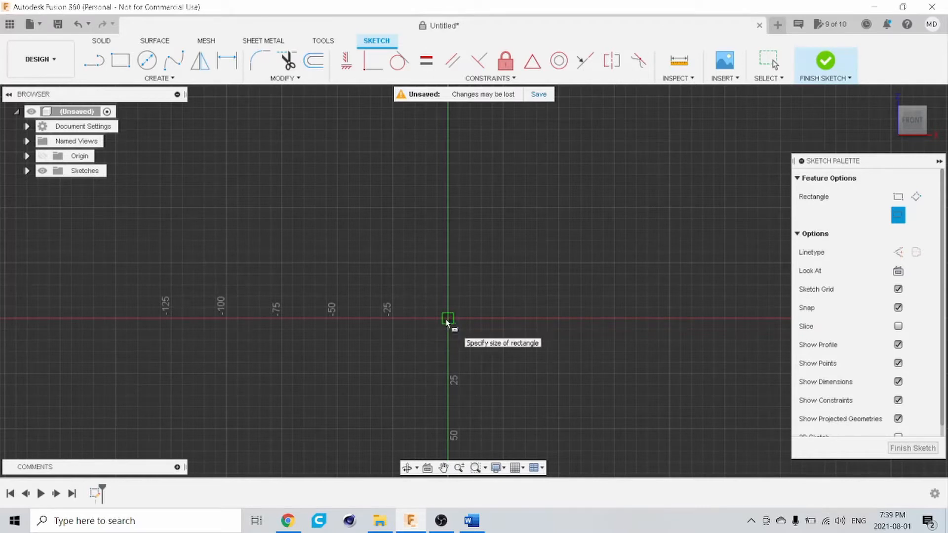
pyautogui.moveTo(448, 317); pyautogui.dragTo(493, 362)
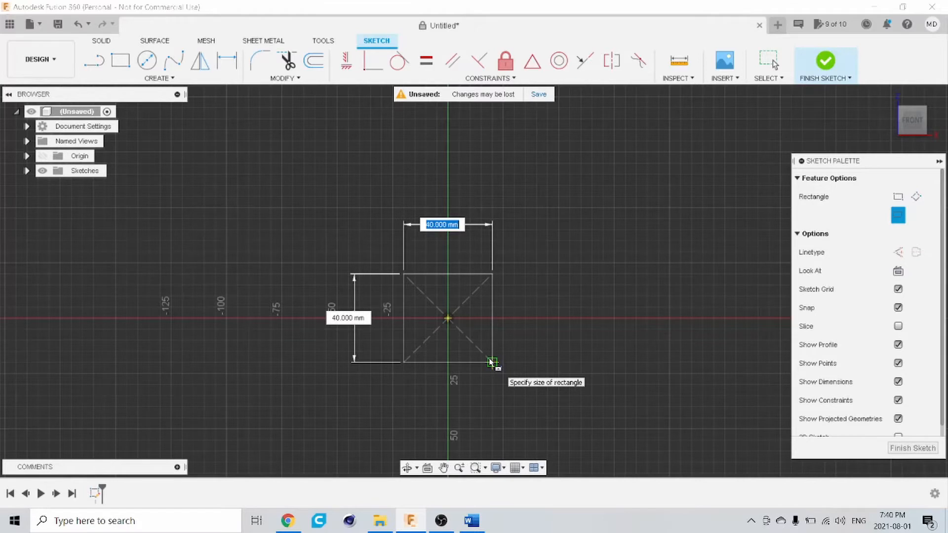
pyautogui.click(493, 362)
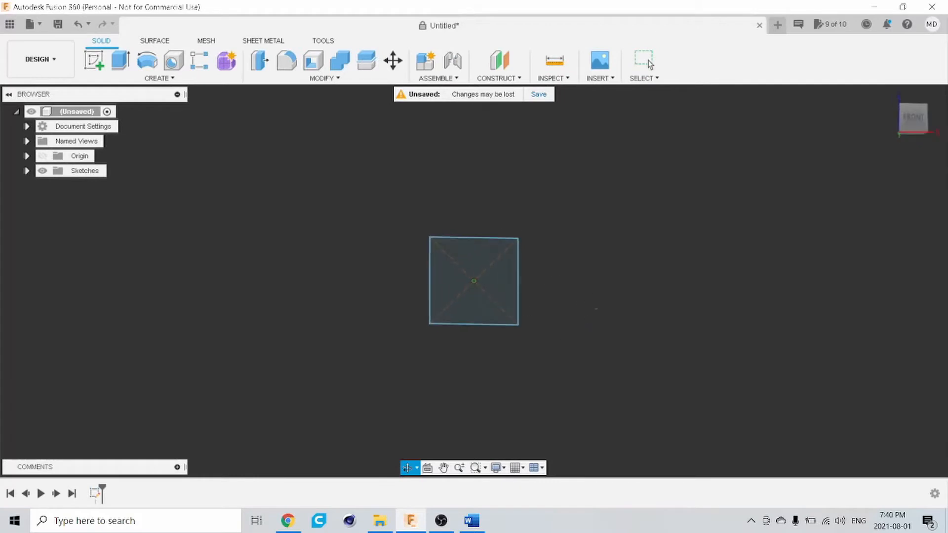
# - Extrude the square profile and set the direction to Symmetric
pyautogui.click(643, 60)
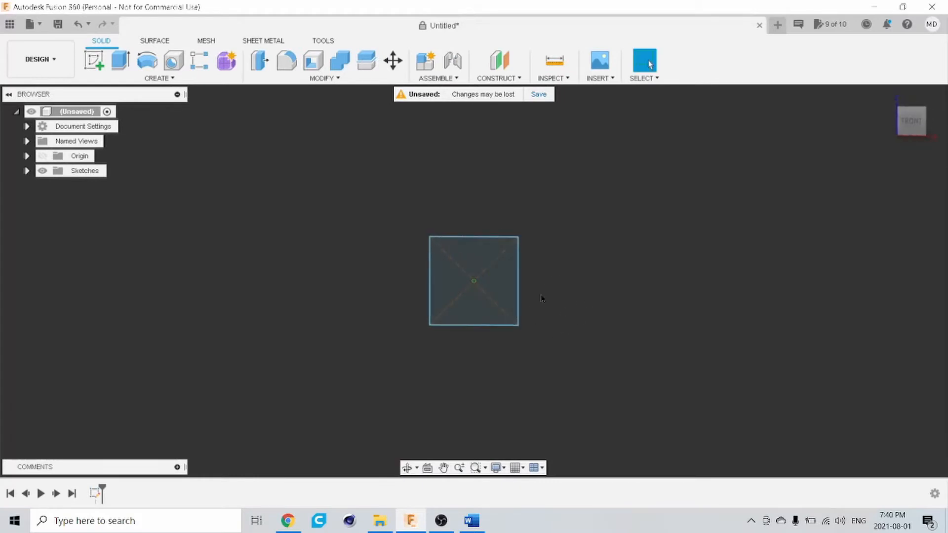
pyautogui.click(473, 280)
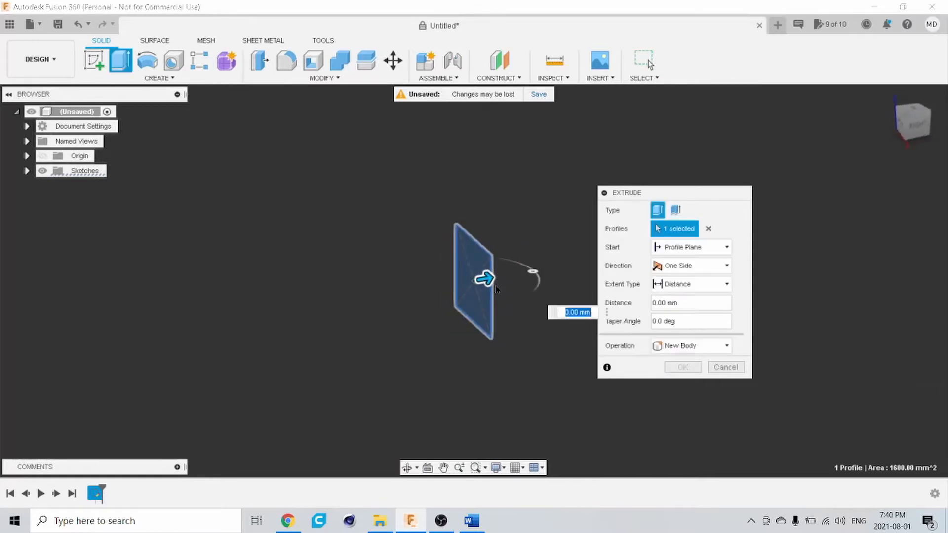
pyautogui.moveTo(484, 279); pyautogui.dragTo(308, 308)
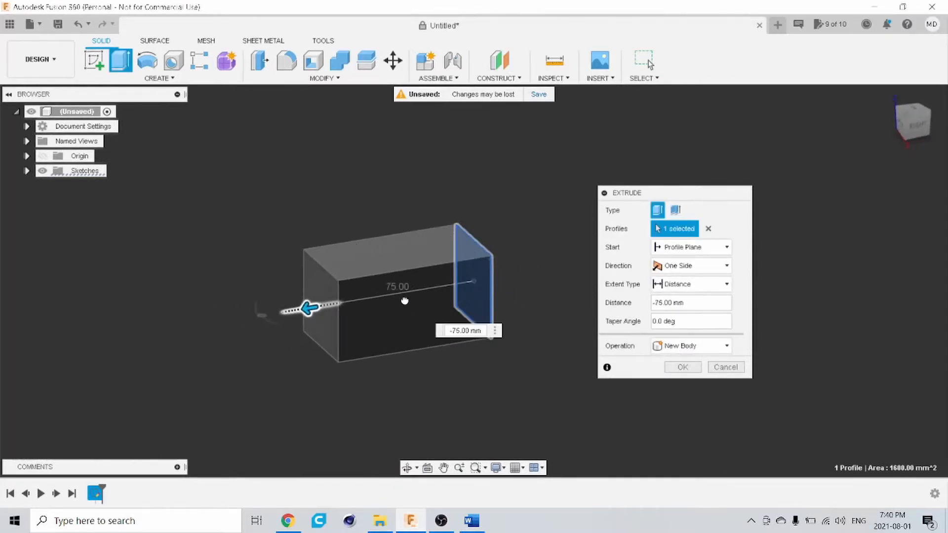
pyautogui.moveTo(308, 308); pyautogui.dragTo(327, 306)
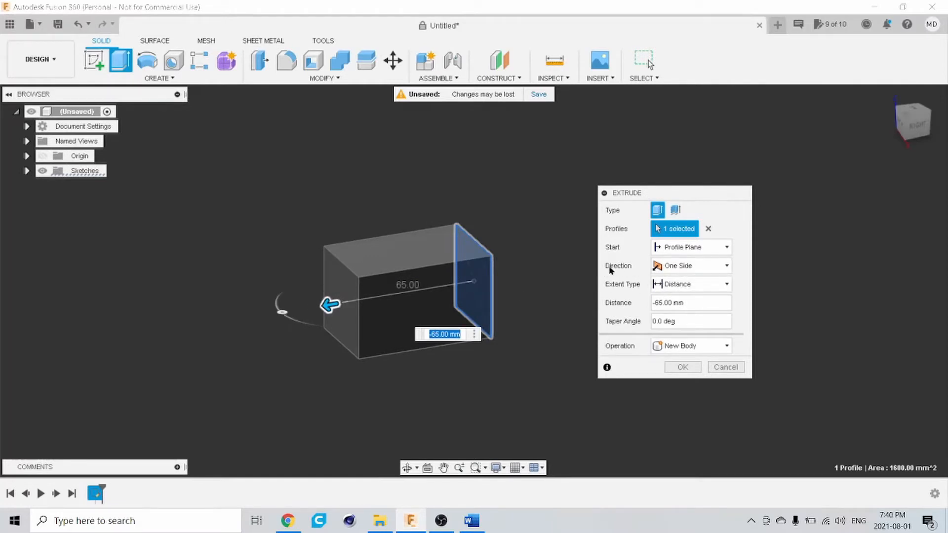
pyautogui.click(691, 265)
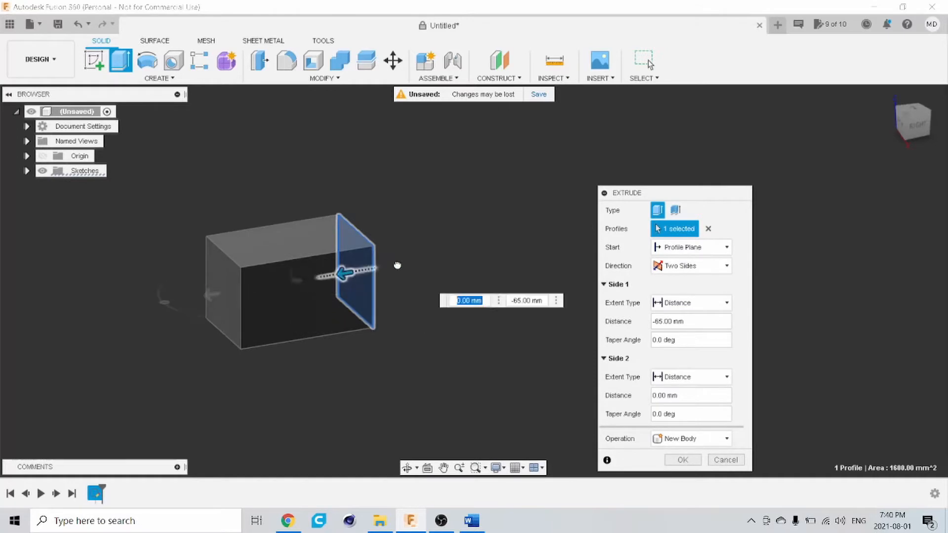
# - Set the symmetric distance to 20 mm and confirm the new-body cube
pyautogui.moveTo(342, 274); pyautogui.dragTo(390, 266)
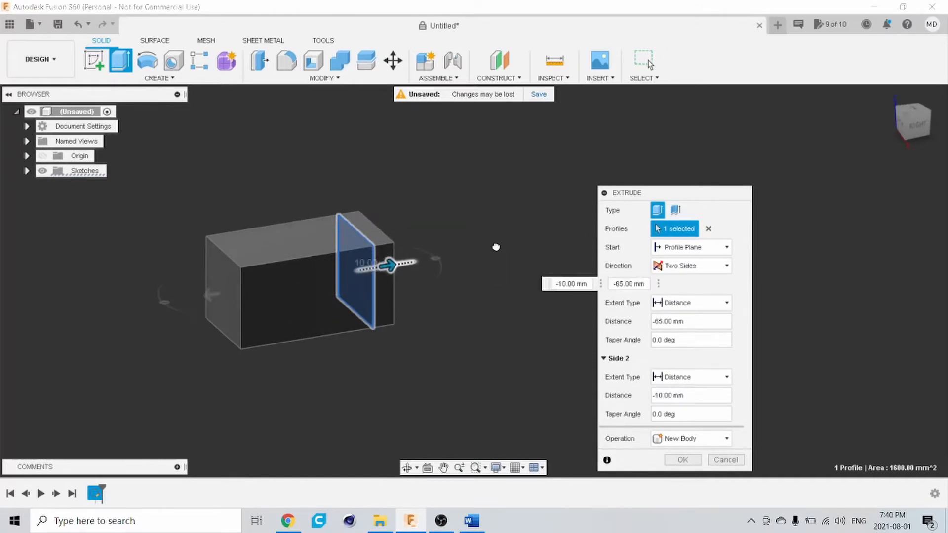
pyautogui.moveTo(390, 266); pyautogui.dragTo(311, 279)
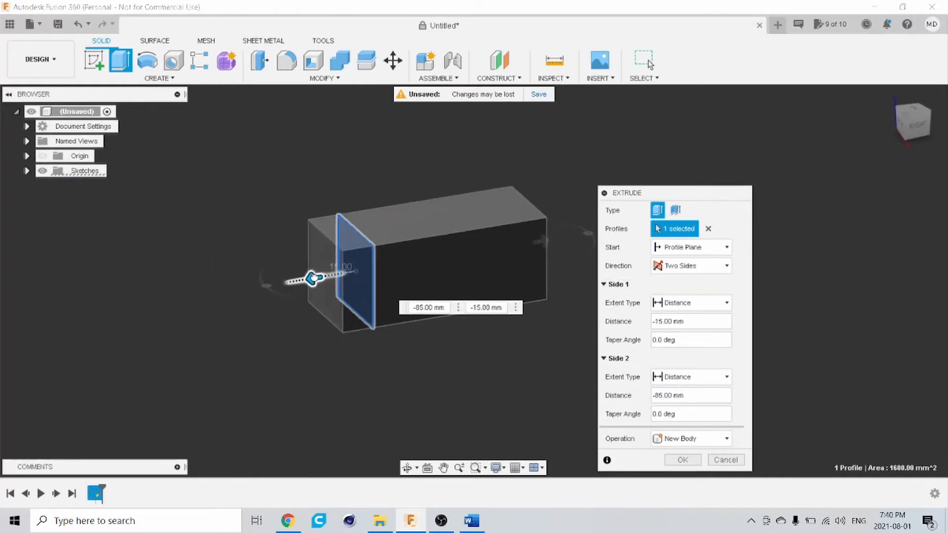
pyautogui.moveTo(311, 279); pyautogui.dragTo(268, 288)
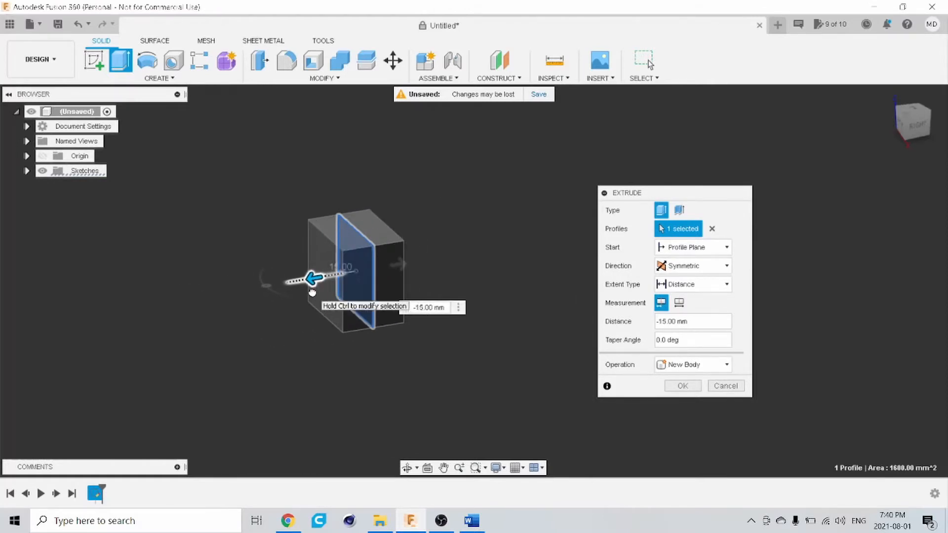
pyautogui.moveTo(311, 278); pyautogui.dragTo(303, 280)
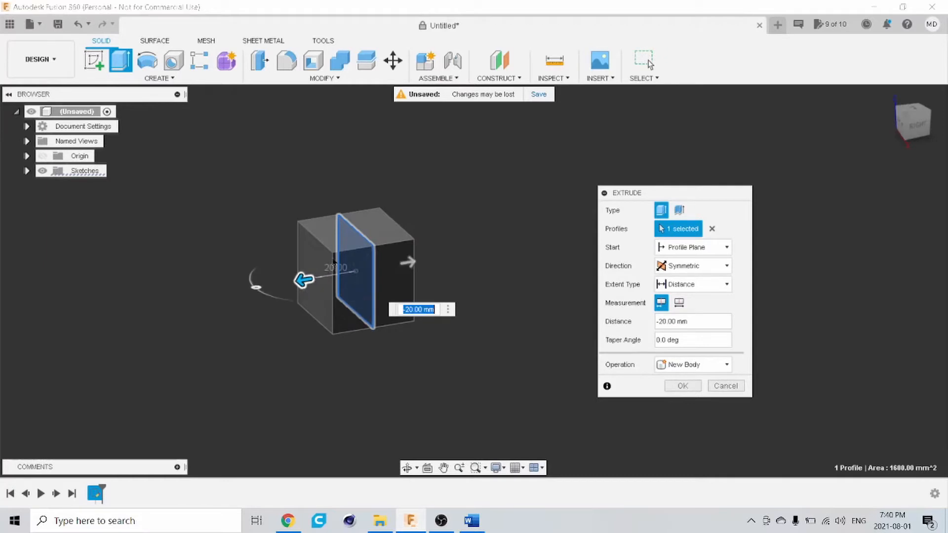
pyautogui.moveTo(682, 387)
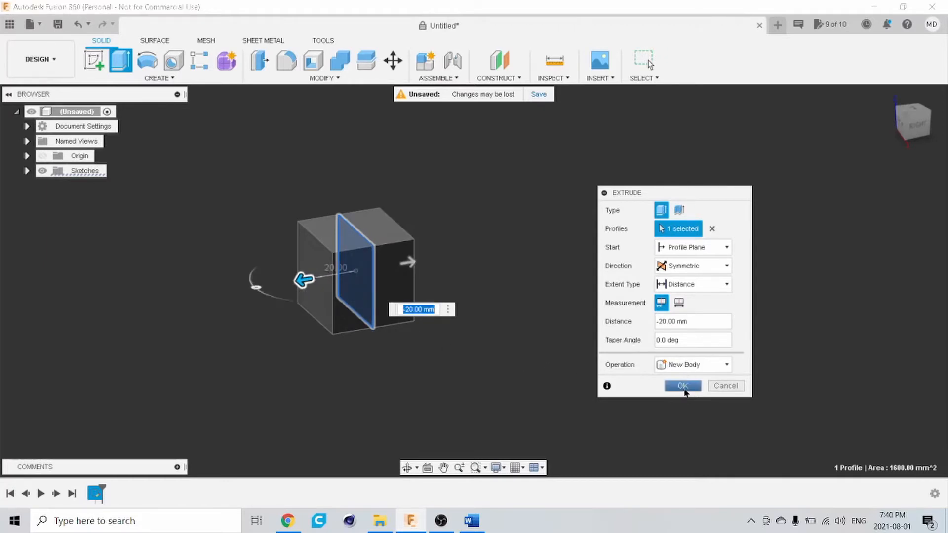
pyautogui.click(682, 386)
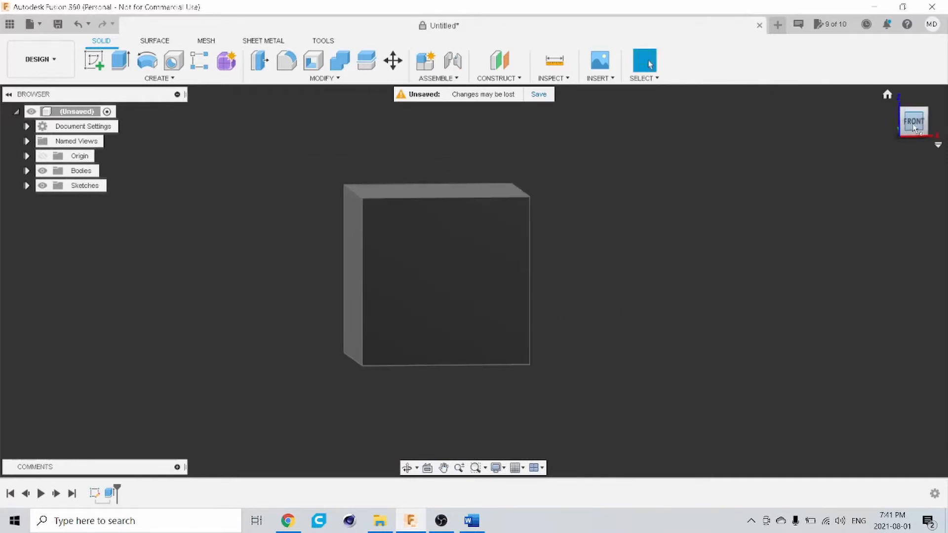
pyautogui.click(914, 120)
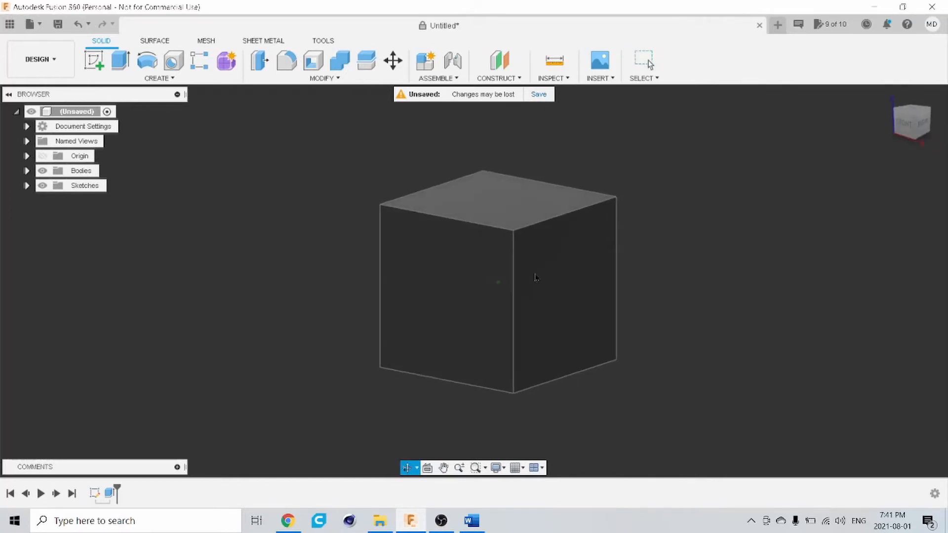
pyautogui.click(325, 78)
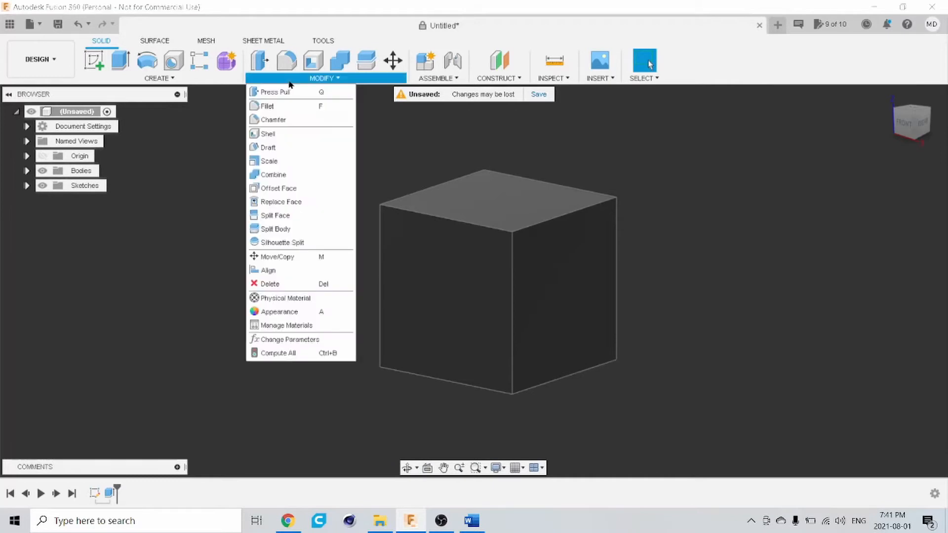
pyautogui.moveTo(268, 105)
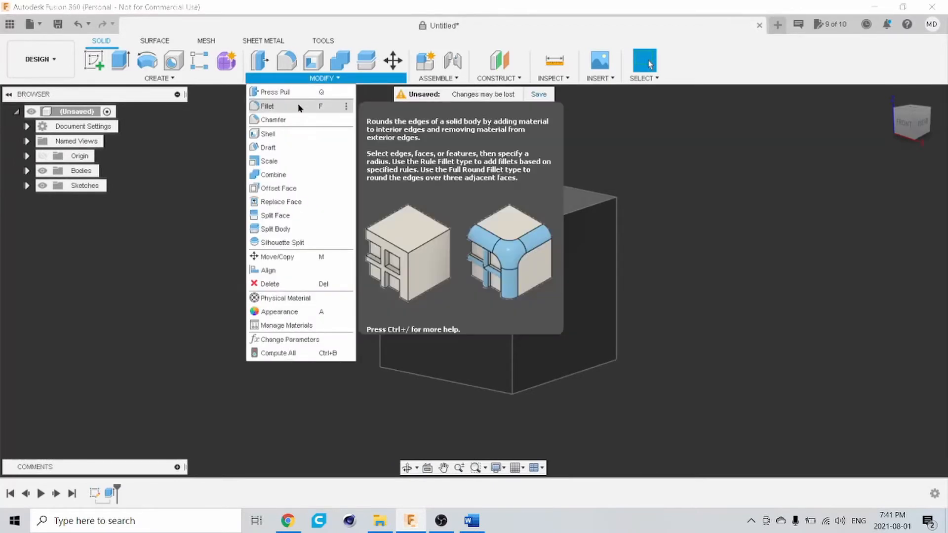
pyautogui.moveTo(274, 228)
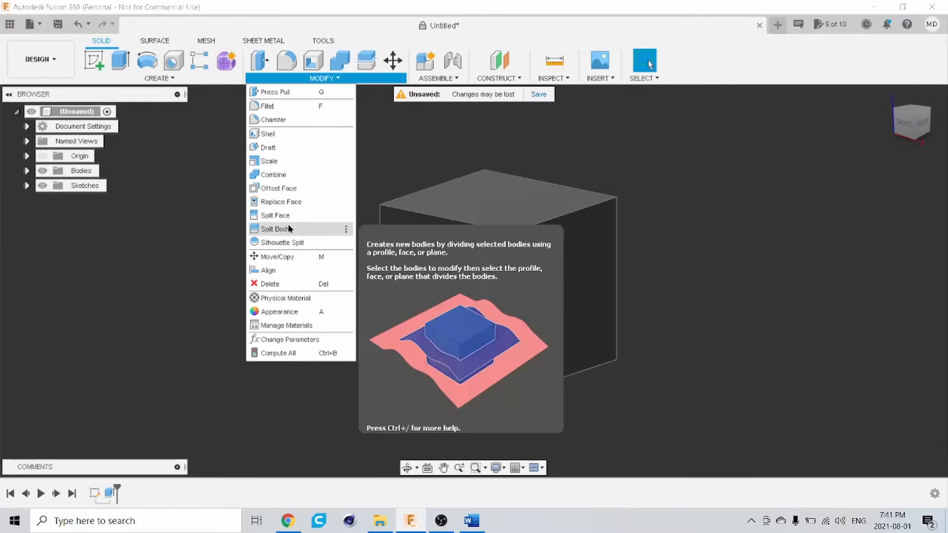
pyautogui.moveTo(281, 243)
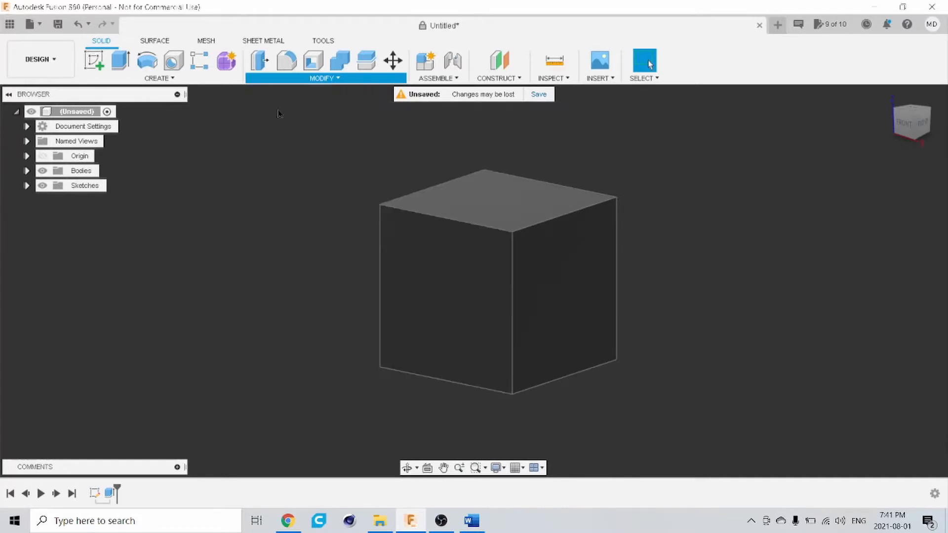
# - Round the cube's top-left edge with a 7 mm fillet
pyautogui.click(285, 60)
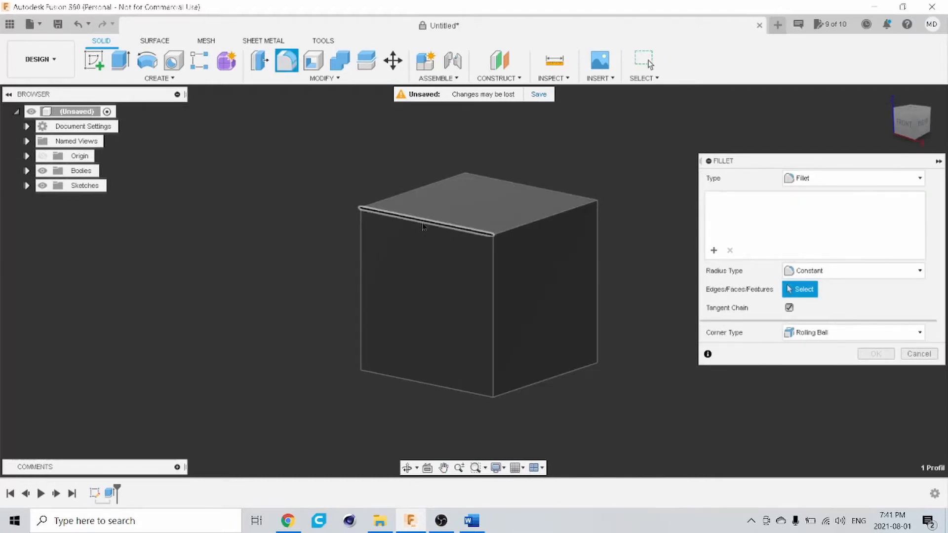
pyautogui.click(399, 213)
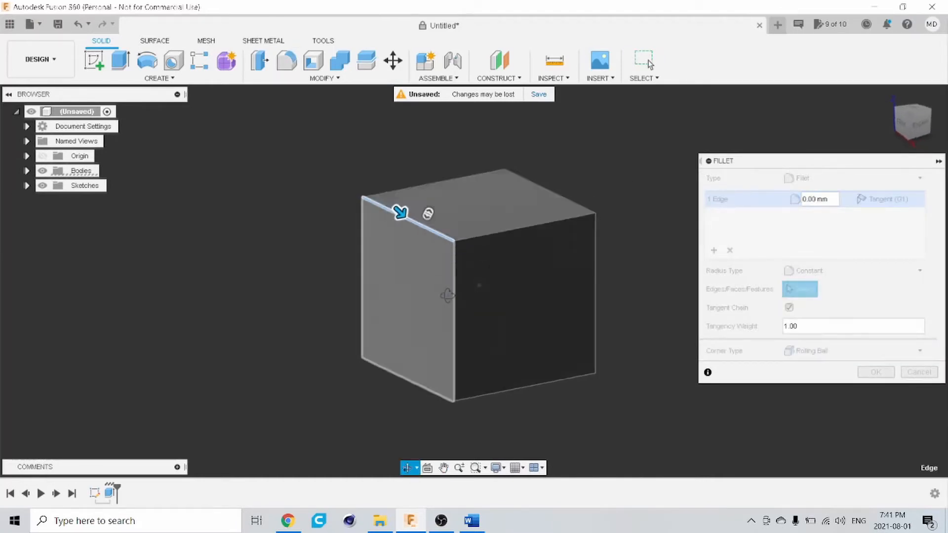
pyautogui.moveTo(399, 212); pyautogui.dragTo(413, 213)
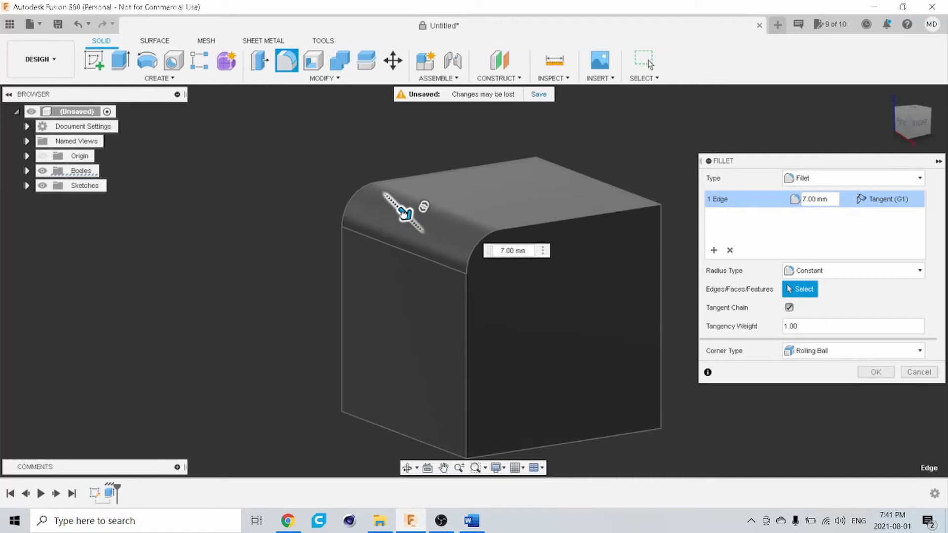
pyautogui.moveTo(403, 215); pyautogui.dragTo(411, 219)
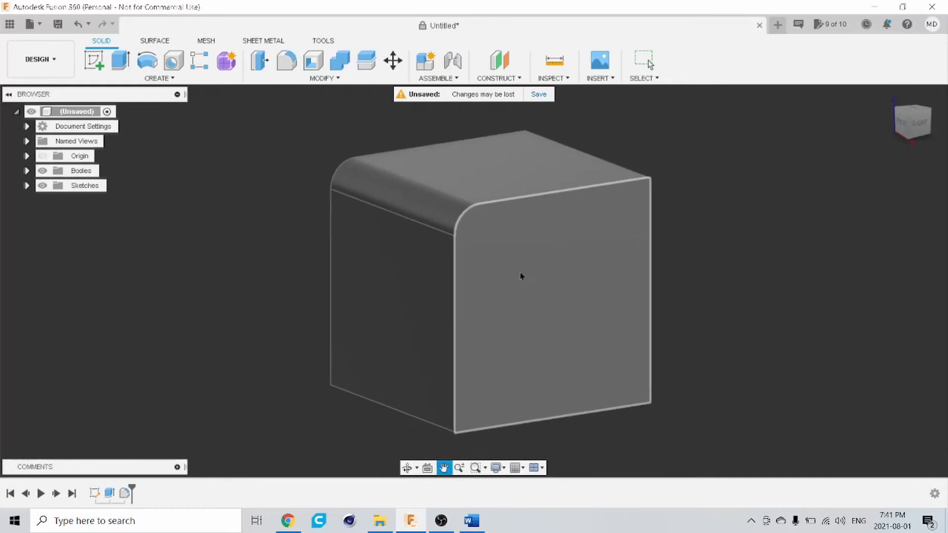
# - Chamfer the front right edge chain, trying the Two Distance chamfer type
pyautogui.click(325, 78)
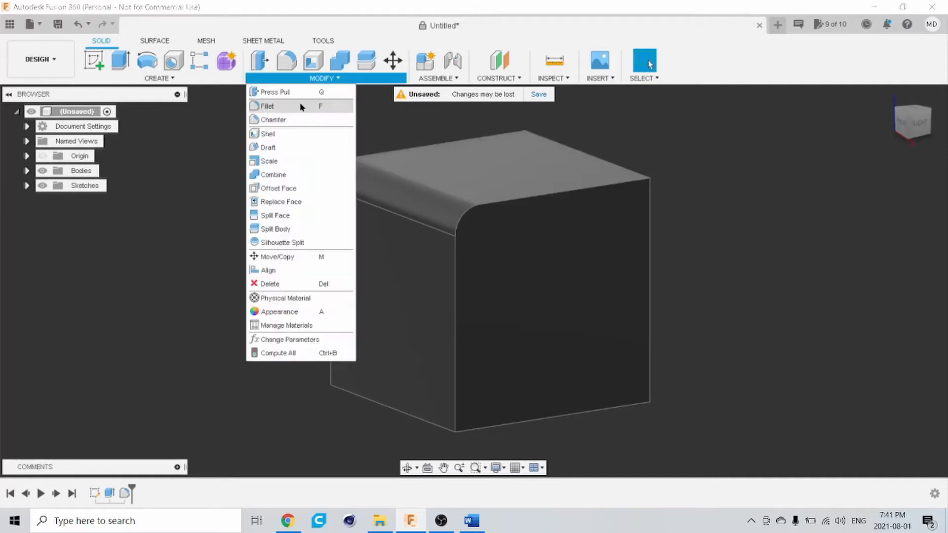
pyautogui.click(273, 120)
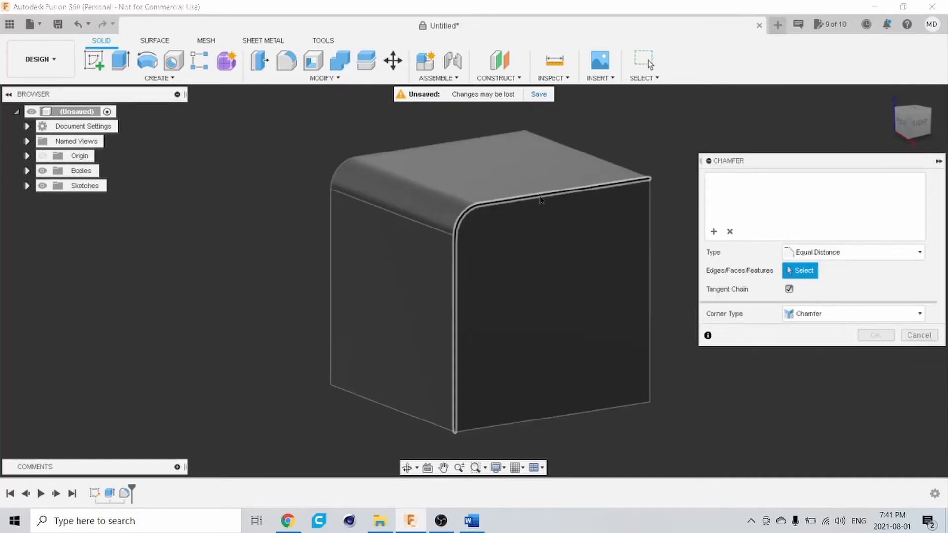
pyautogui.click(567, 185)
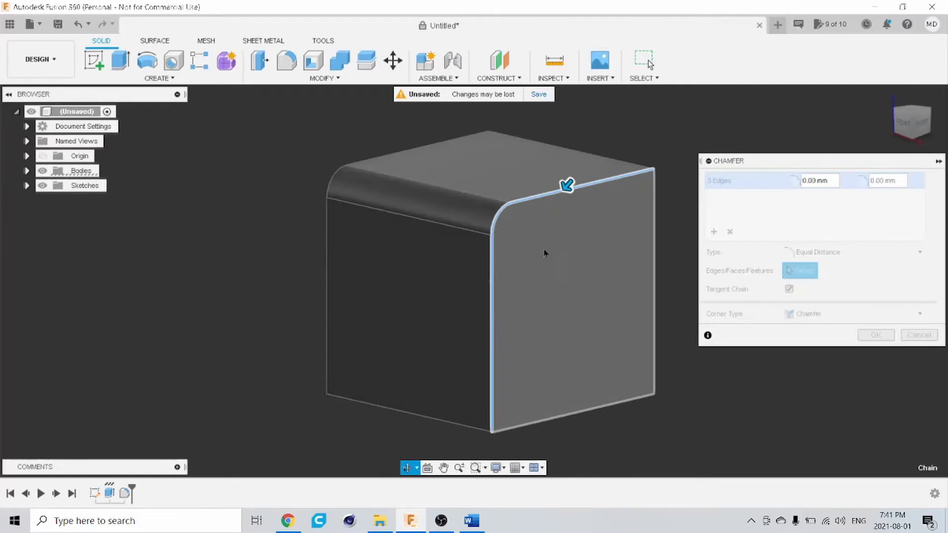
pyautogui.click(567, 184)
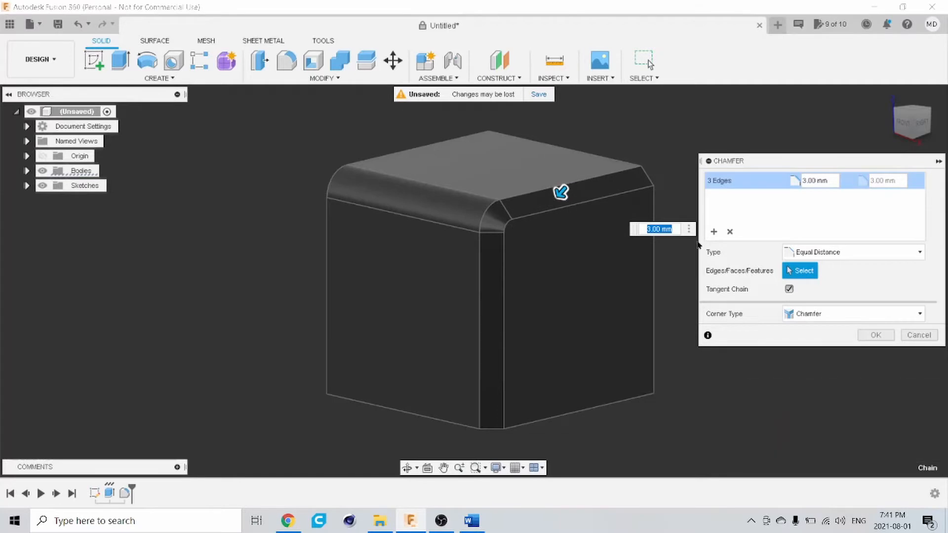
pyautogui.moveTo(708, 258)
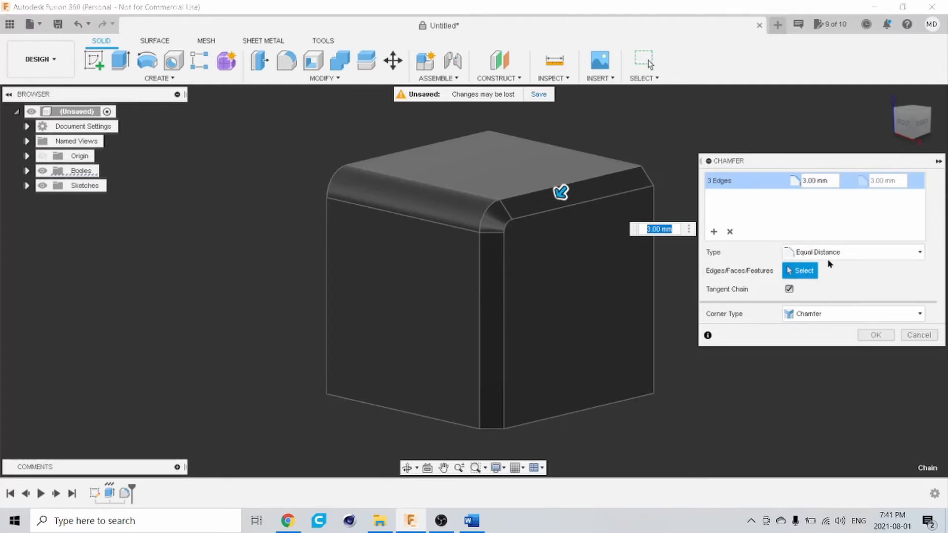
pyautogui.click(852, 252)
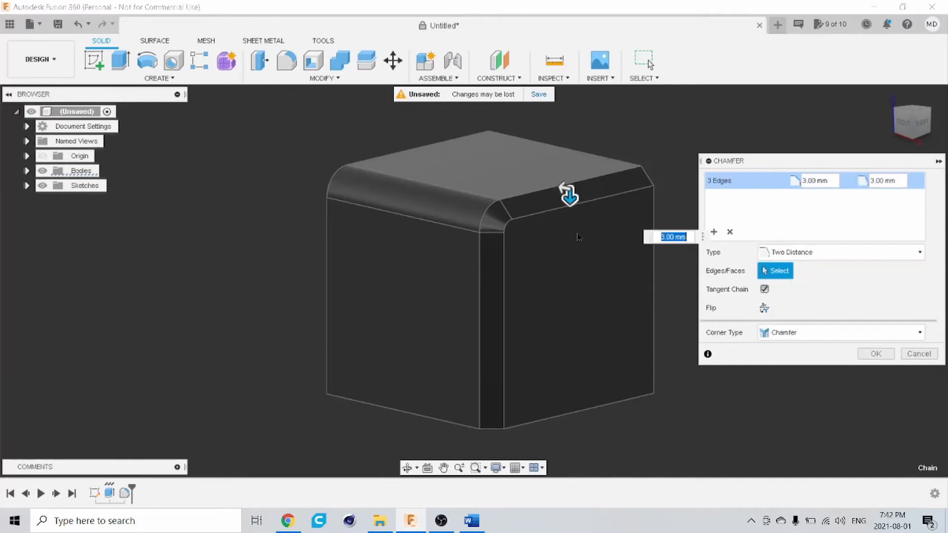
pyautogui.click(839, 251)
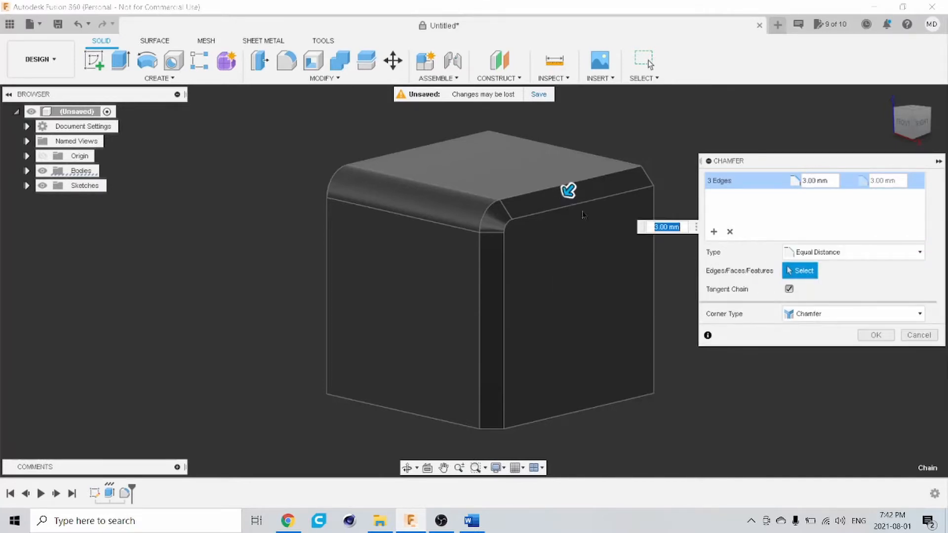
pyautogui.click(852, 252)
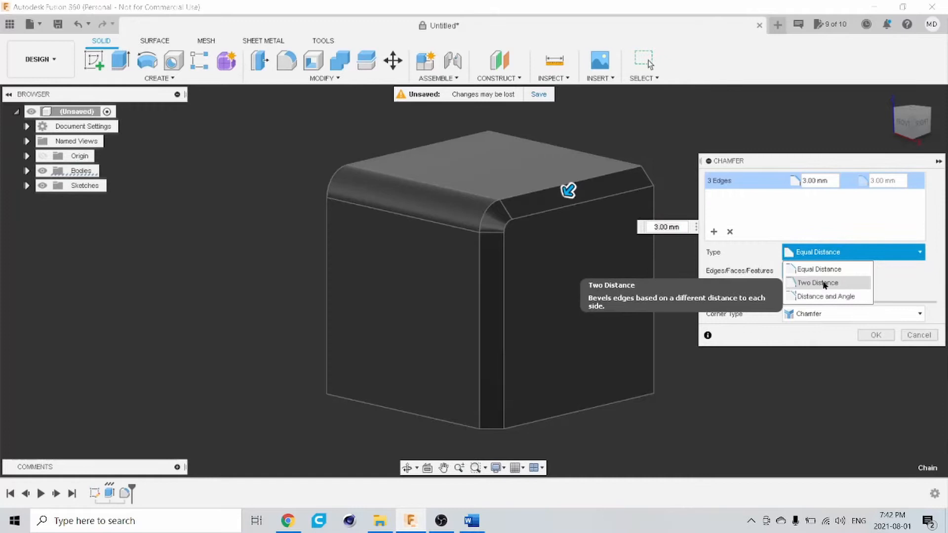
pyautogui.click(818, 282)
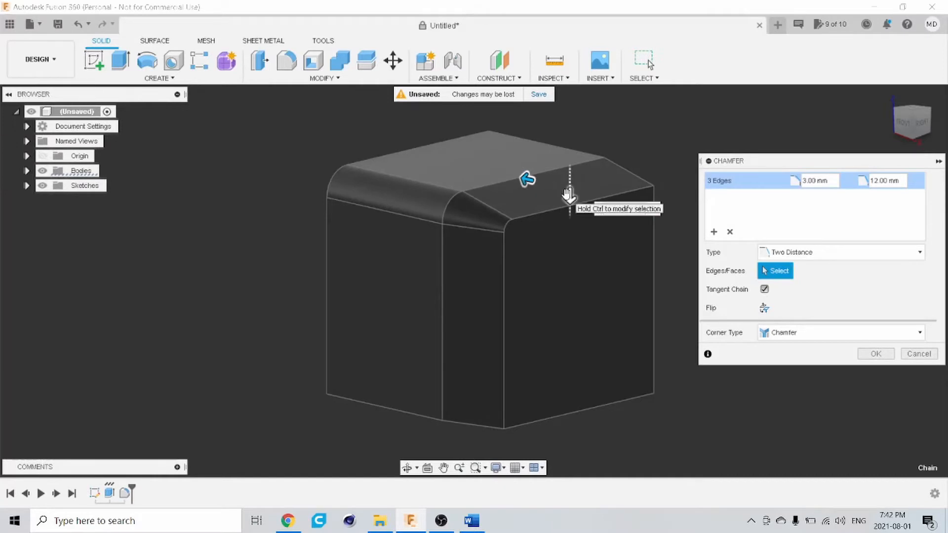
pyautogui.moveTo(567, 182); pyautogui.dragTo(570, 203)
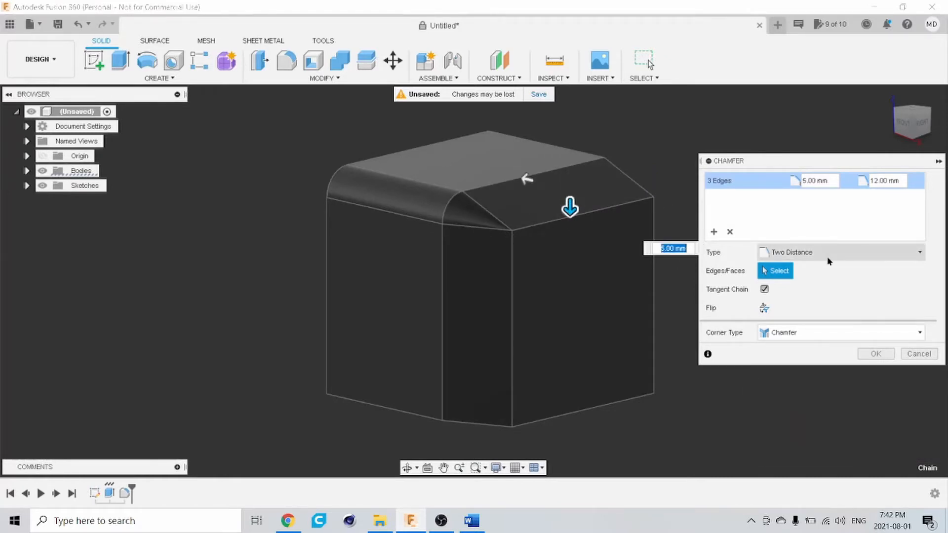
# - Revert to Equal Distance and apply a 4 mm chamfer to the edges
pyautogui.click(841, 252)
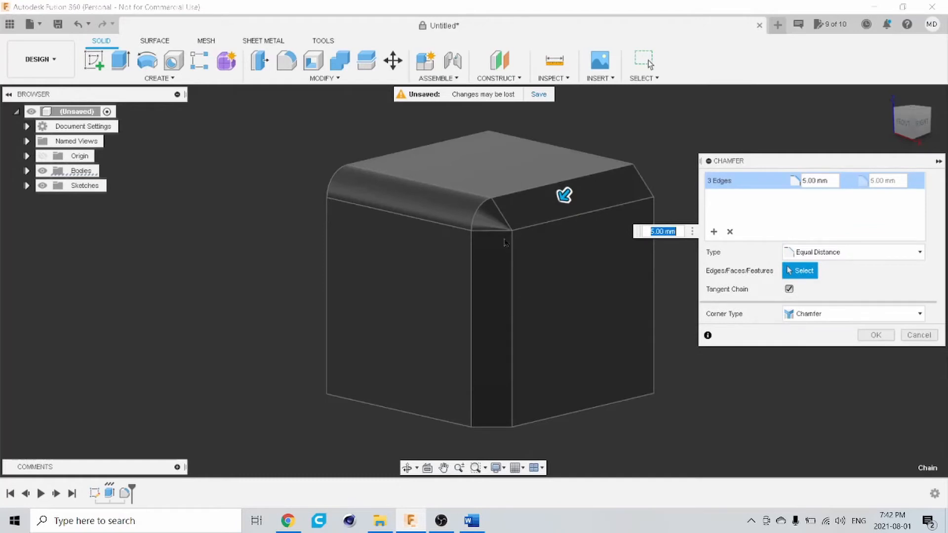
pyautogui.moveTo(631, 276)
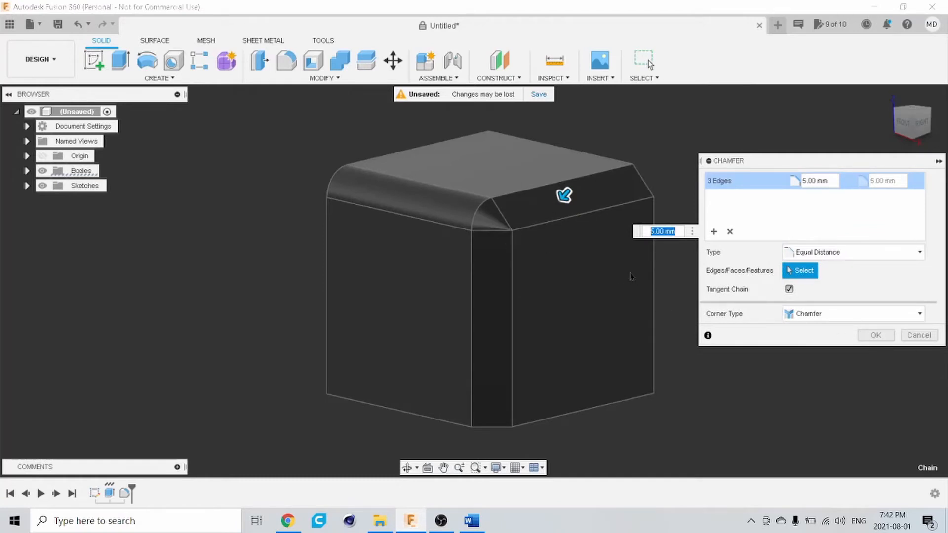
pyautogui.write('4')
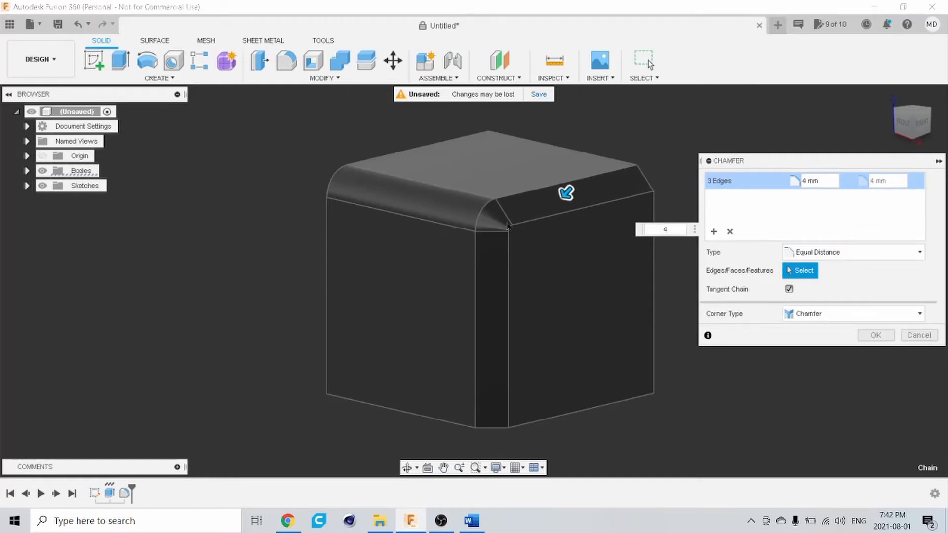
pyautogui.click(876, 335)
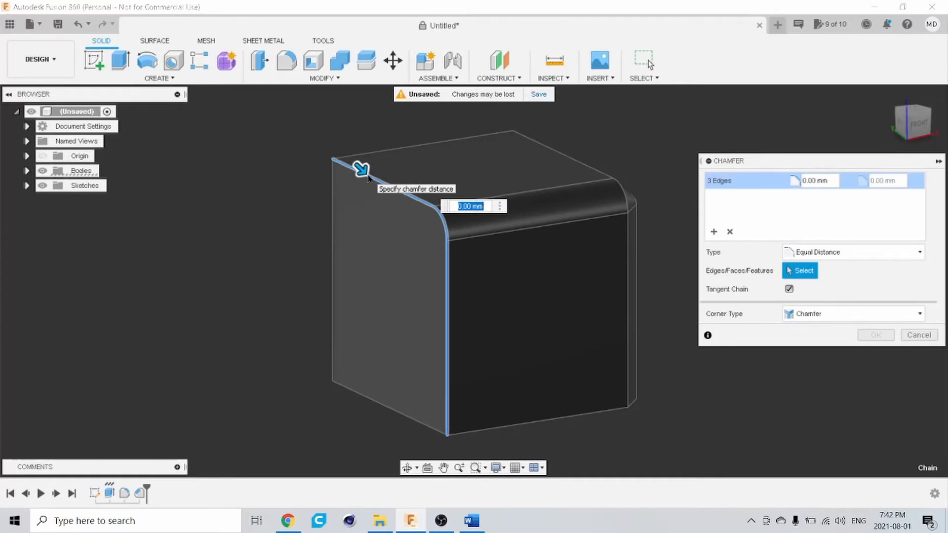
pyautogui.write('4')
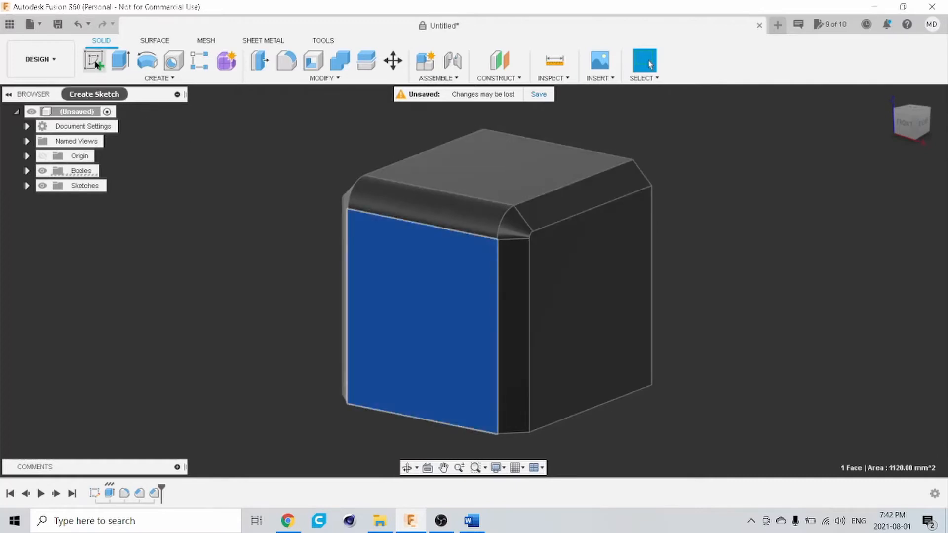
# - Sketch a 20 mm centre-diameter circle on the side face, finish it and select its profile
pyautogui.click(95, 65)
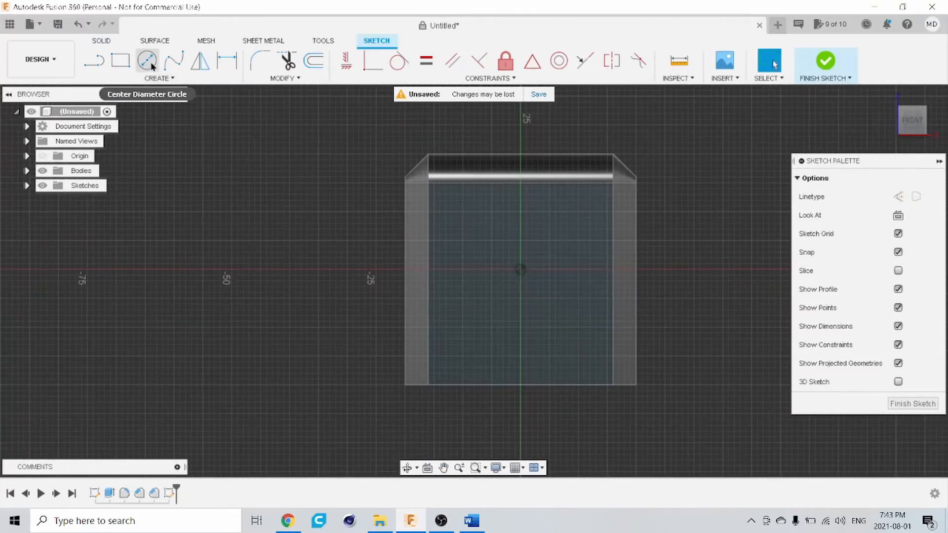
pyautogui.click(146, 60)
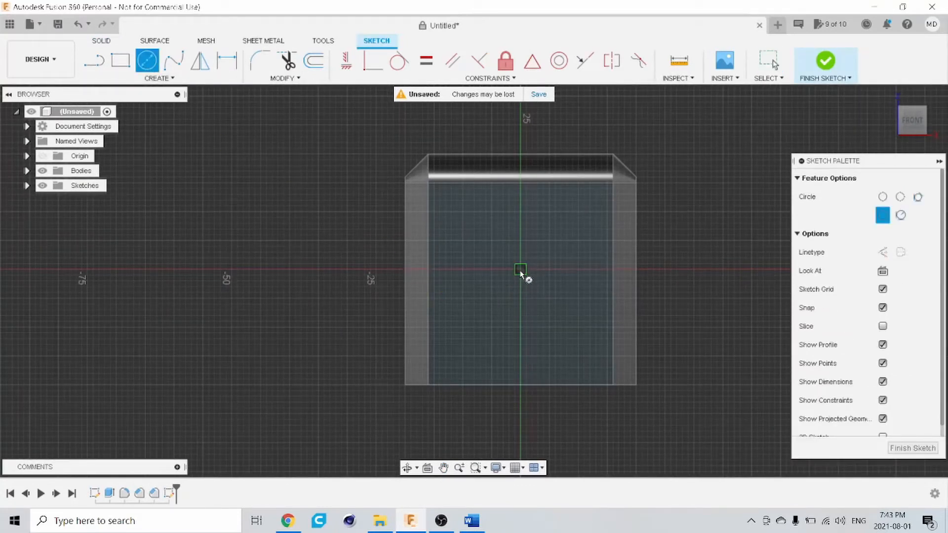
pyautogui.moveTo(521, 269); pyautogui.dragTo(595, 292)
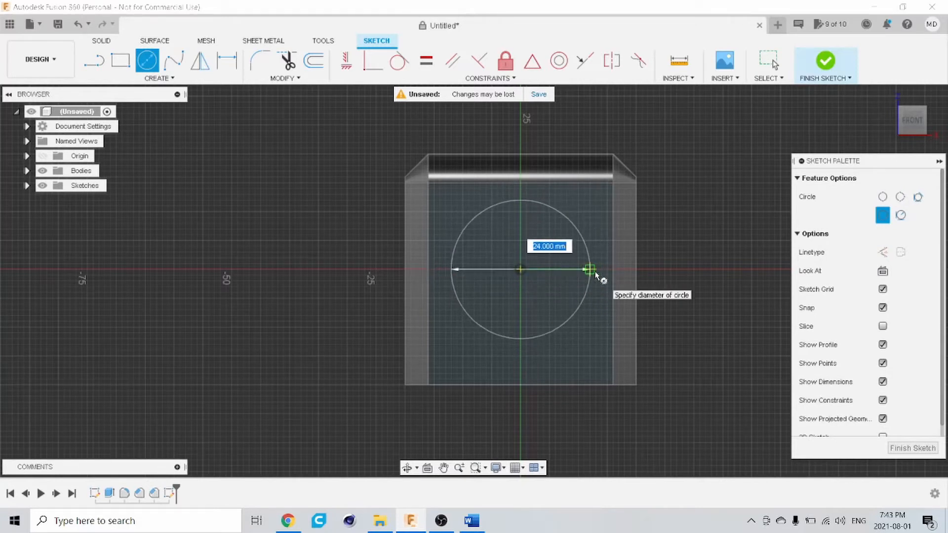
pyautogui.write('20')
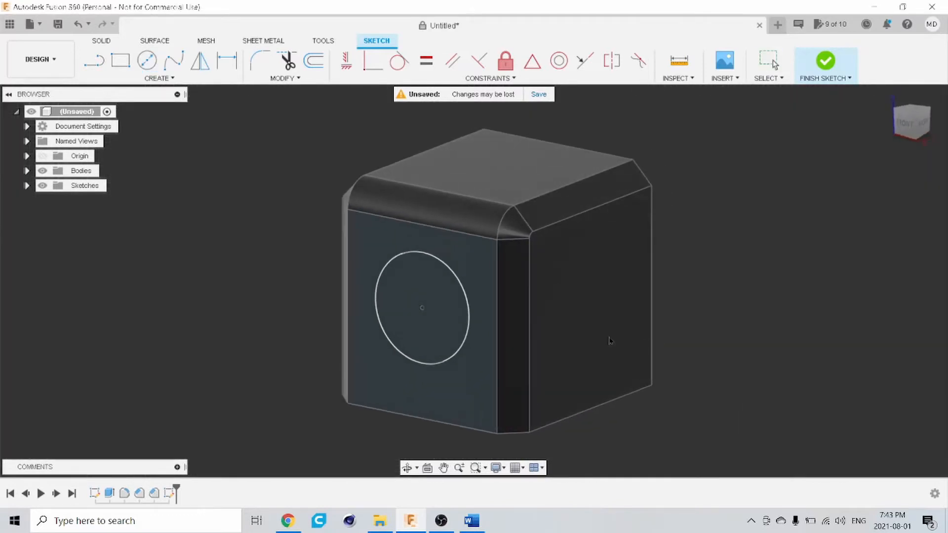
pyautogui.click(825, 63)
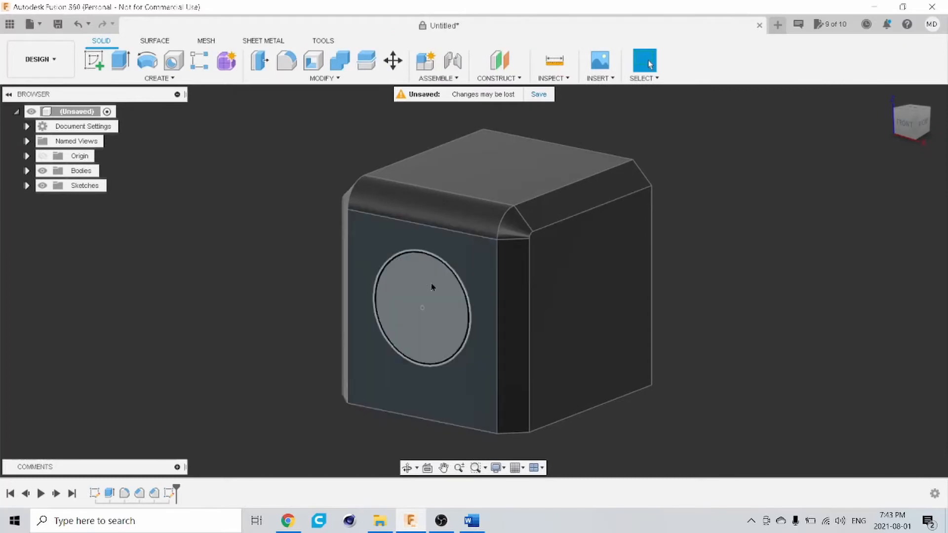
pyautogui.click(422, 307)
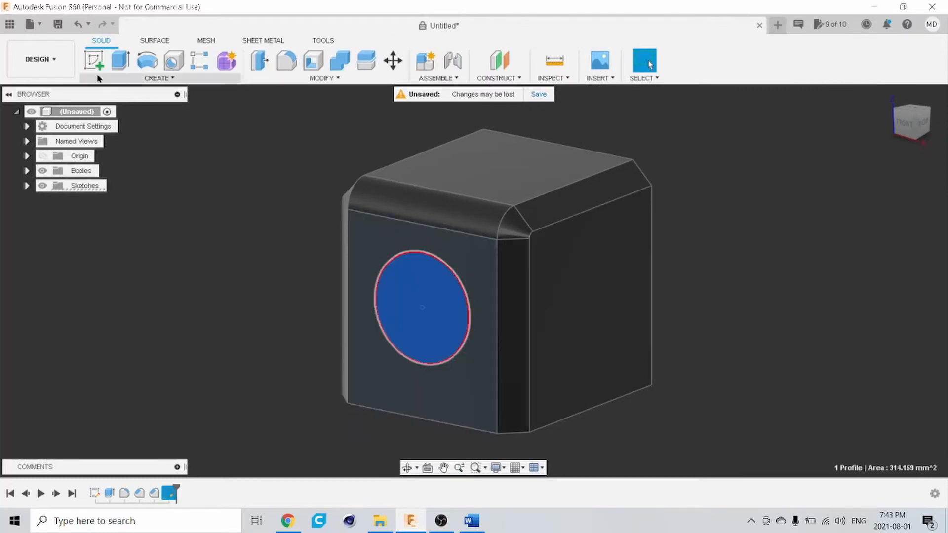
# - Extrude the circle as a -40 mm cut straight through the cube
pyautogui.click(120, 60)
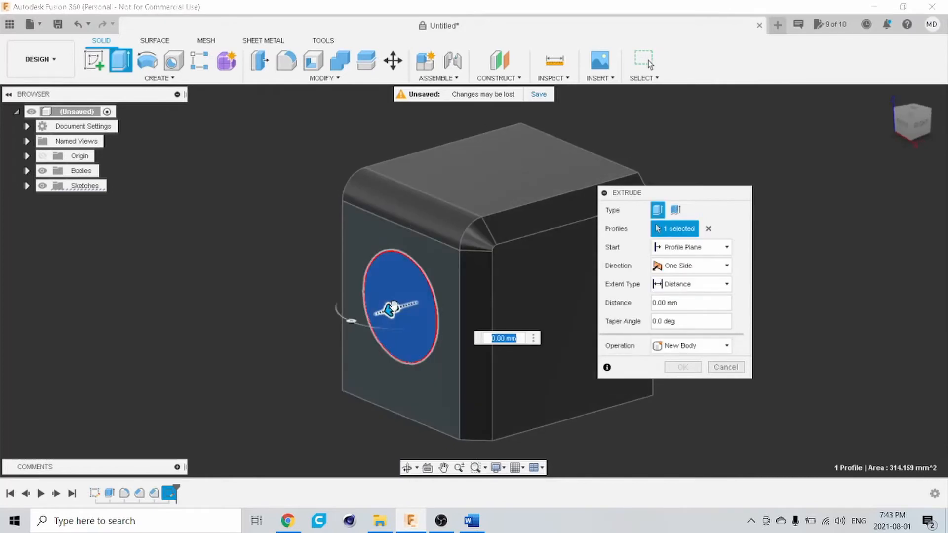
pyautogui.moveTo(390, 311); pyautogui.dragTo(262, 344)
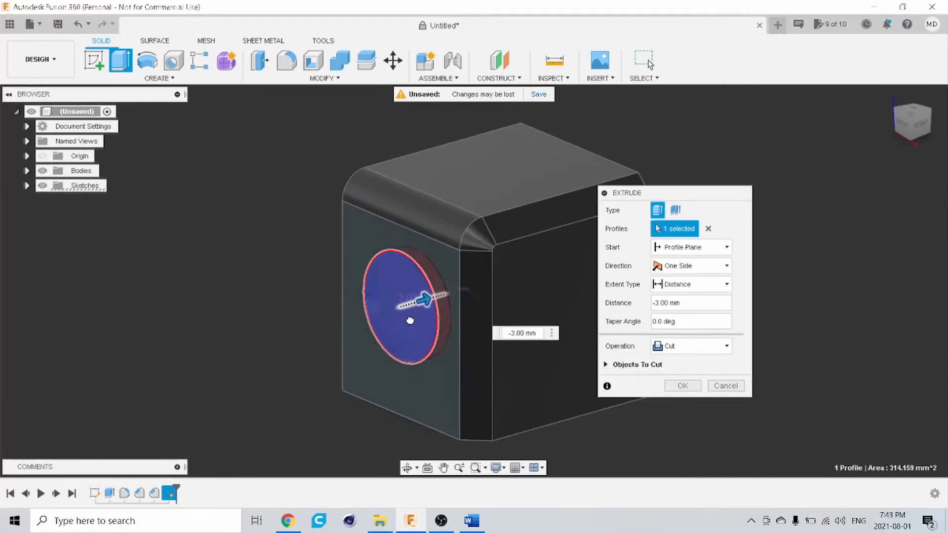
pyautogui.moveTo(424, 301); pyautogui.dragTo(545, 265)
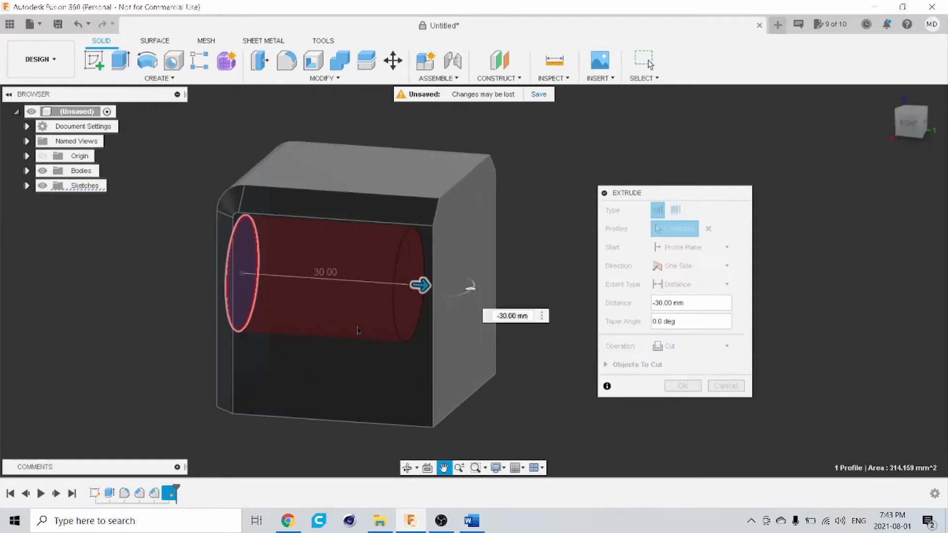
pyautogui.moveTo(418, 285); pyautogui.dragTo(484, 290)
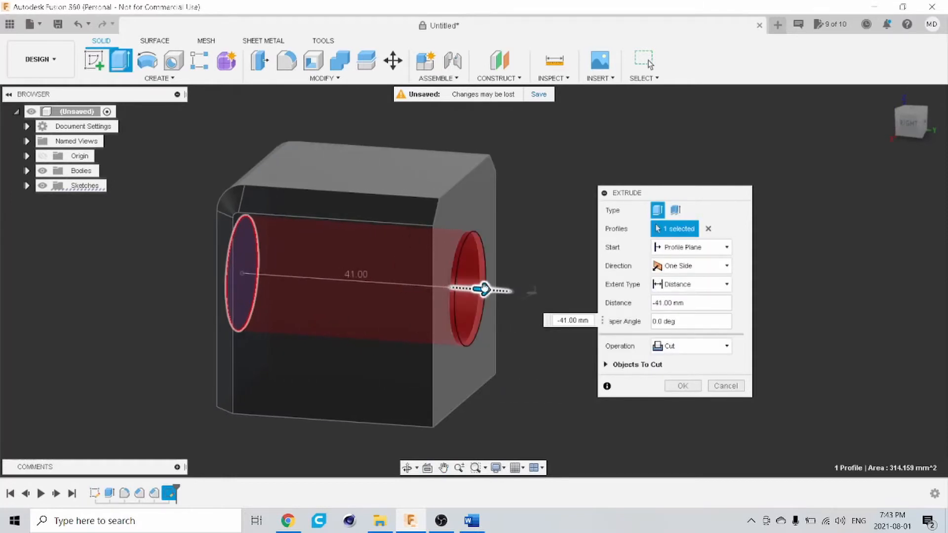
pyautogui.moveTo(484, 290); pyautogui.dragTo(476, 290)
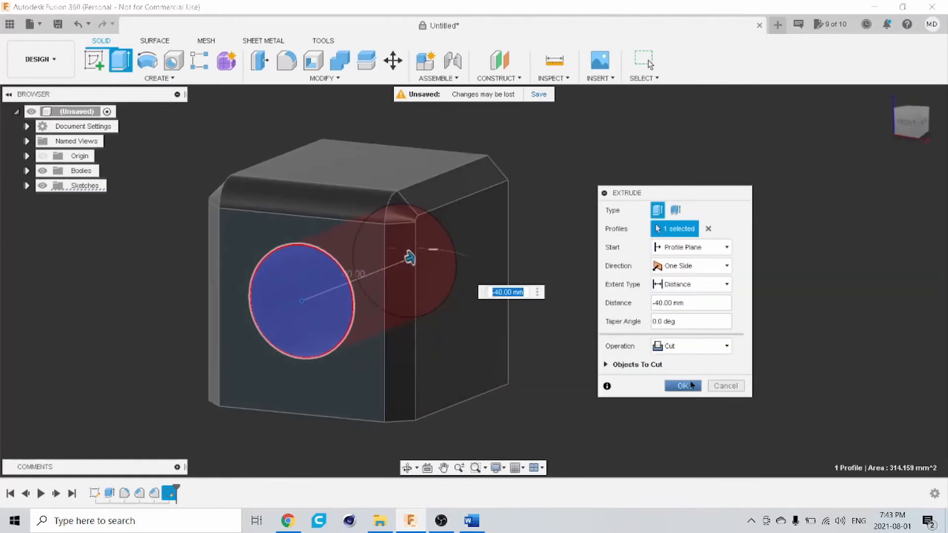
pyautogui.click(682, 386)
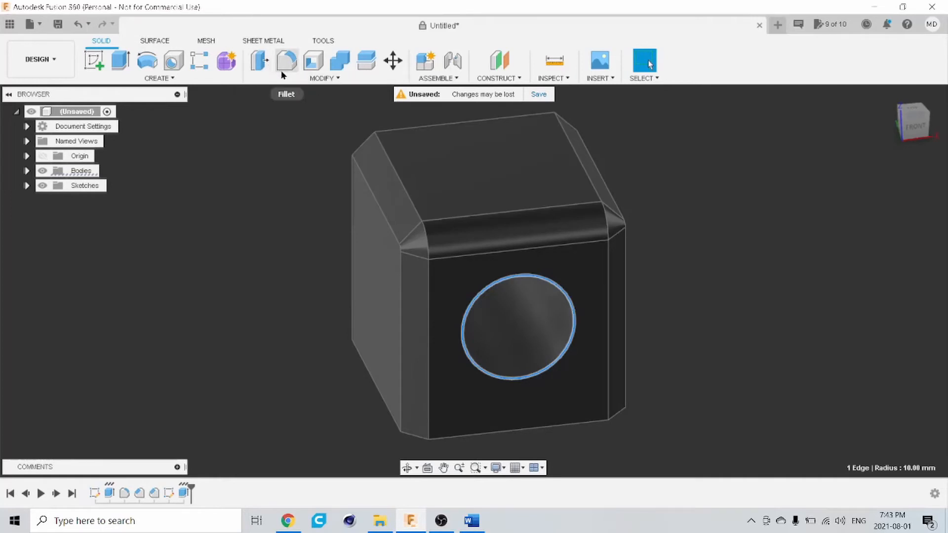
# - Ease the hole's front edge and apply a 7 mm chamfer to its back edge
pyautogui.click(286, 60)
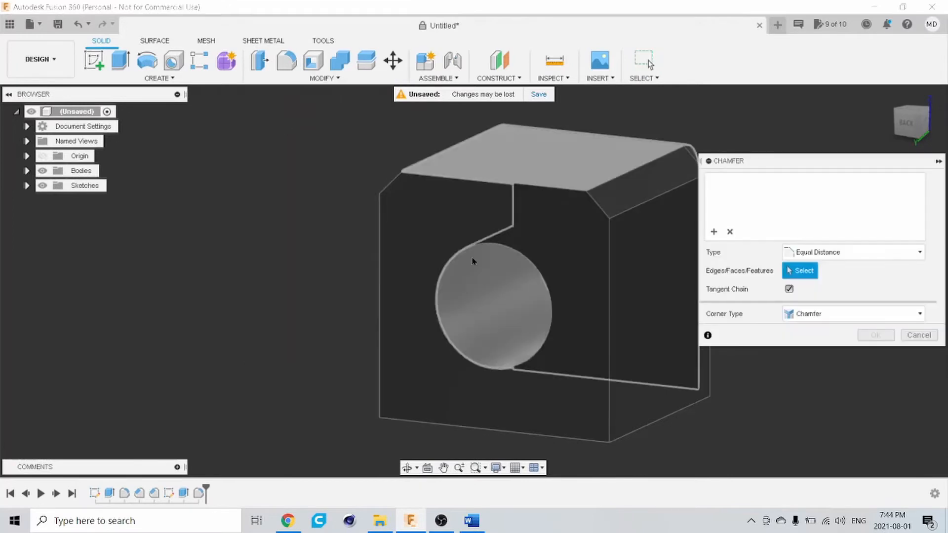
pyautogui.click(495, 248)
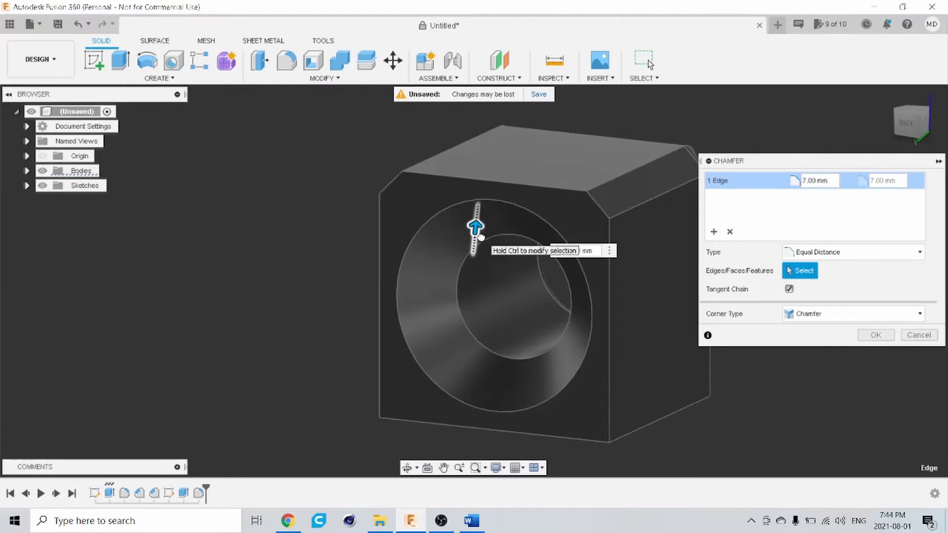
pyautogui.click(874, 335)
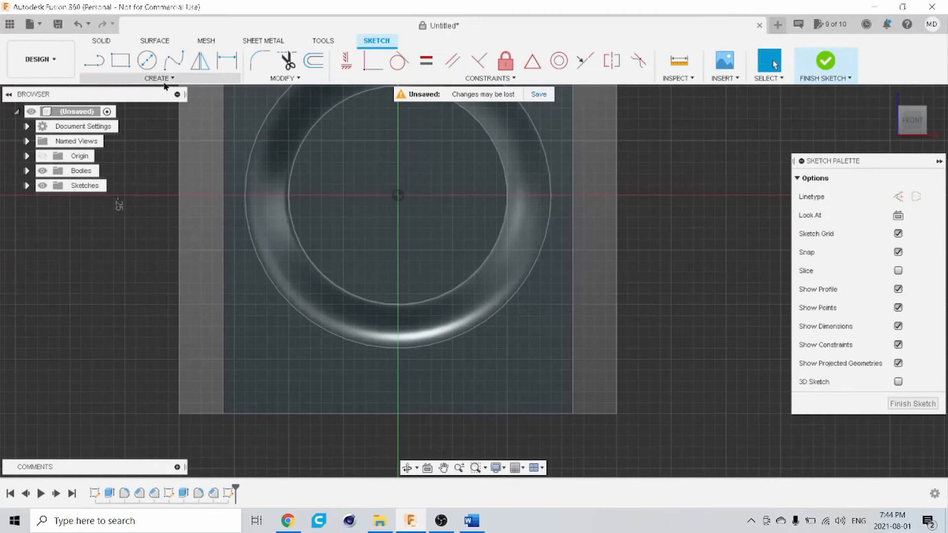
# - Sketch a 5-sided polygon centred on the bottom rim of the hole and finish the sketch
pyautogui.click(156, 78)
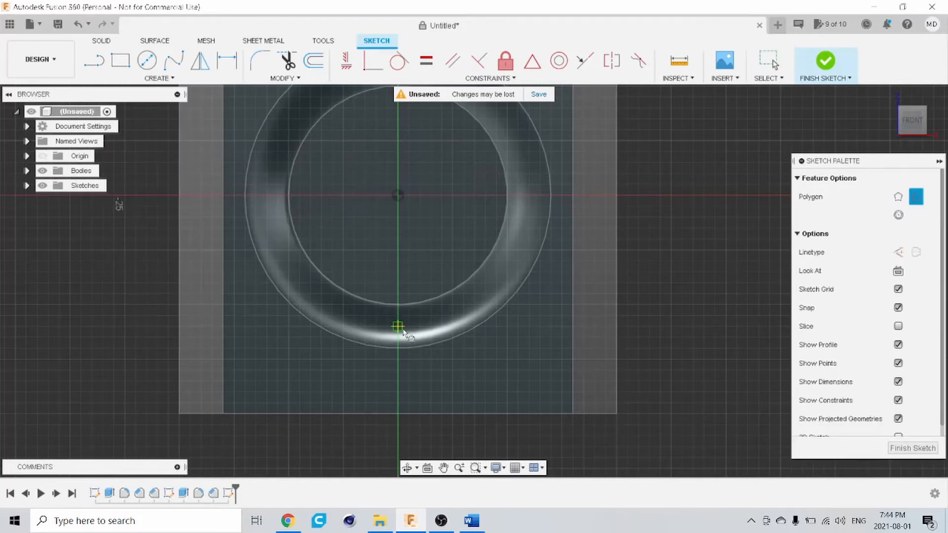
pyautogui.click(398, 328)
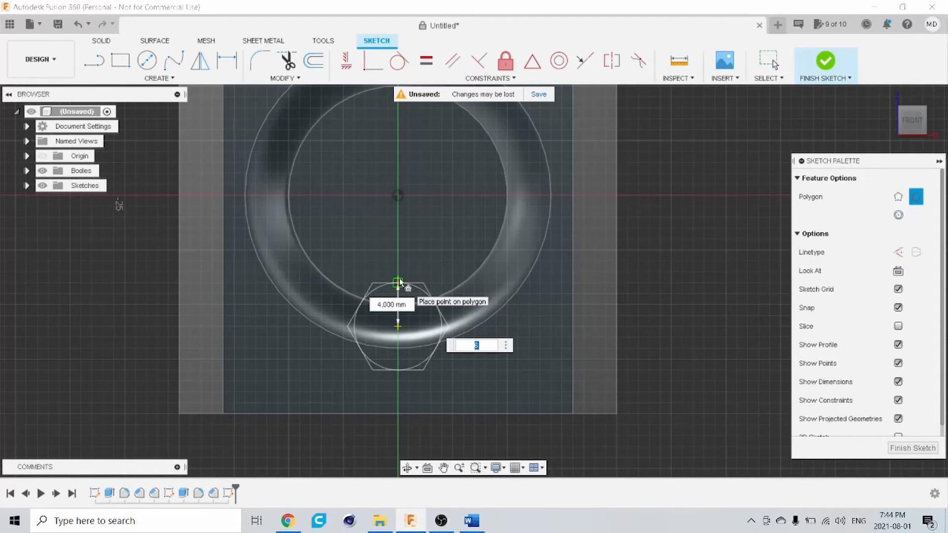
pyautogui.write('7')
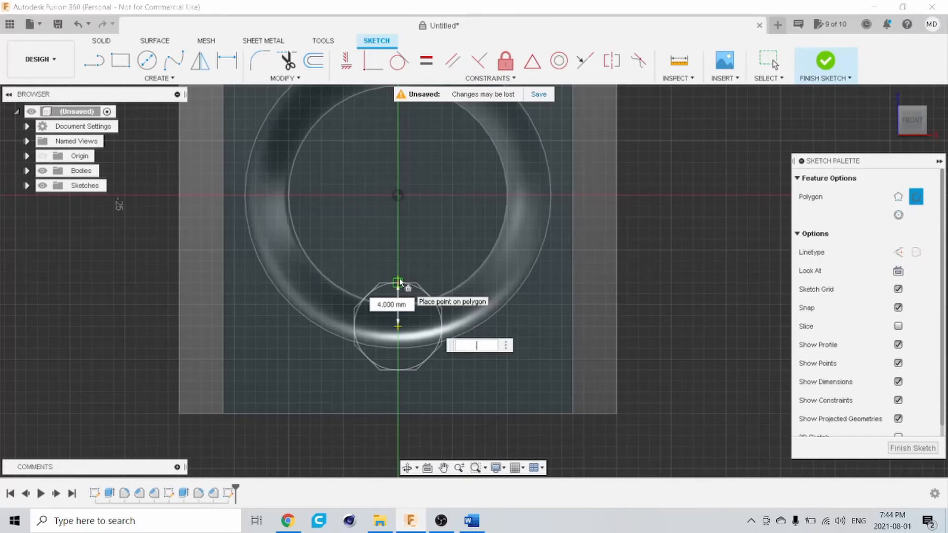
pyautogui.write('5')
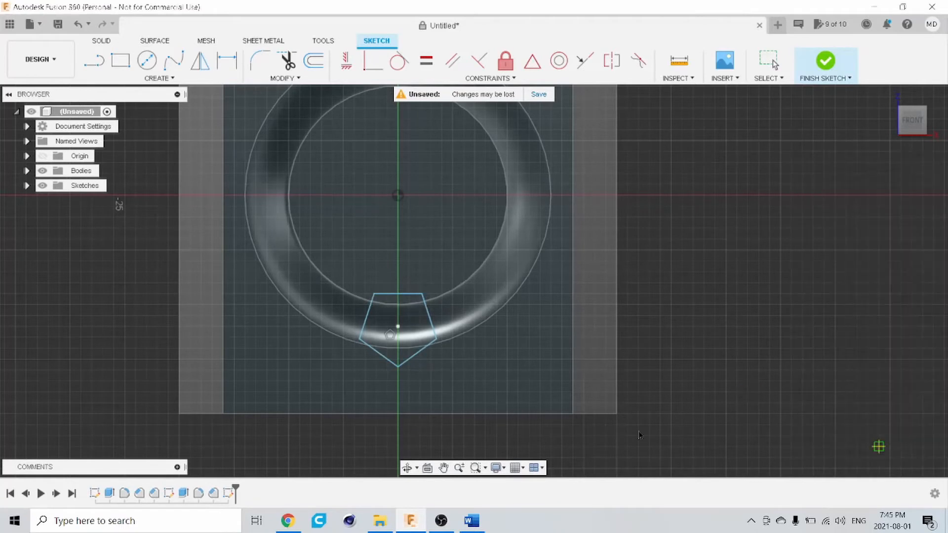
pyautogui.click(825, 63)
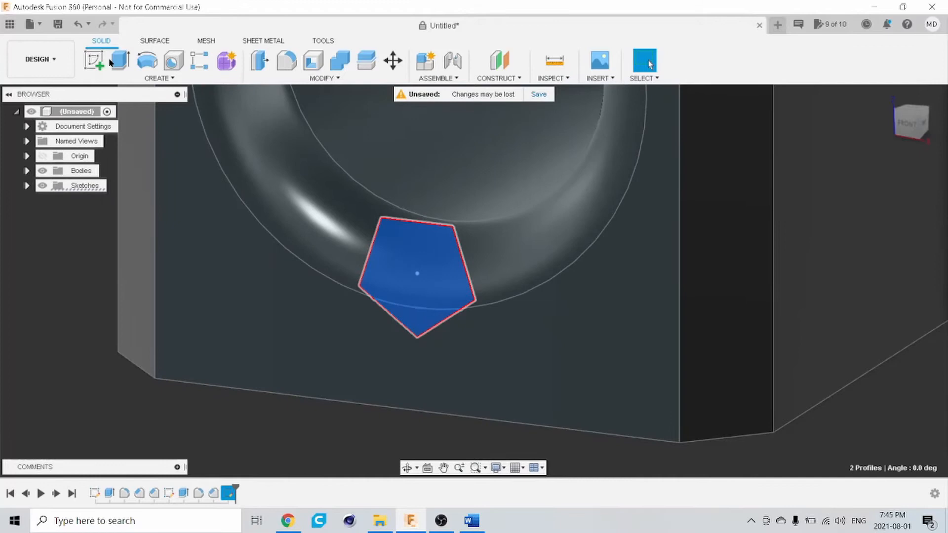
# - Extrude-cut the pentagon profile 47 mm through the block as a pointed groove (Extrude3)
pyautogui.click(119, 60)
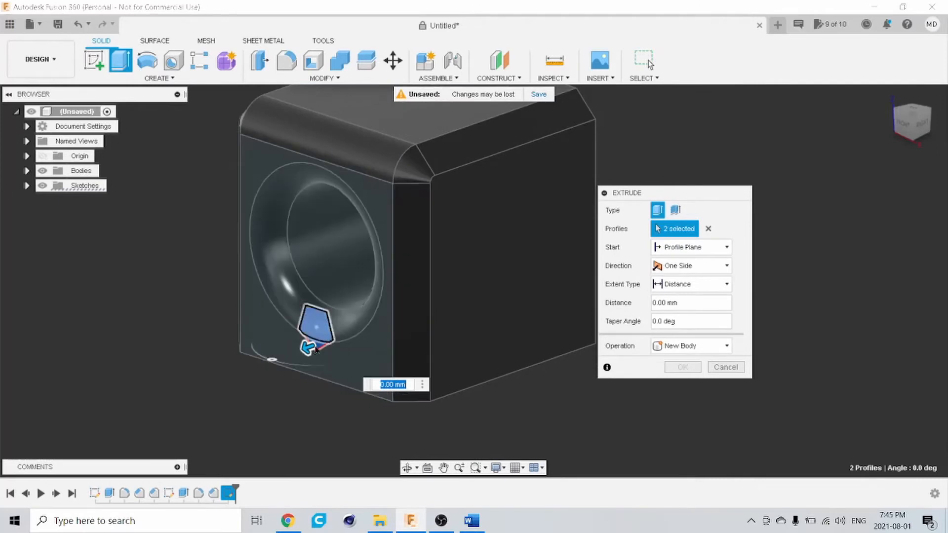
pyautogui.moveTo(313, 347); pyautogui.dragTo(498, 278)
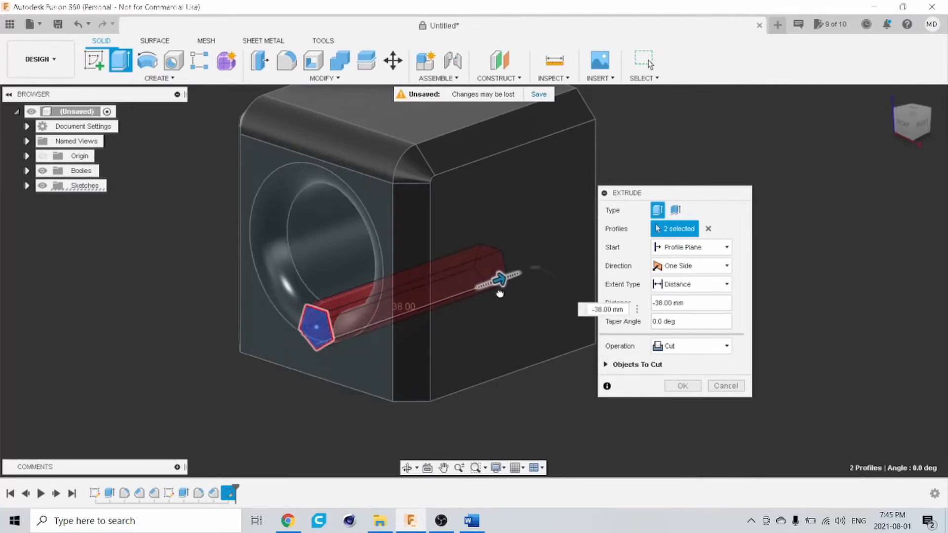
pyautogui.moveTo(499, 278); pyautogui.dragTo(556, 345)
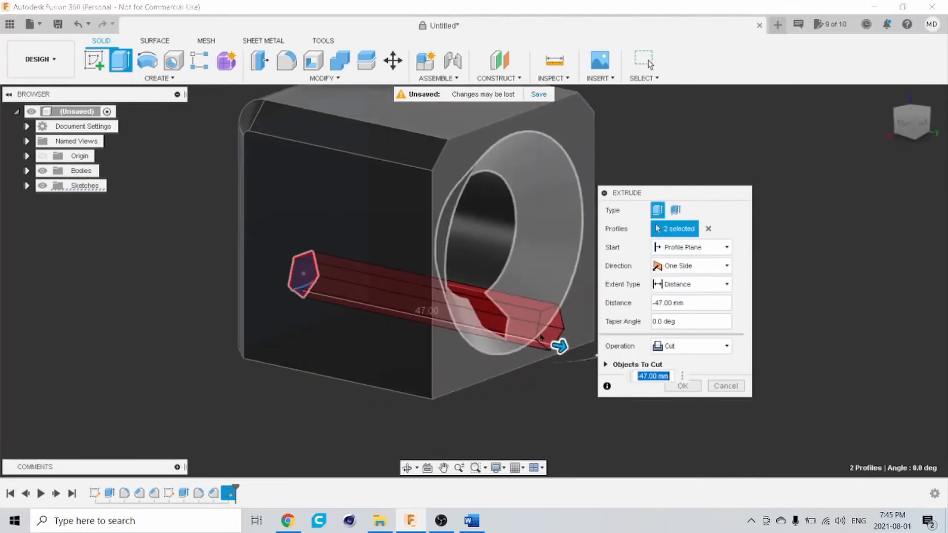
pyautogui.moveTo(559, 345); pyautogui.dragTo(524, 373)
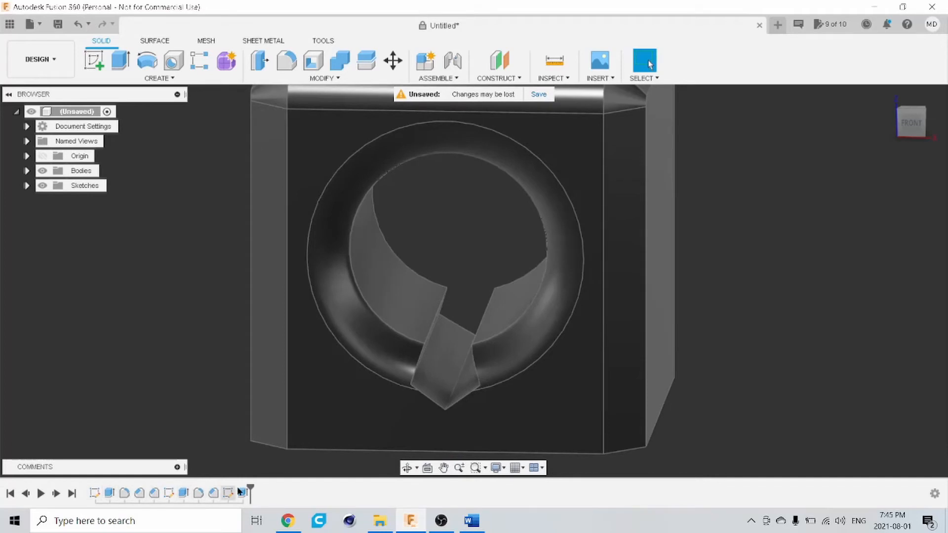
pyautogui.click(241, 494)
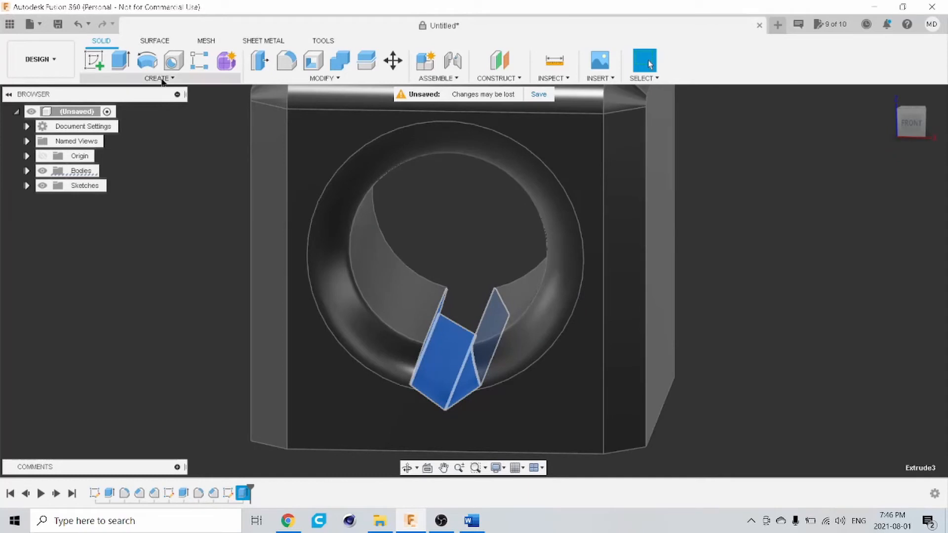
# - Circular-pattern the groove 8 times around the bore axis, giving a star-shaped opening
pyautogui.click(159, 78)
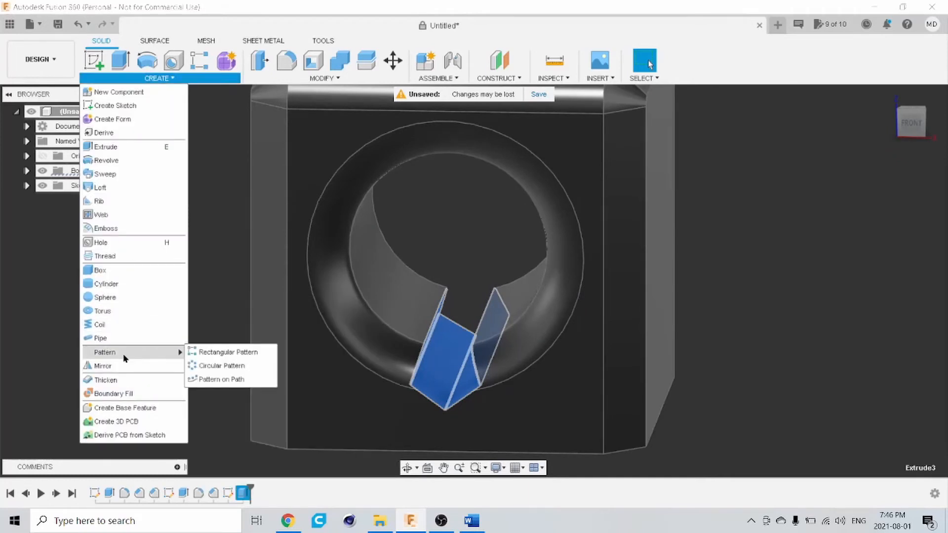
pyautogui.click(220, 365)
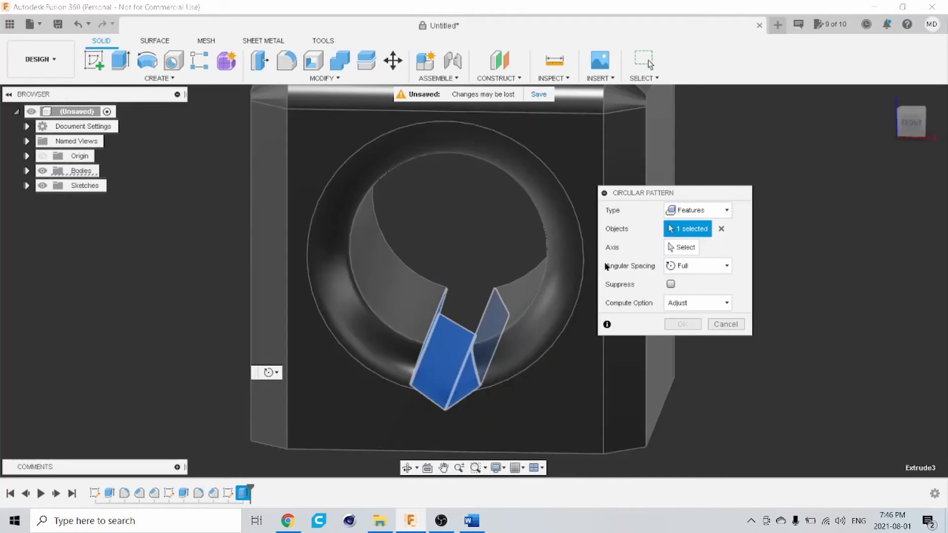
pyautogui.click(686, 246)
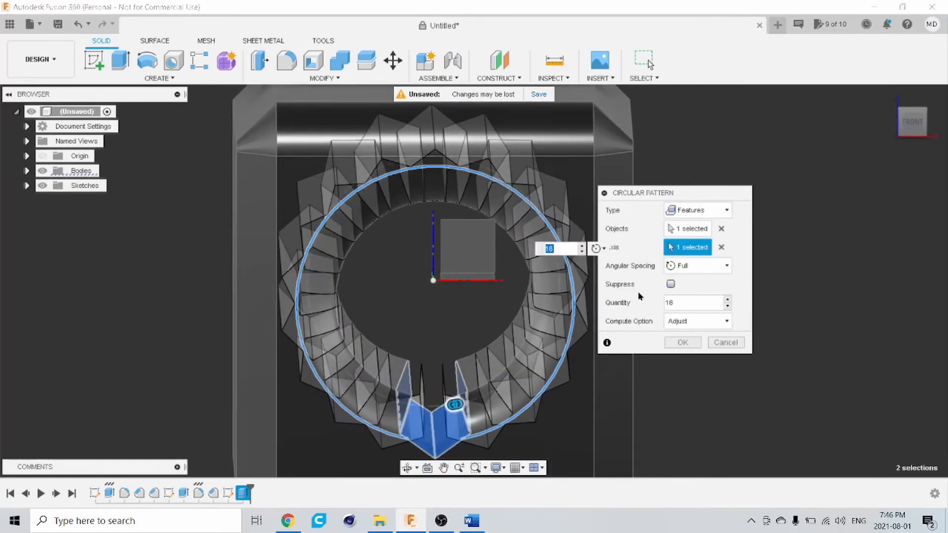
pyautogui.click(729, 306)
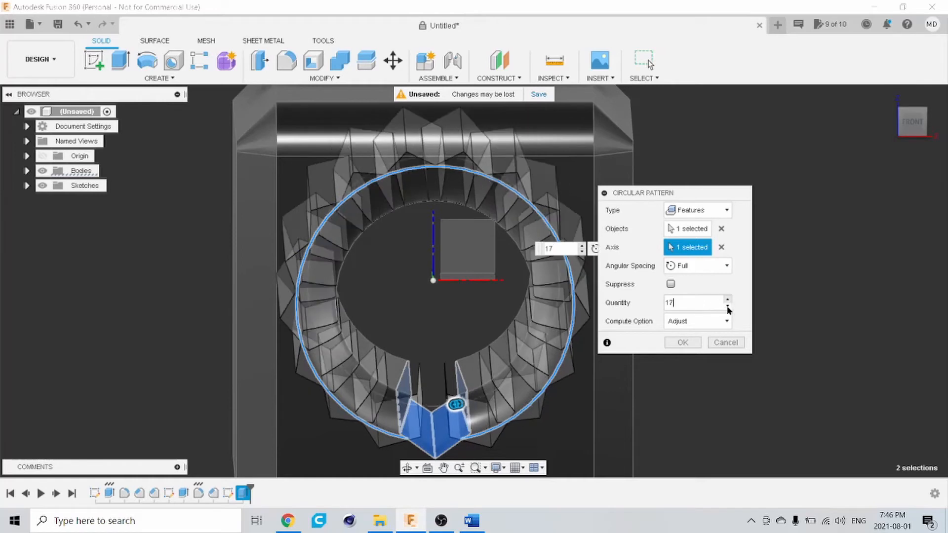
pyautogui.write('13')
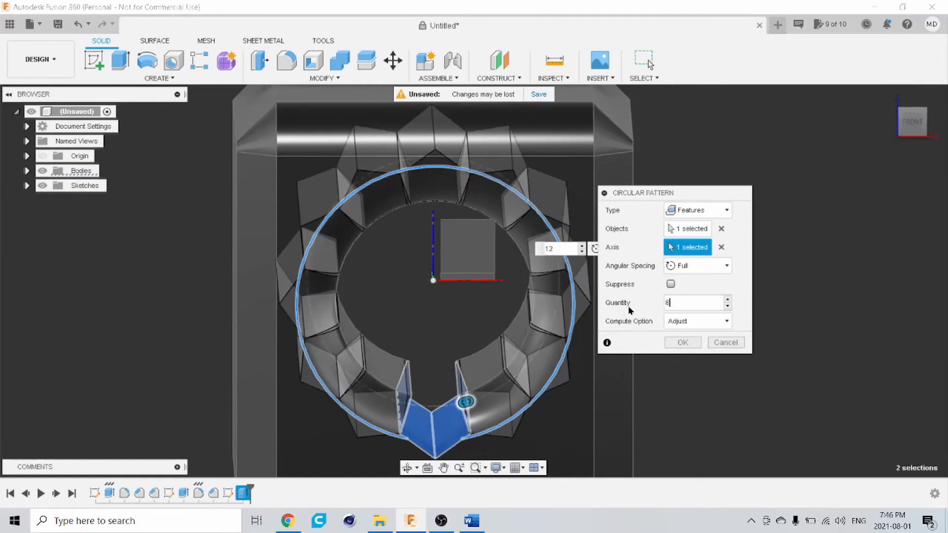
pyautogui.write('8')
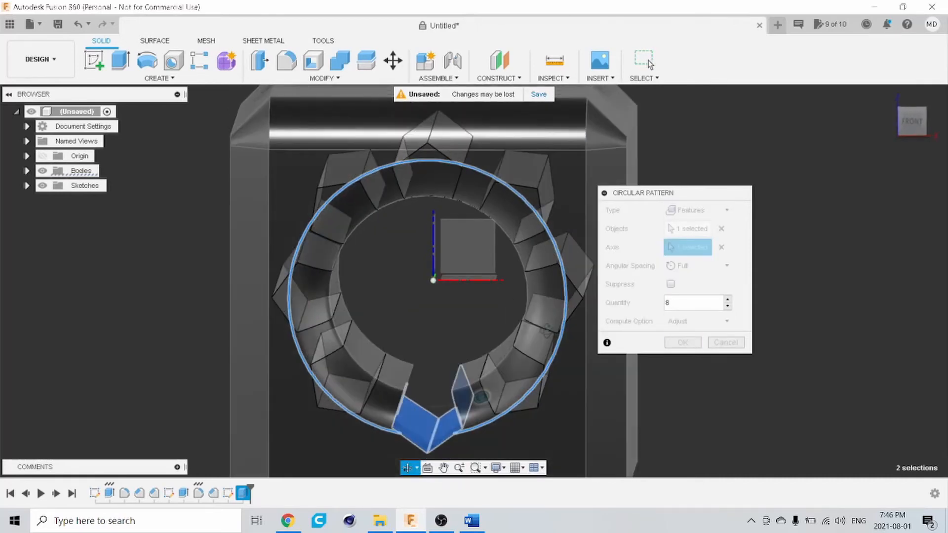
pyautogui.click(481, 397)
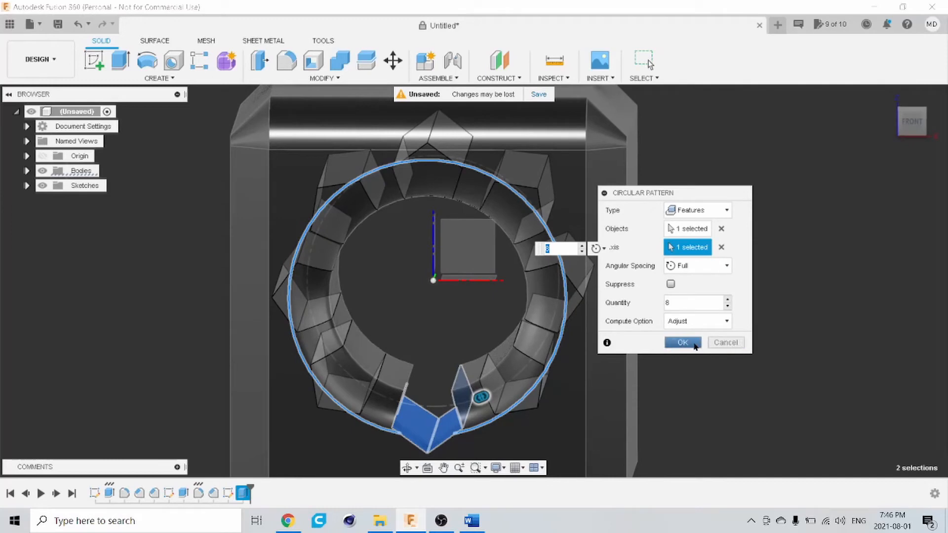
pyautogui.click(682, 342)
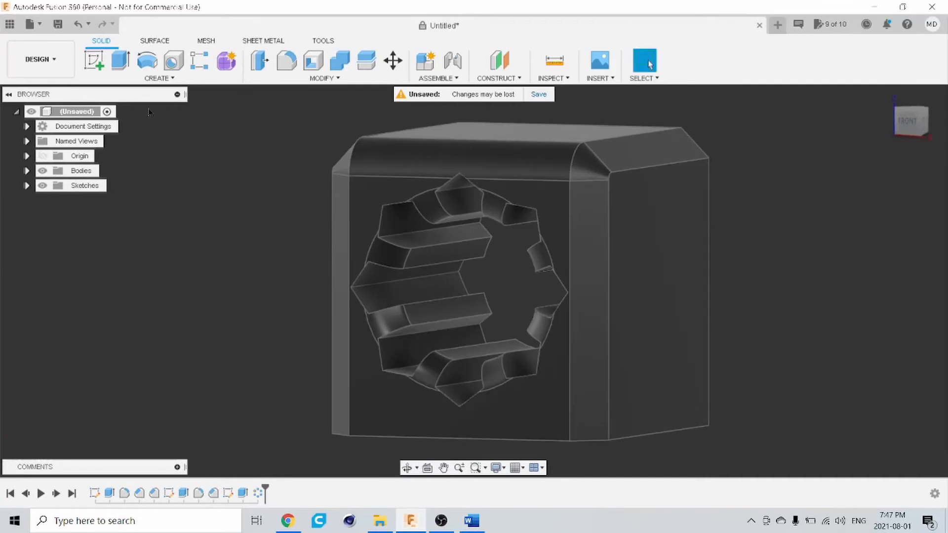
# - Sketch a thin rectangular strip along the top edge of the cube's side face
pyautogui.click(174, 60)
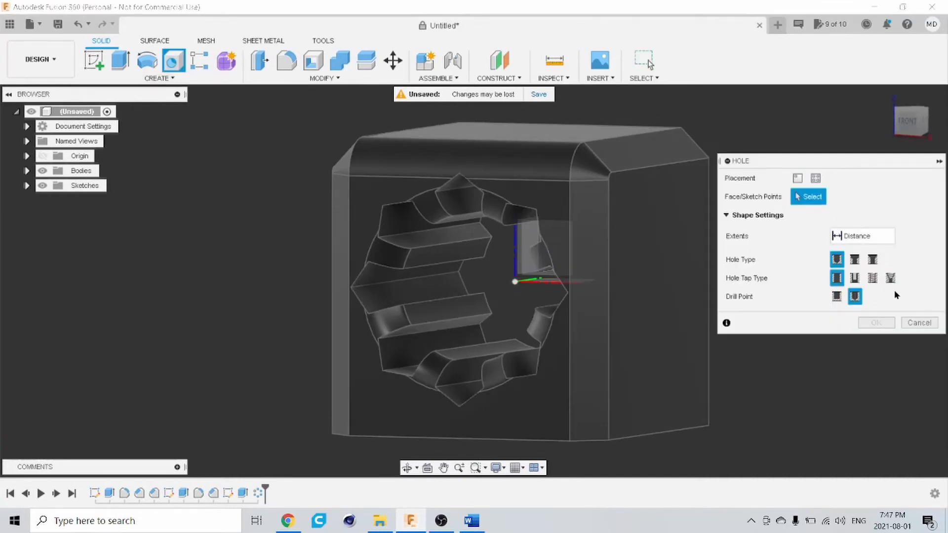
pyautogui.click(160, 66)
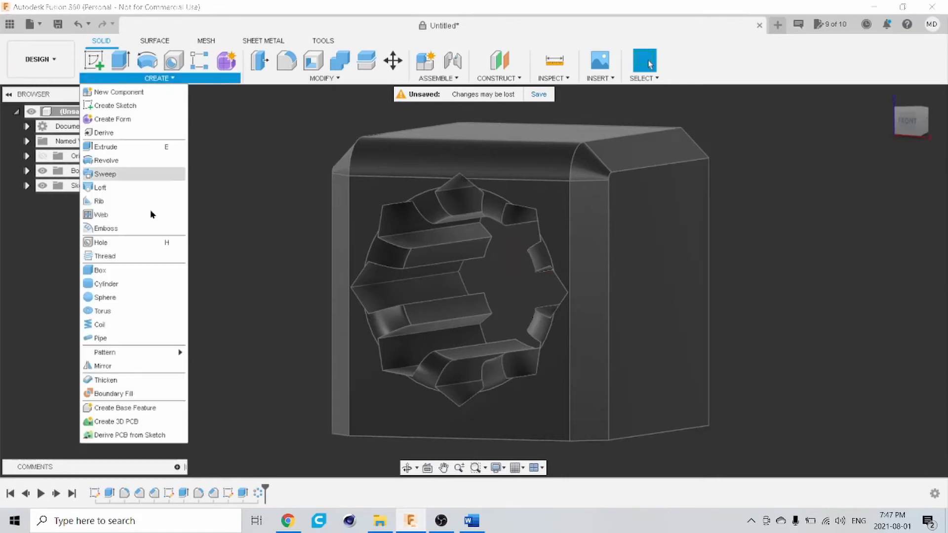
pyautogui.moveTo(103, 353)
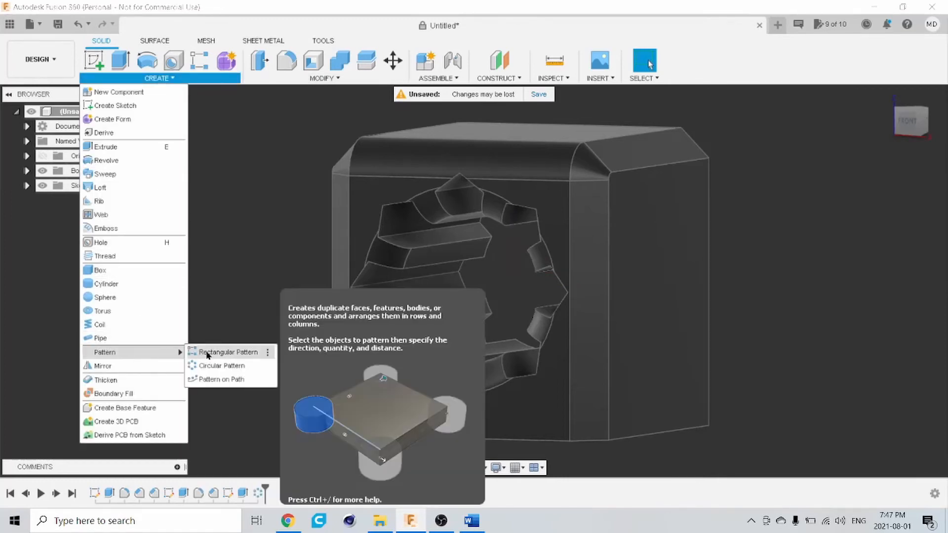
pyautogui.moveTo(220, 379)
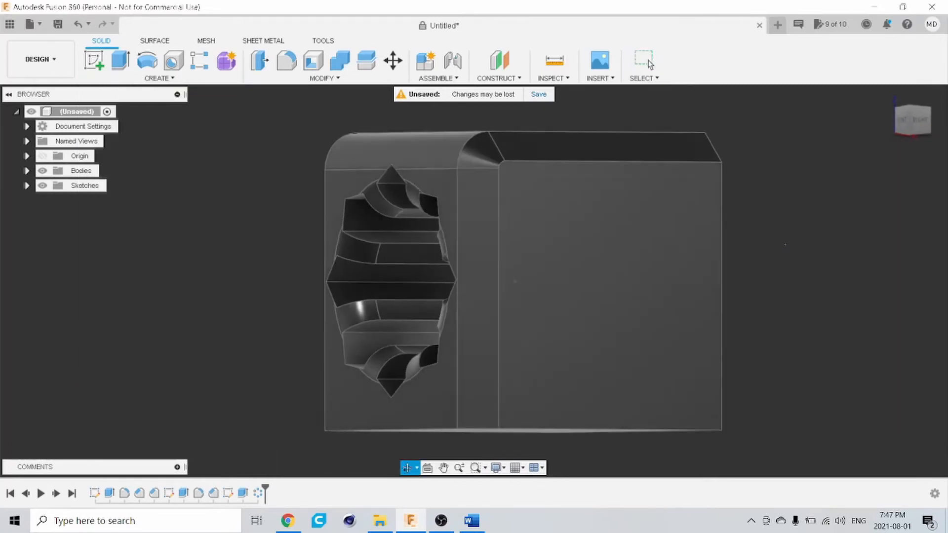
pyautogui.click(596, 297)
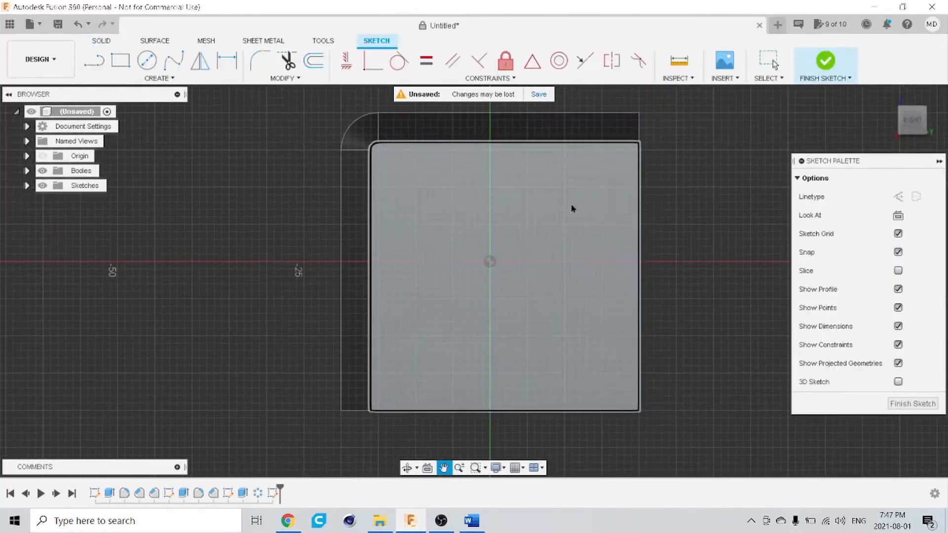
pyautogui.click(120, 61)
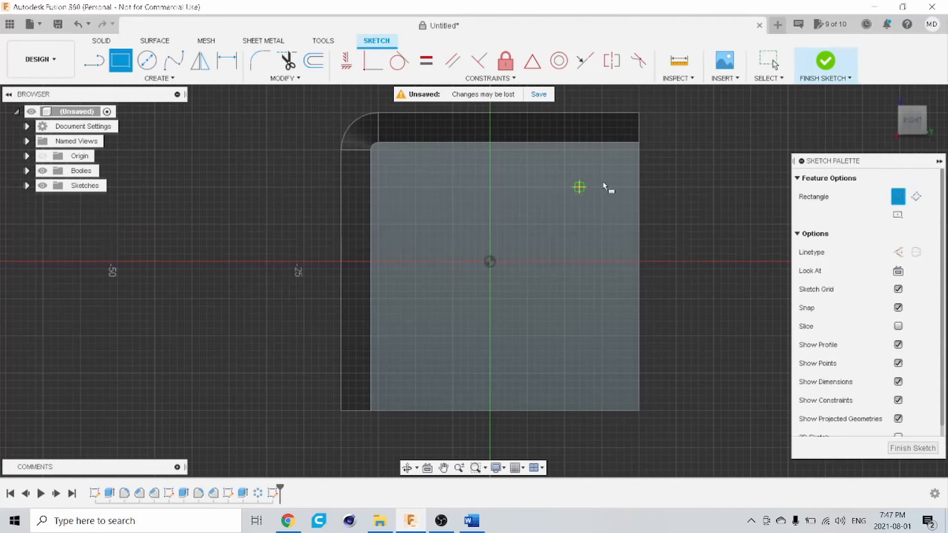
pyautogui.moveTo(662, 150)
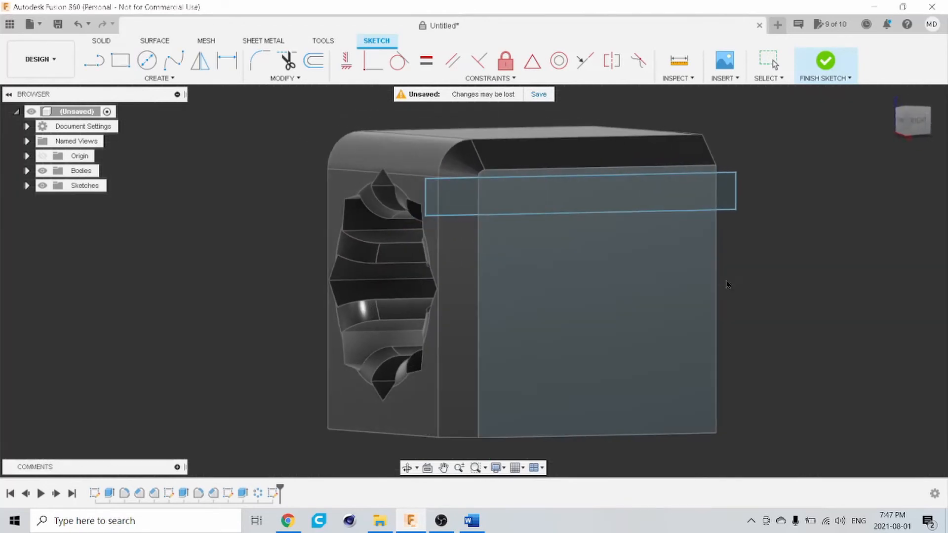
pyautogui.click(825, 62)
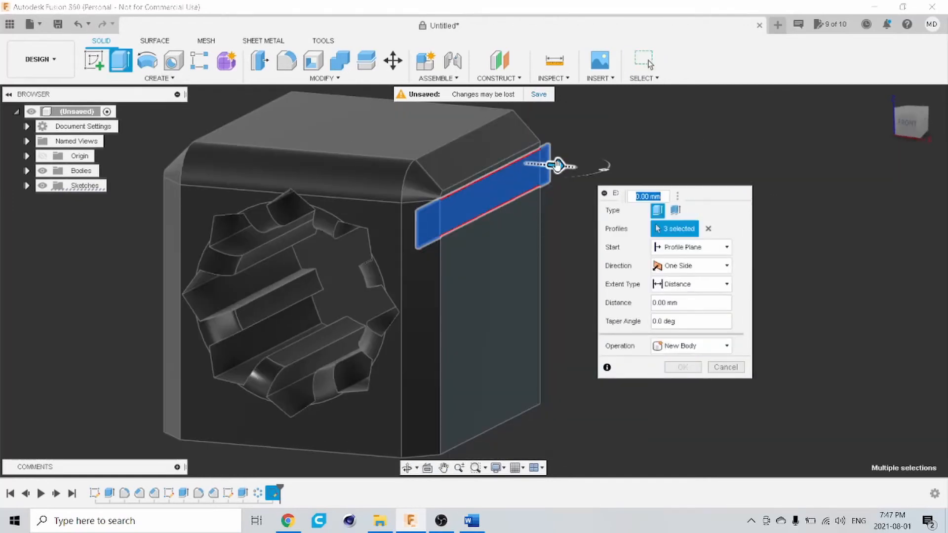
# - Cut the strip profile into the side face as a shallow slot (Extrude4)
pyautogui.moveTo(556, 165); pyautogui.dragTo(513, 163)
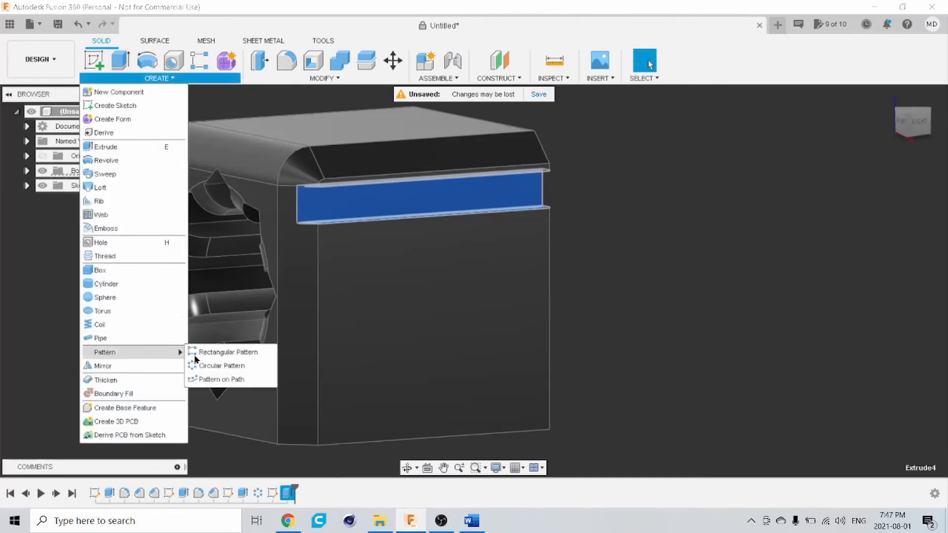
# - Rectangular-pattern the slot 5 times down the side face over 28 mm (R-Pattern1)
pyautogui.click(228, 352)
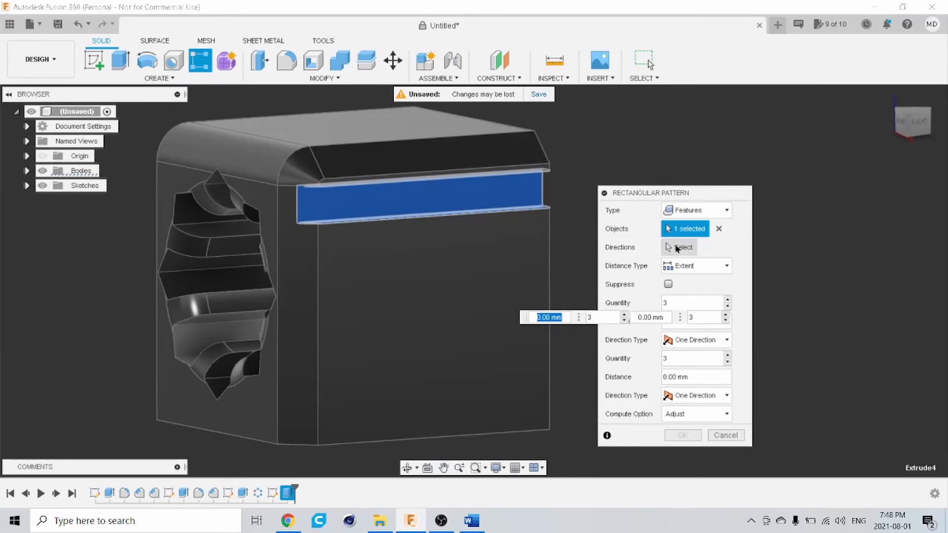
pyautogui.click(682, 247)
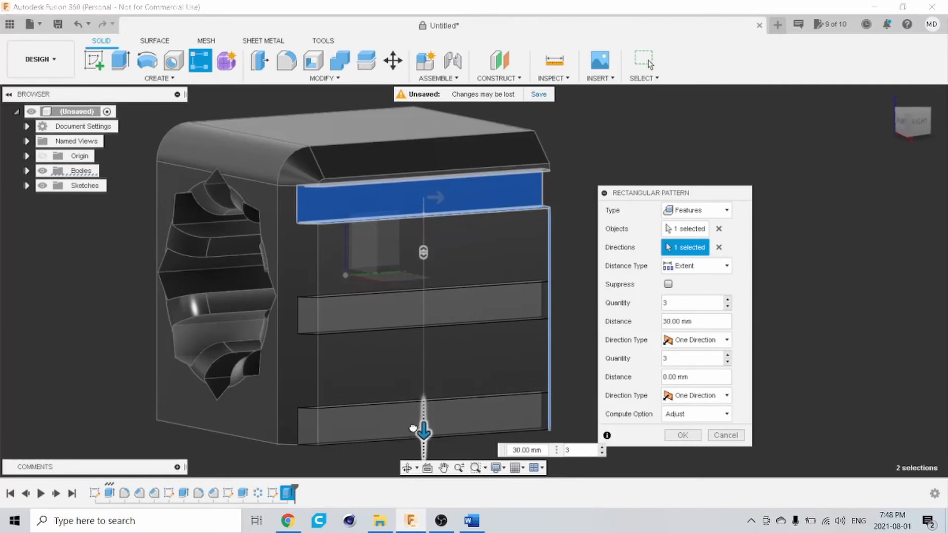
pyautogui.moveTo(424, 431); pyautogui.dragTo(424, 416)
pyautogui.write('5')
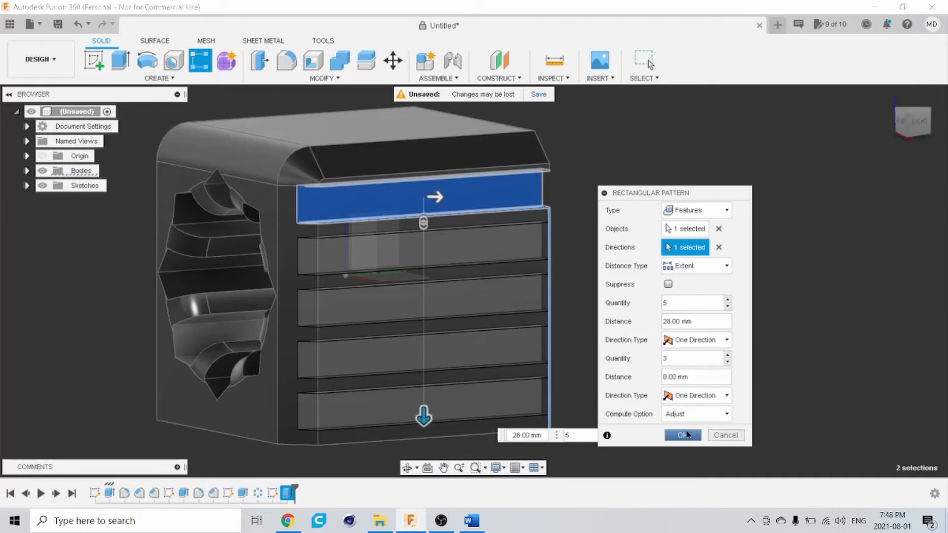
pyautogui.click(683, 436)
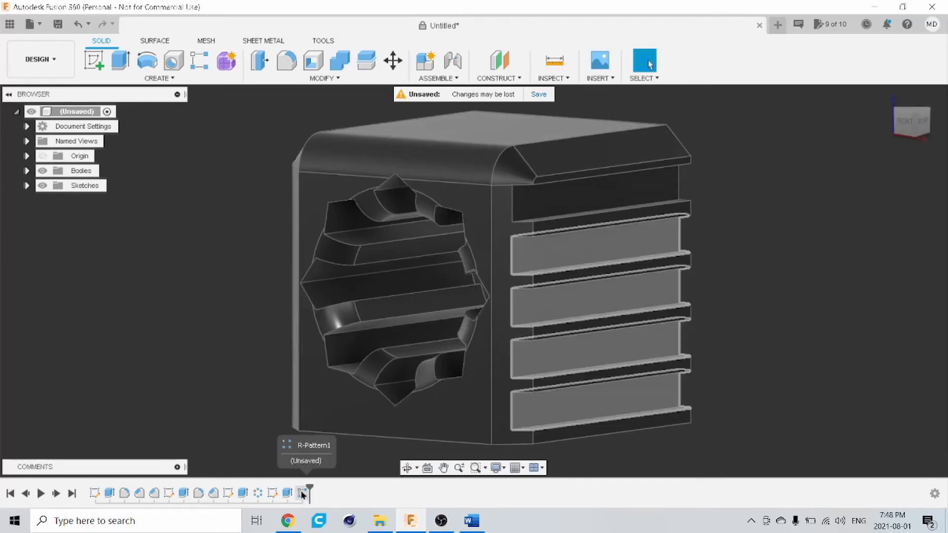
# - Mirror Extrude4 and R-Pattern1 across the cube's middle plane so both sides are slotted
pyautogui.click(294, 493)
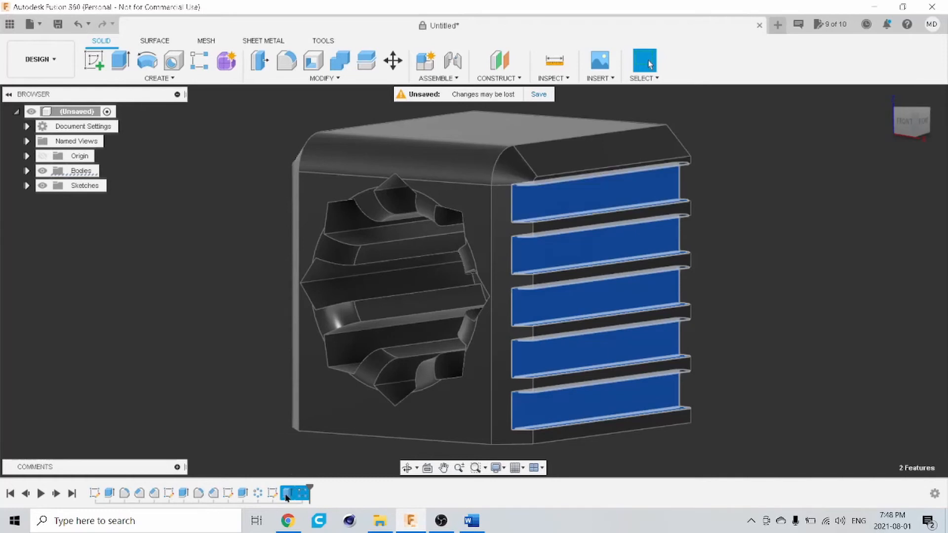
pyautogui.moveTo(147, 60)
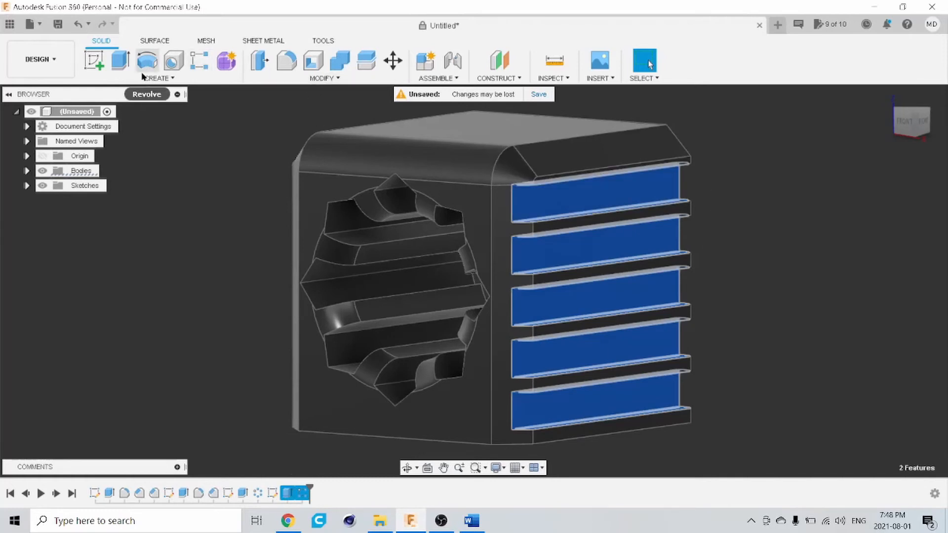
pyautogui.click(158, 78)
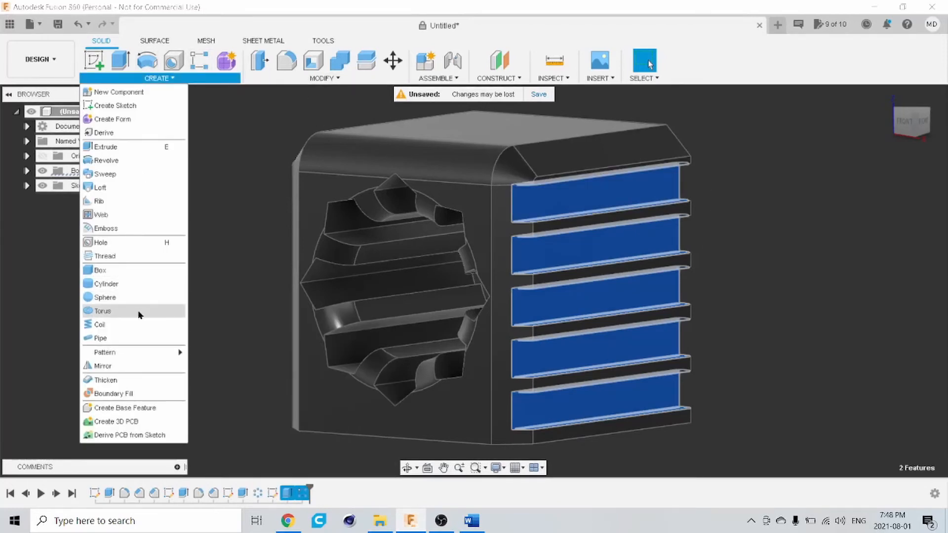
pyautogui.moveTo(101, 366)
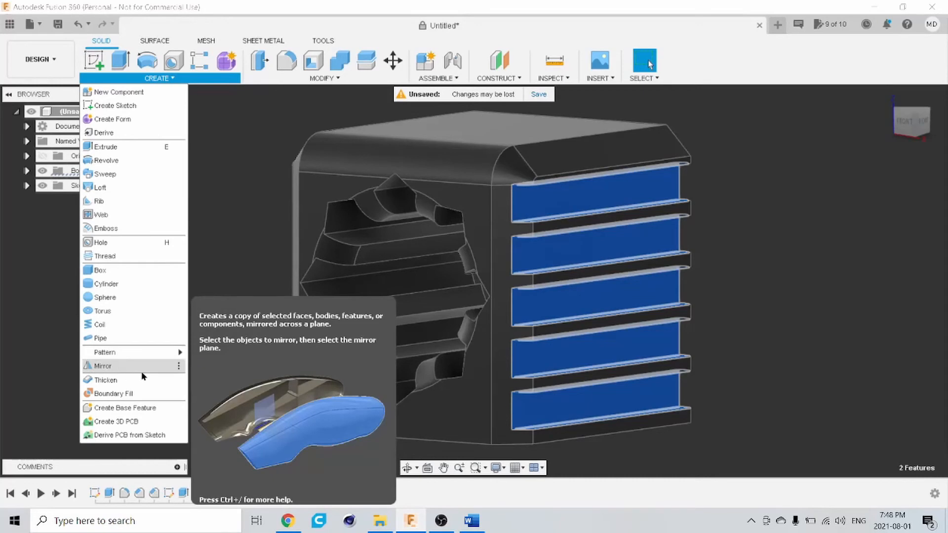
pyautogui.click(102, 365)
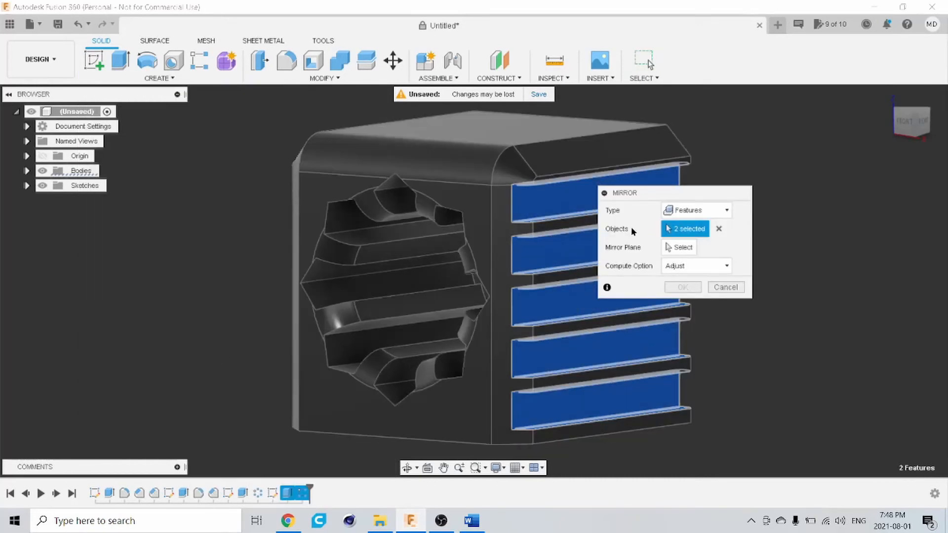
pyautogui.moveTo(613, 233)
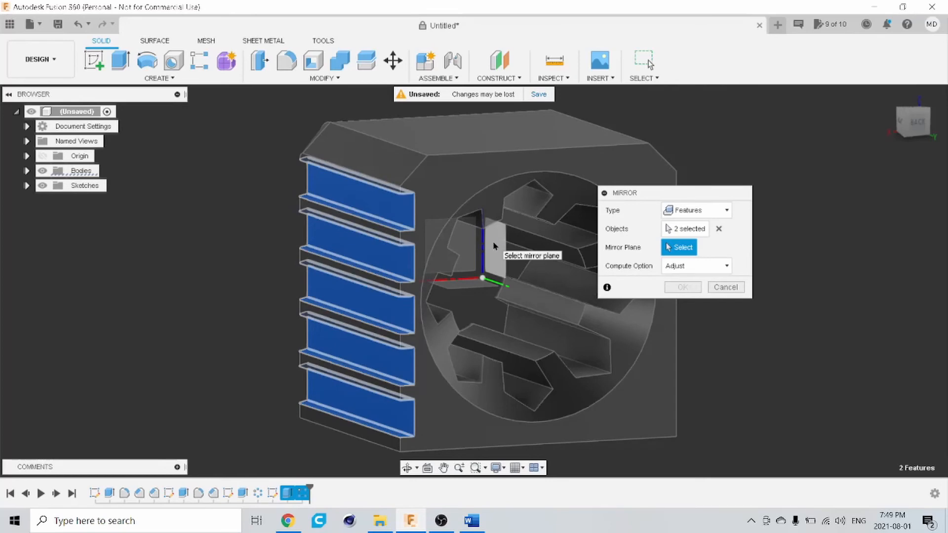
pyautogui.click(494, 248)
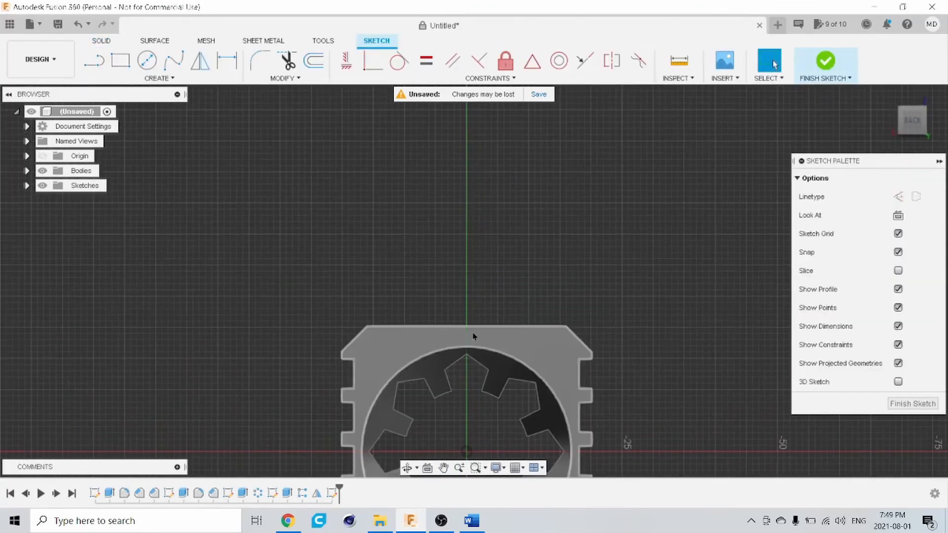
pyautogui.moveTo(174, 60)
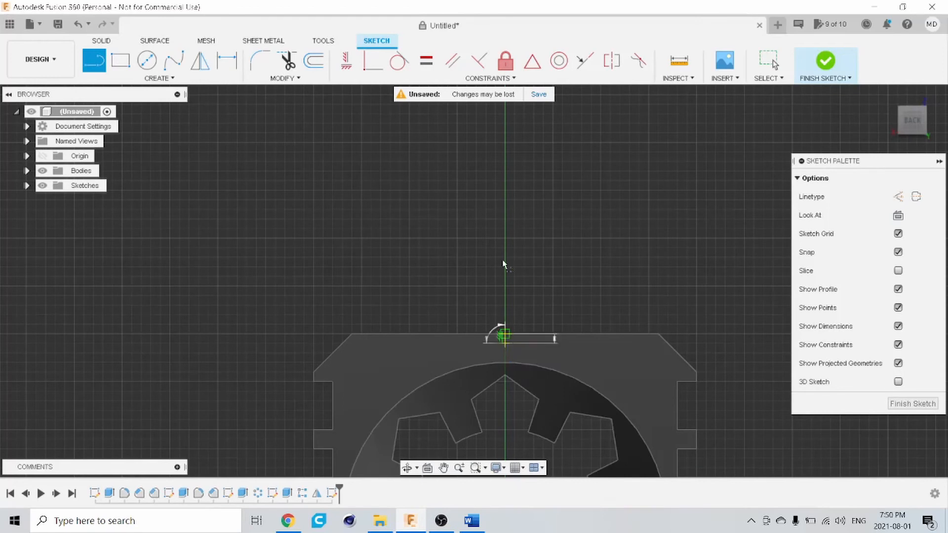
# - Draw the stepped half-profile of the boss with a slanted outer side above the cube's top
pyautogui.moveTo(501, 336); pyautogui.dragTo(501, 144)
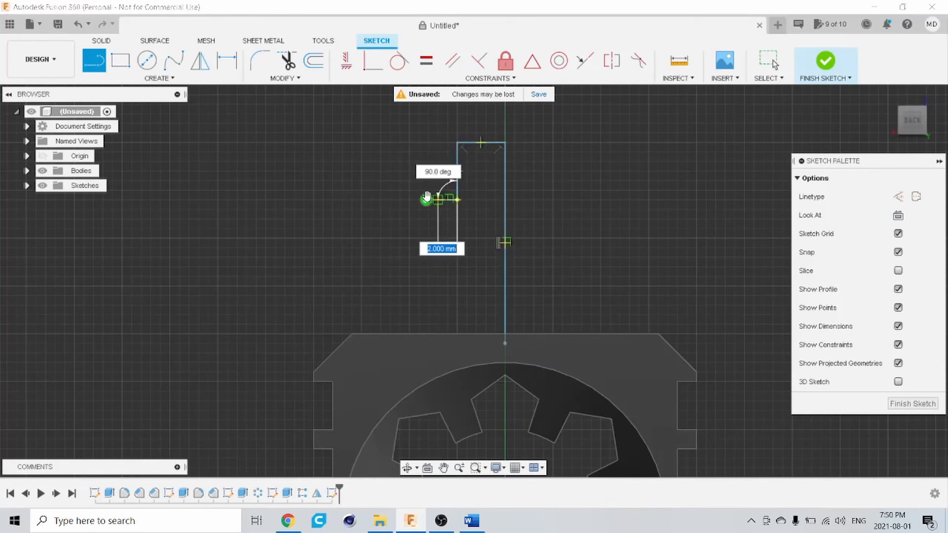
pyautogui.moveTo(427, 200); pyautogui.dragTo(359, 345)
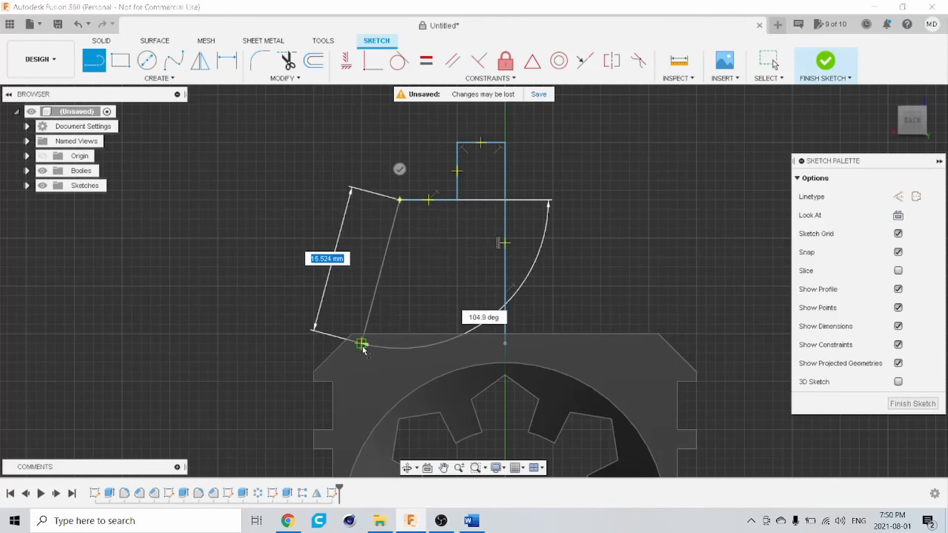
pyautogui.moveTo(362, 344); pyautogui.dragTo(362, 354)
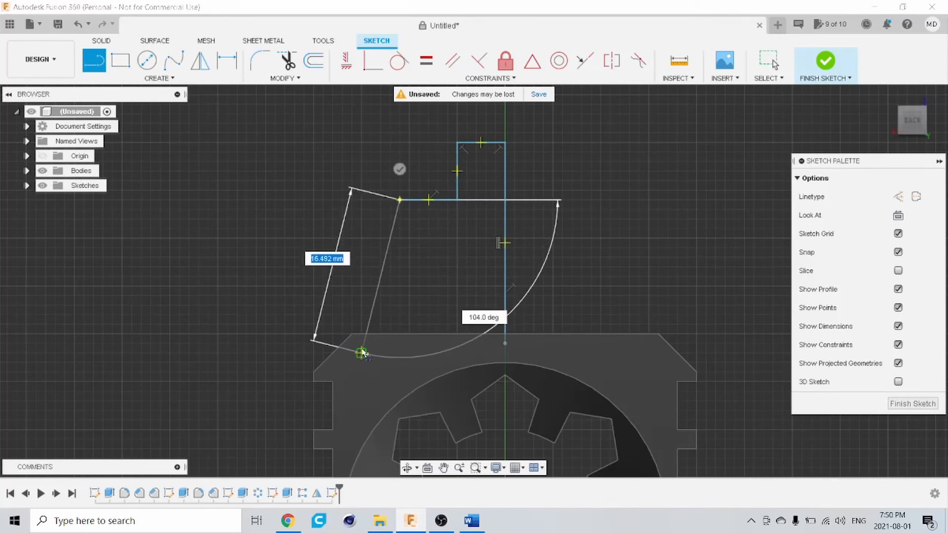
pyautogui.moveTo(363, 353); pyautogui.dragTo(504, 344)
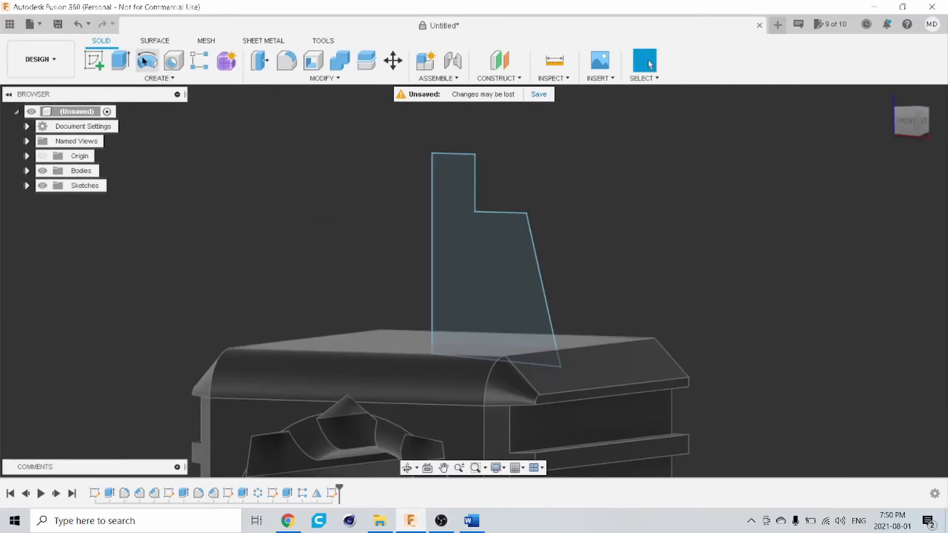
# - Revolve the profile about its axis as a Join, trying Full then setting a 180-degree angle
pyautogui.click(146, 61)
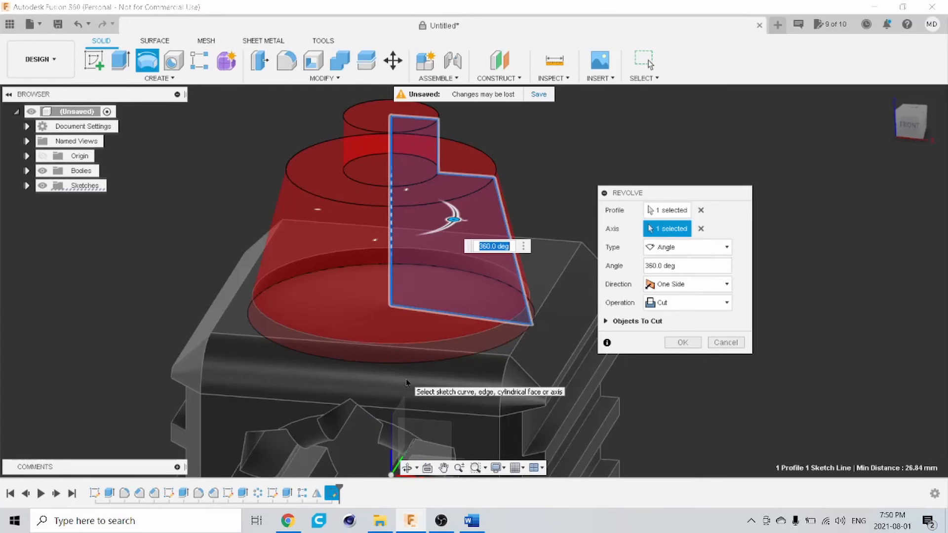
pyautogui.moveTo(439, 351)
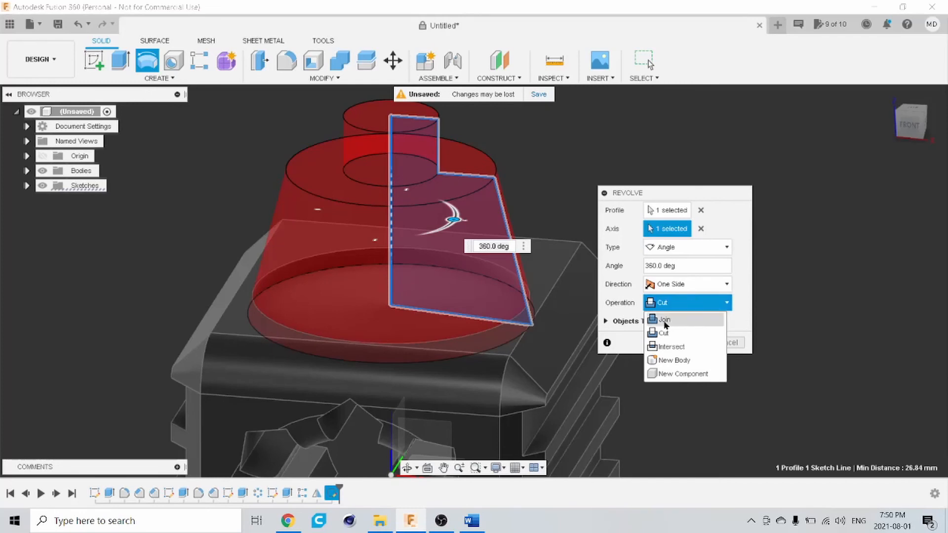
pyautogui.click(663, 319)
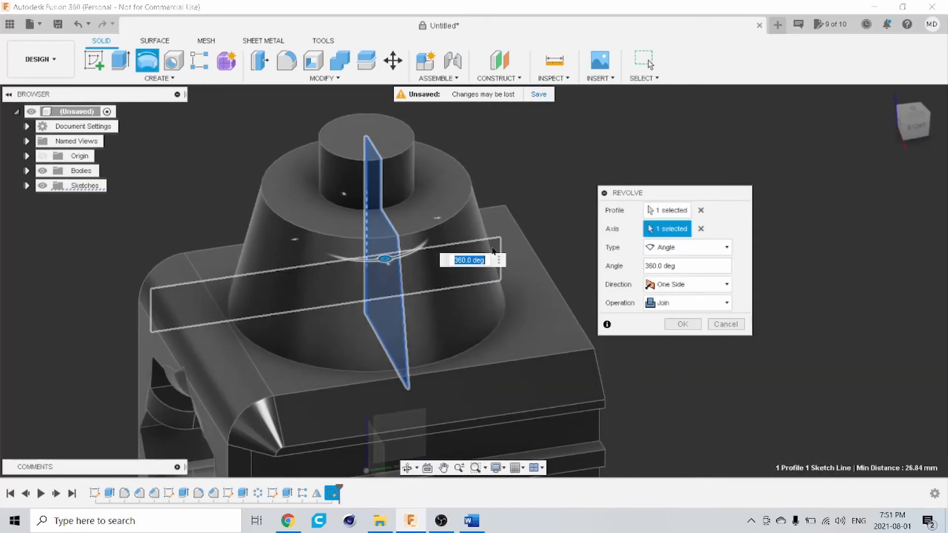
pyautogui.click(687, 247)
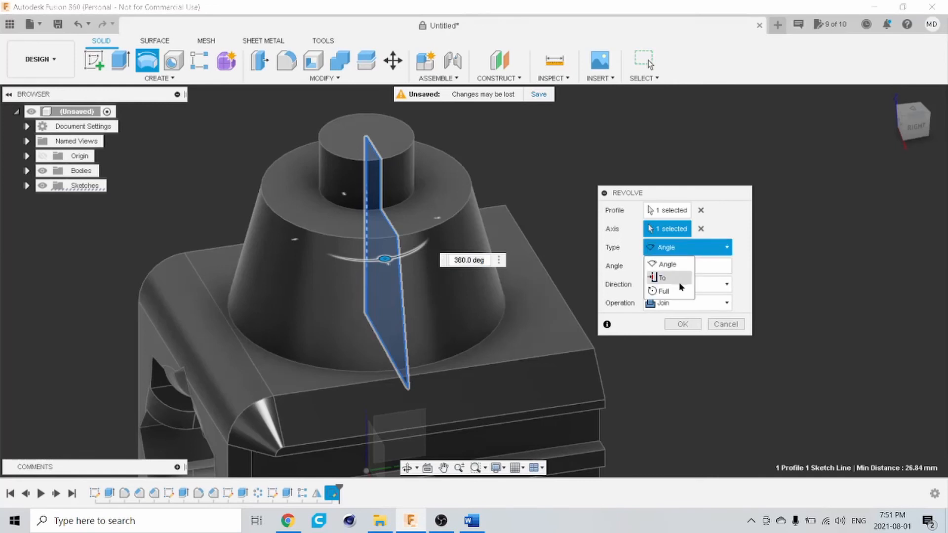
pyautogui.click(663, 290)
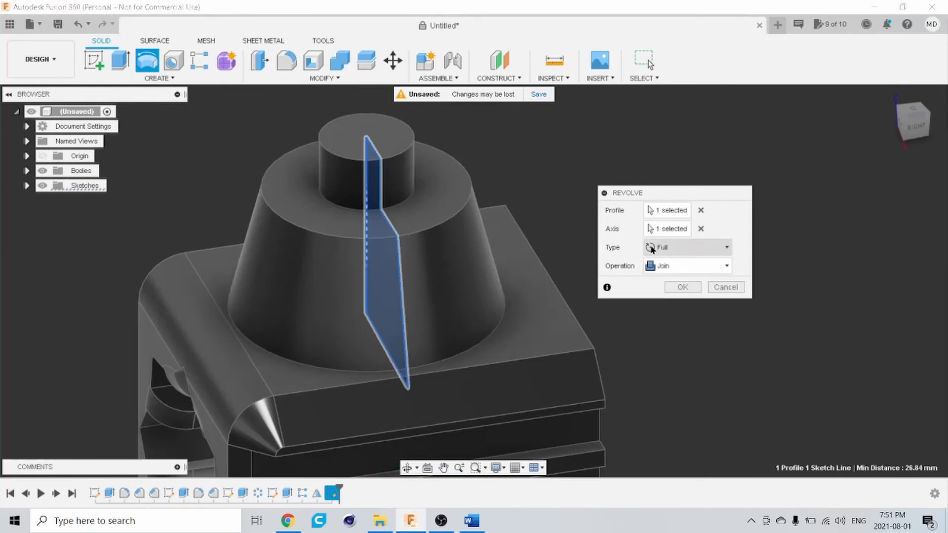
pyautogui.click(687, 247)
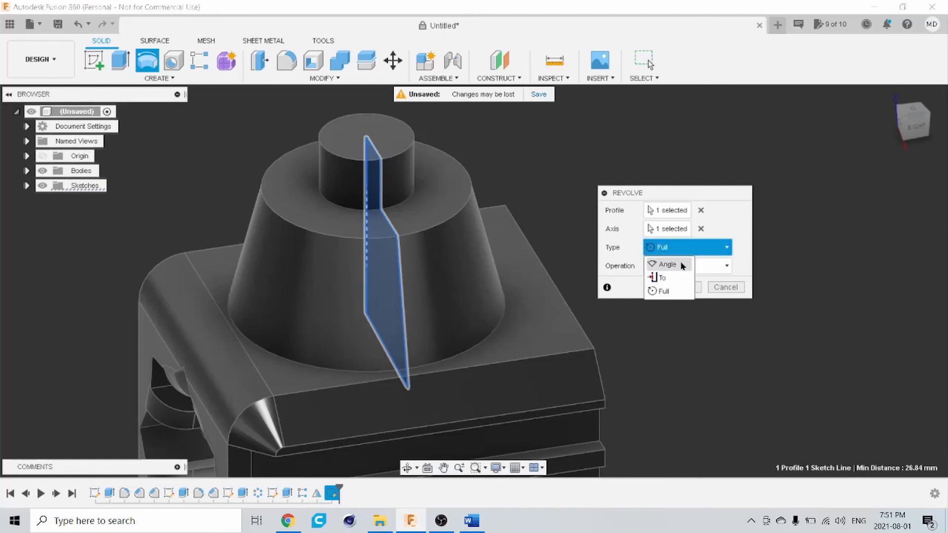
pyautogui.click(668, 264)
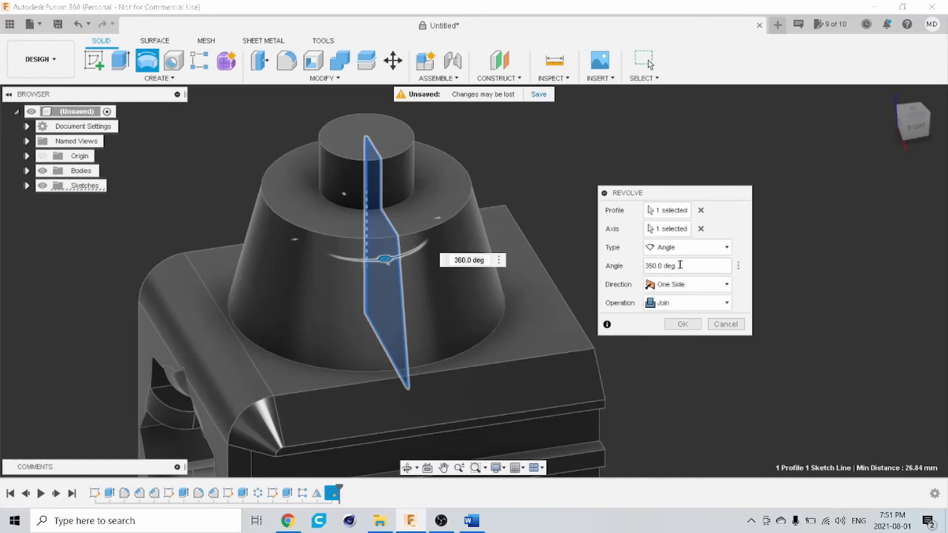
pyautogui.write('180')
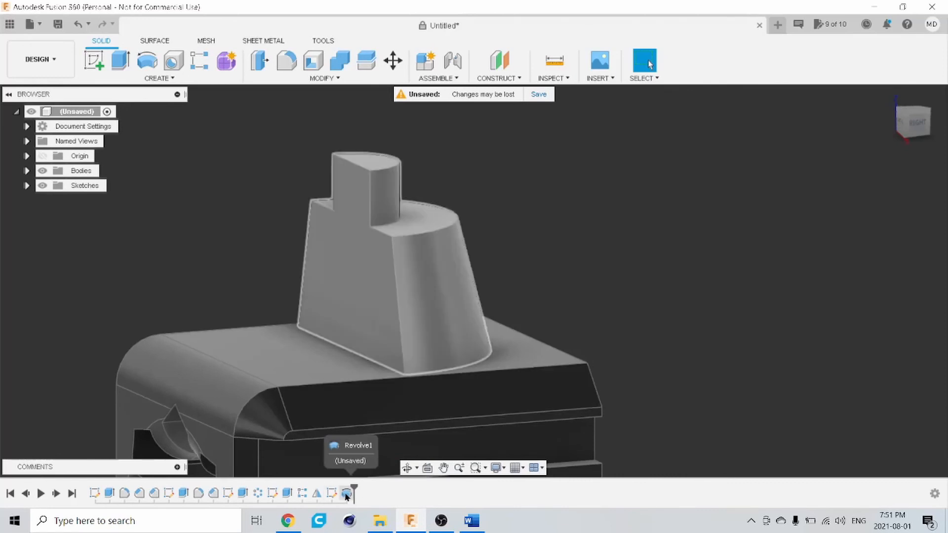
# - Edit Revolve1 to a Full 360-degree turn, completing the round top-hat boss
pyautogui.rightClick(346, 493)
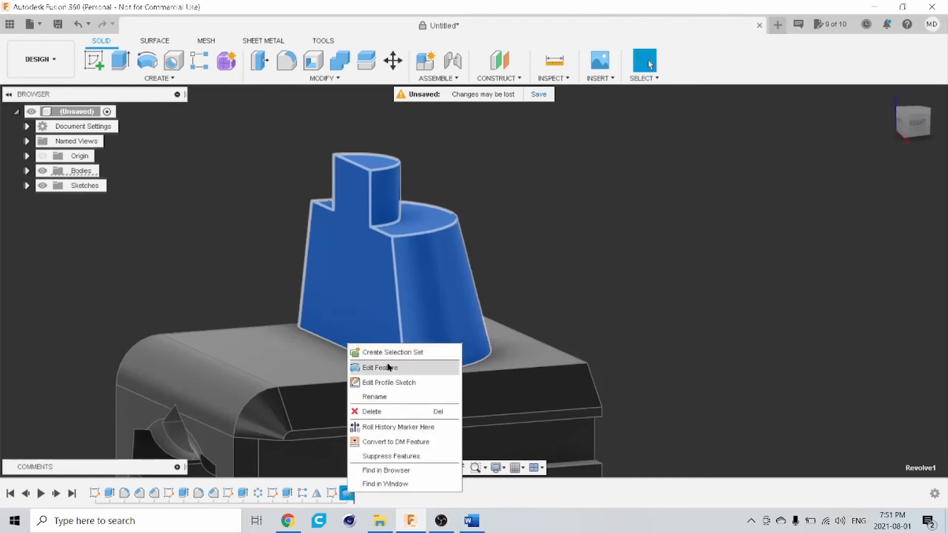
pyautogui.click(378, 367)
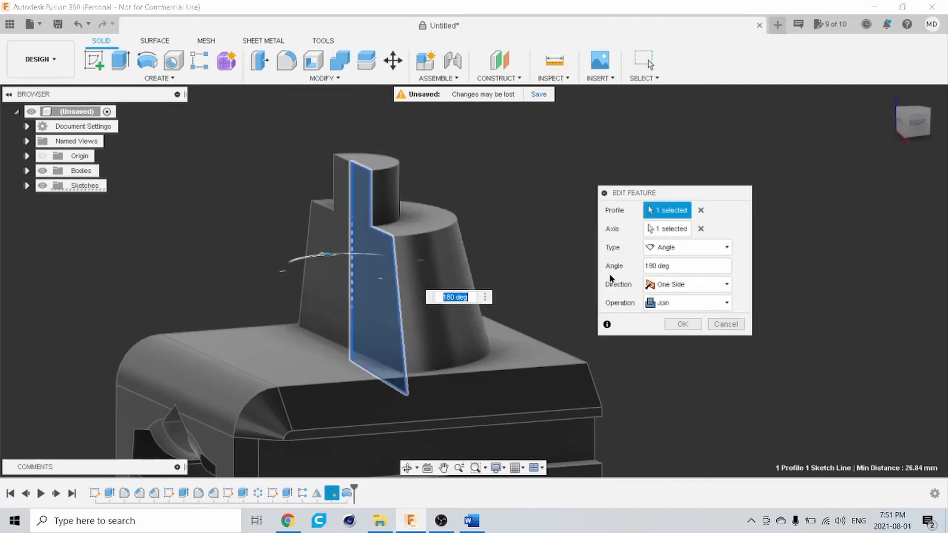
pyautogui.click(687, 247)
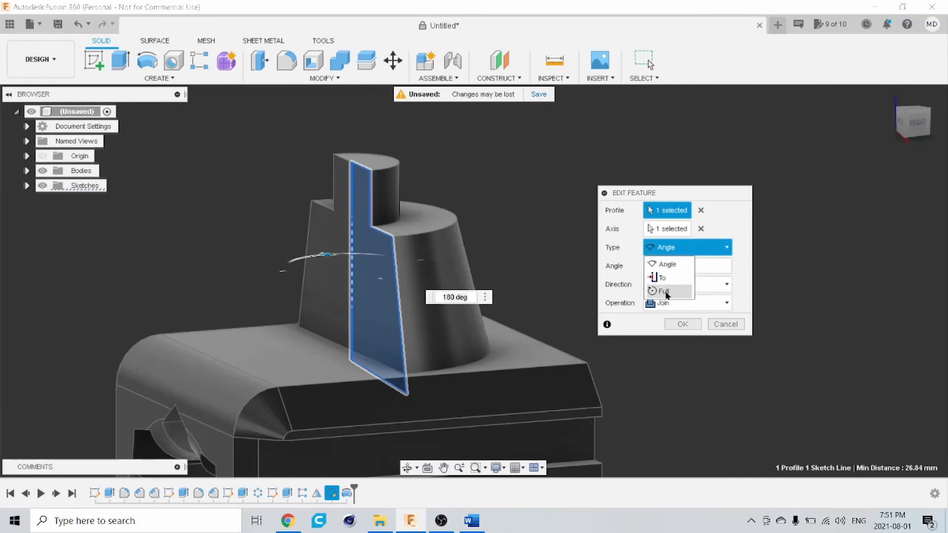
pyautogui.click(666, 291)
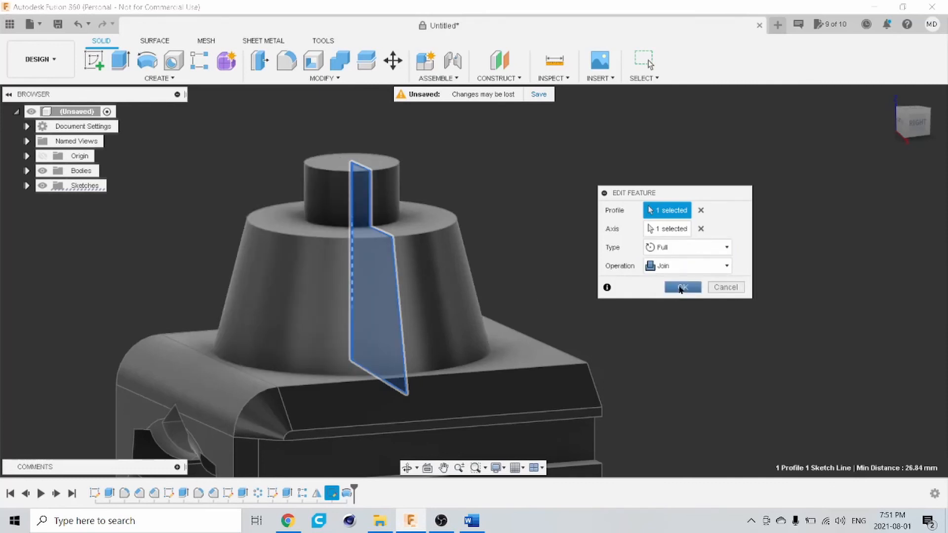
pyautogui.click(681, 287)
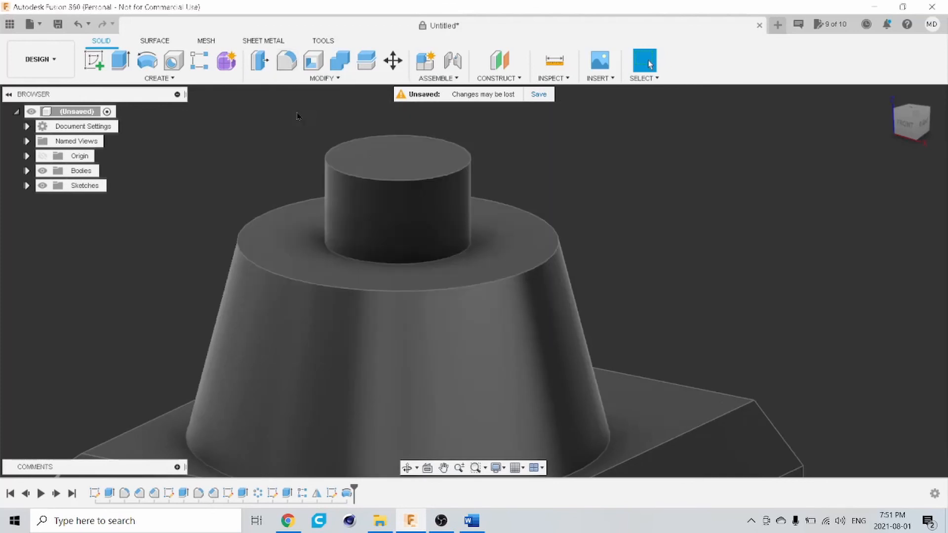
# - Round the small cylinder's top into a dome and chamfer the cone's upper rim by 4 mm
pyautogui.click(285, 61)
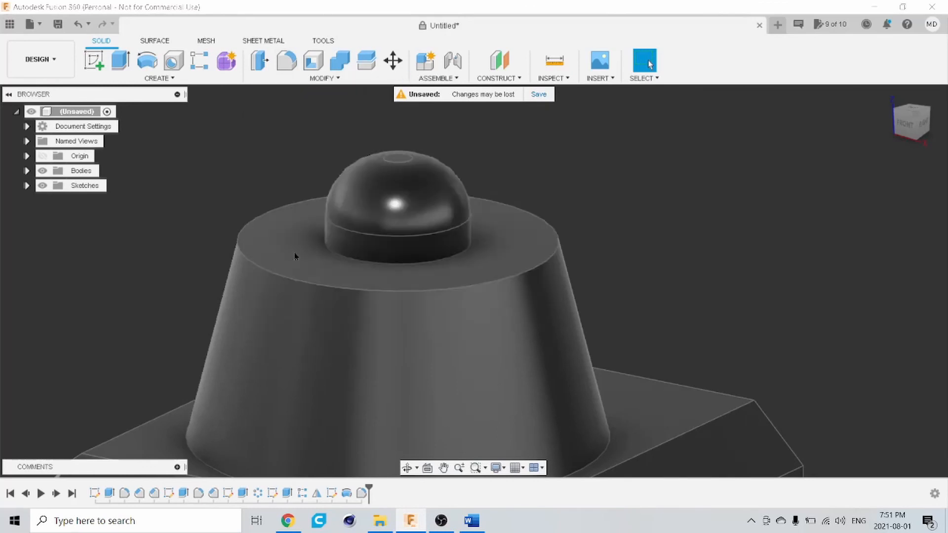
pyautogui.click(298, 273)
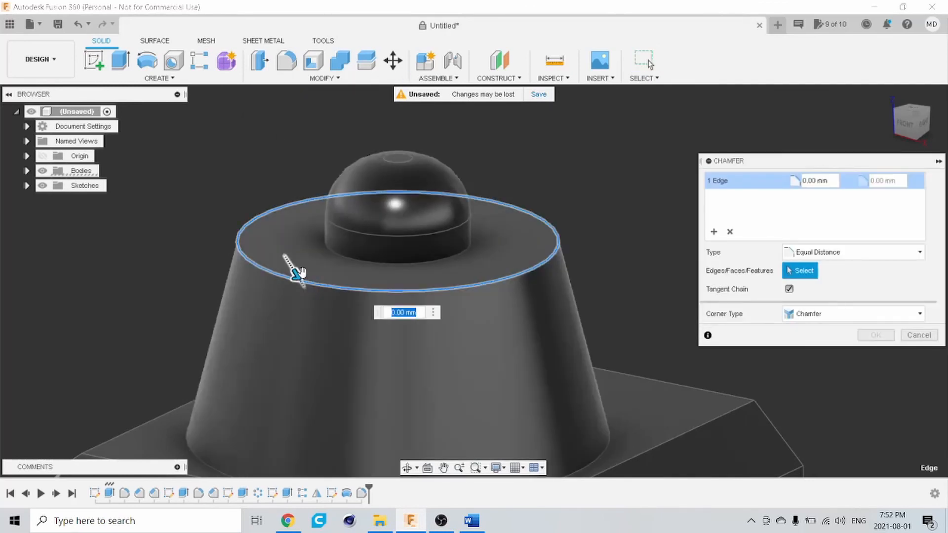
pyautogui.write('4.00')
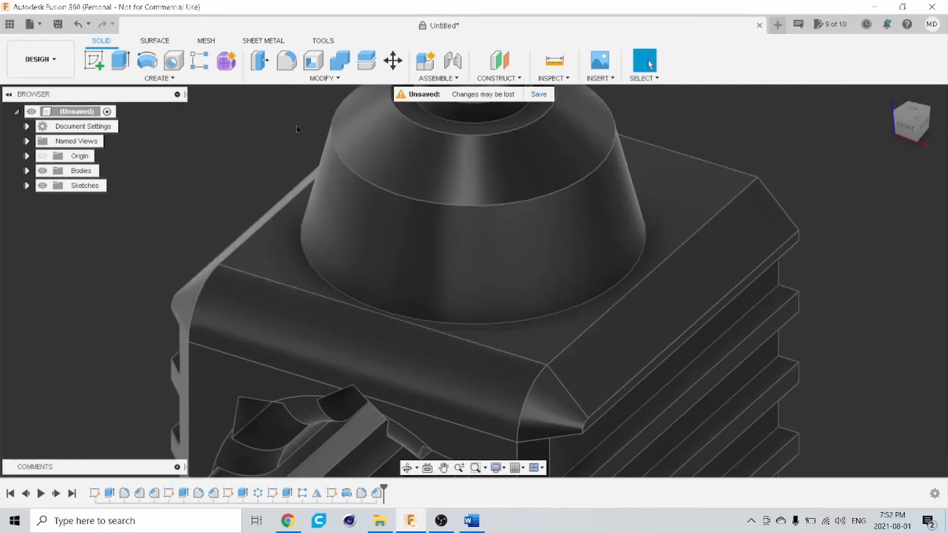
# - Fillet the boss's base edge, trying radii 4, 2 and 0.5 mm before settling on 1 mm
pyautogui.click(339, 60)
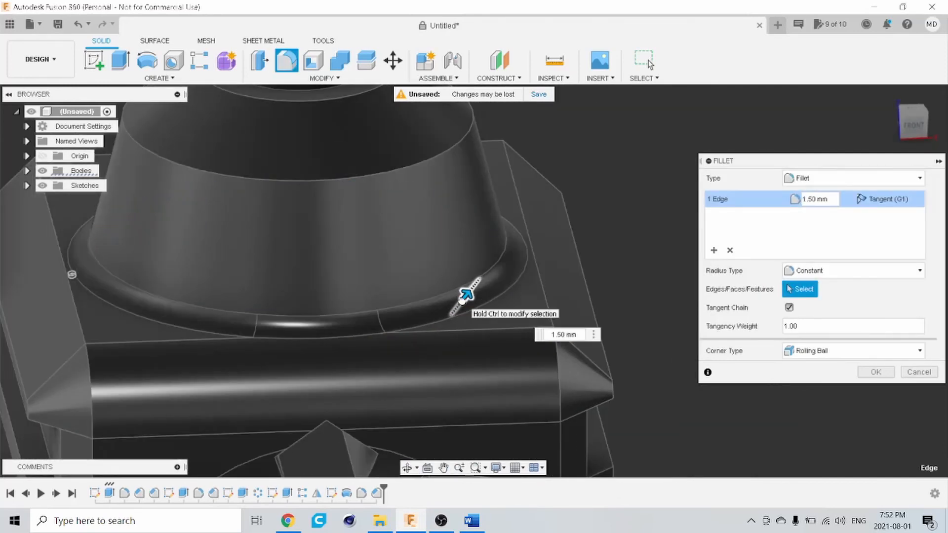
pyautogui.write('4.00 mm')
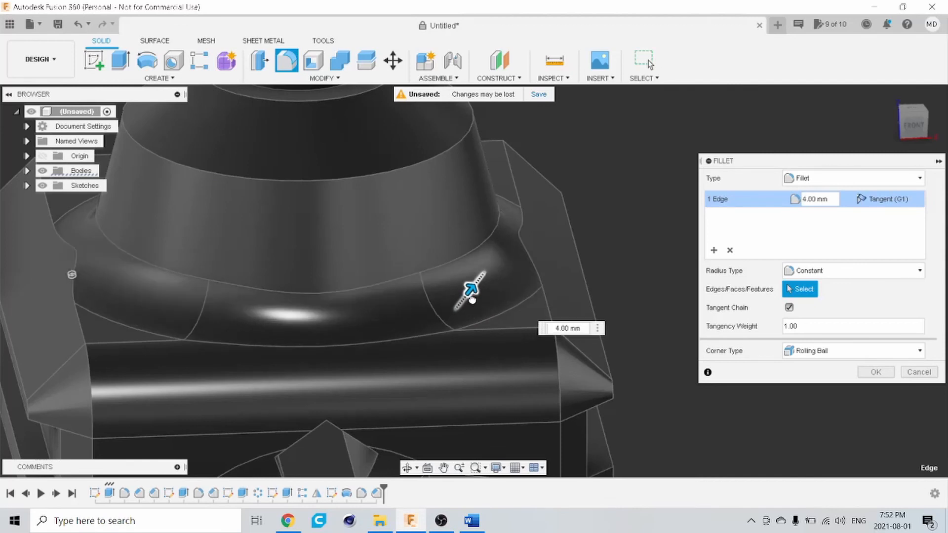
pyautogui.write('1.00')
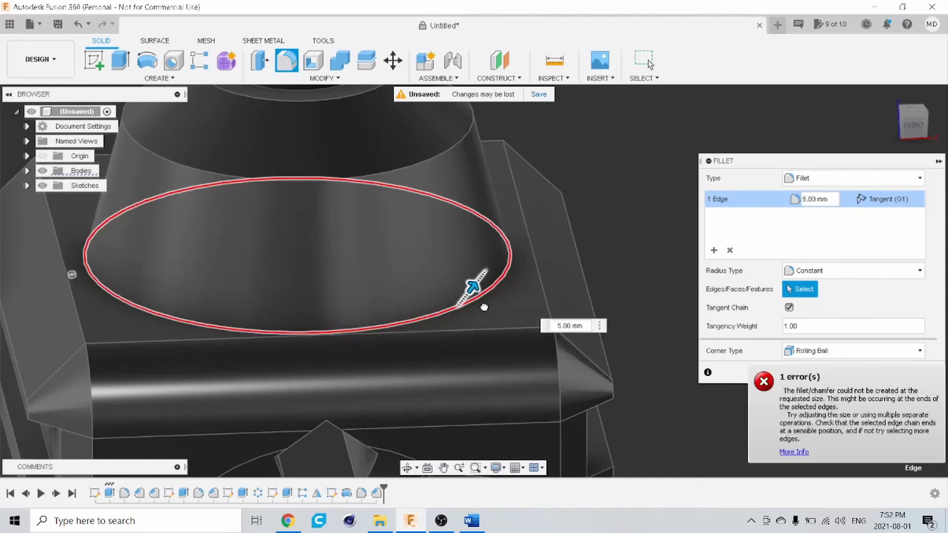
pyautogui.write('2.00')
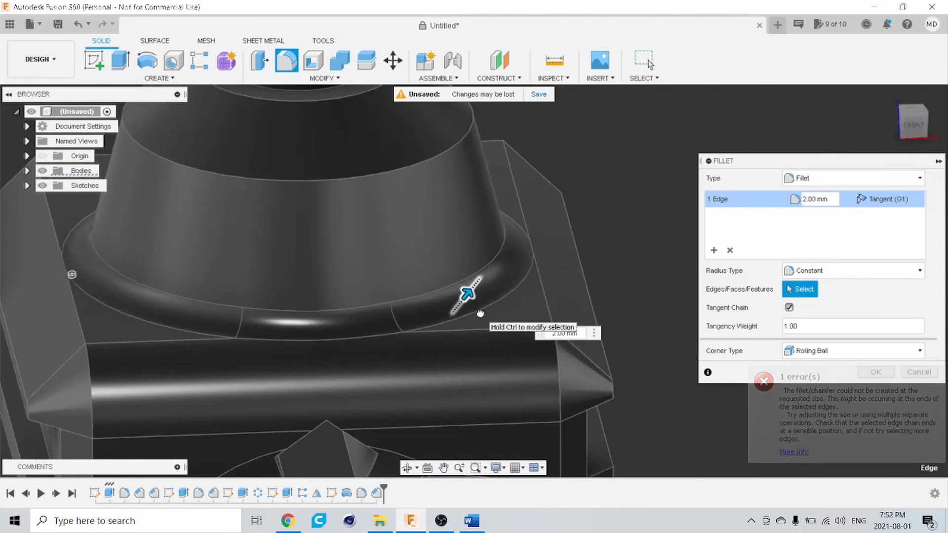
pyautogui.write('0.50')
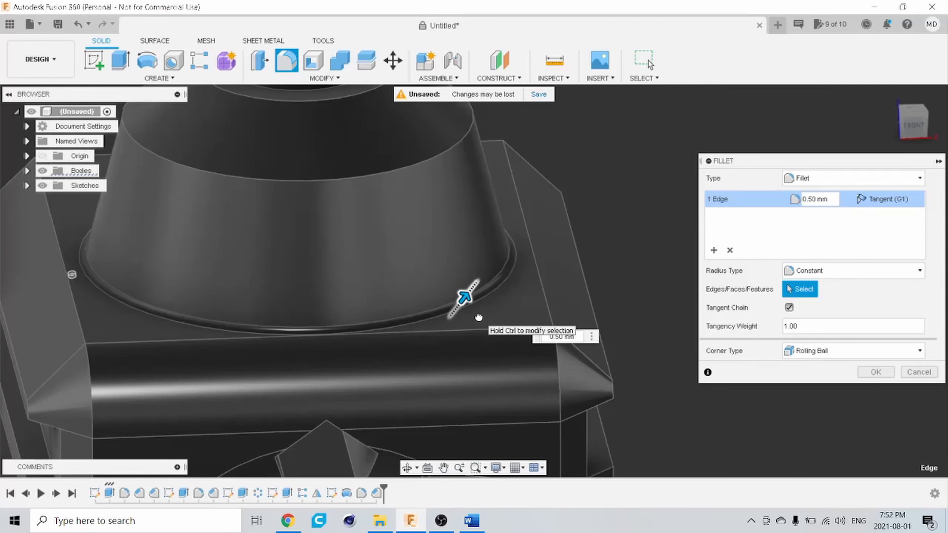
pyautogui.write('1.00 mm')
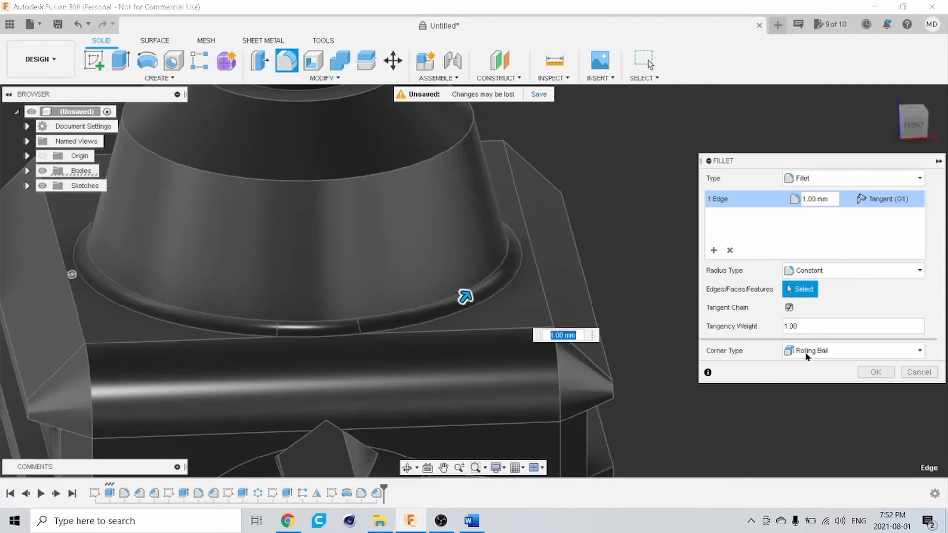